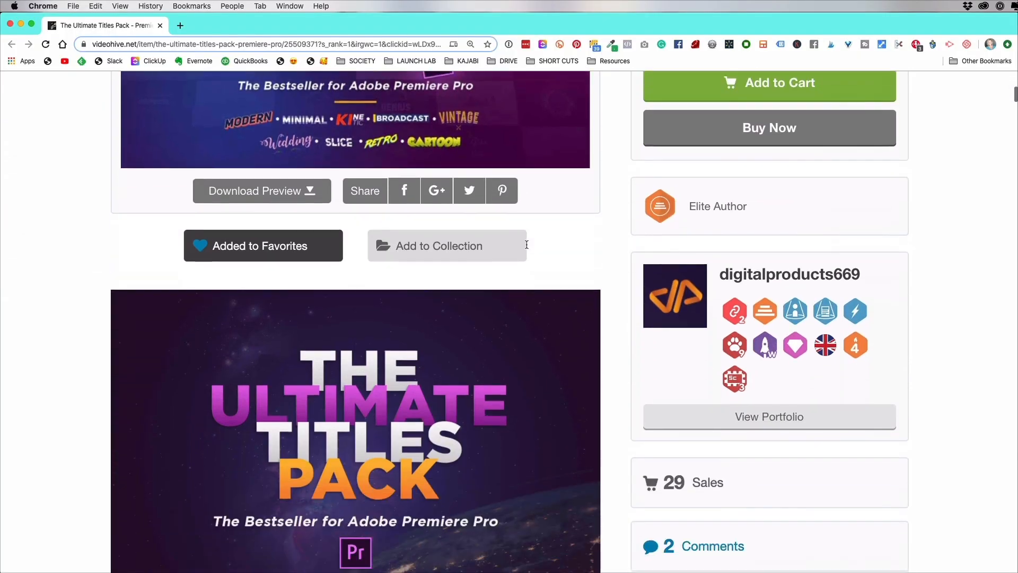
# - Add The Ultimate Titles Pack - Premiere Pro to the VideoHive cart and dismiss the confirmation
pyautogui.scroll(-3)
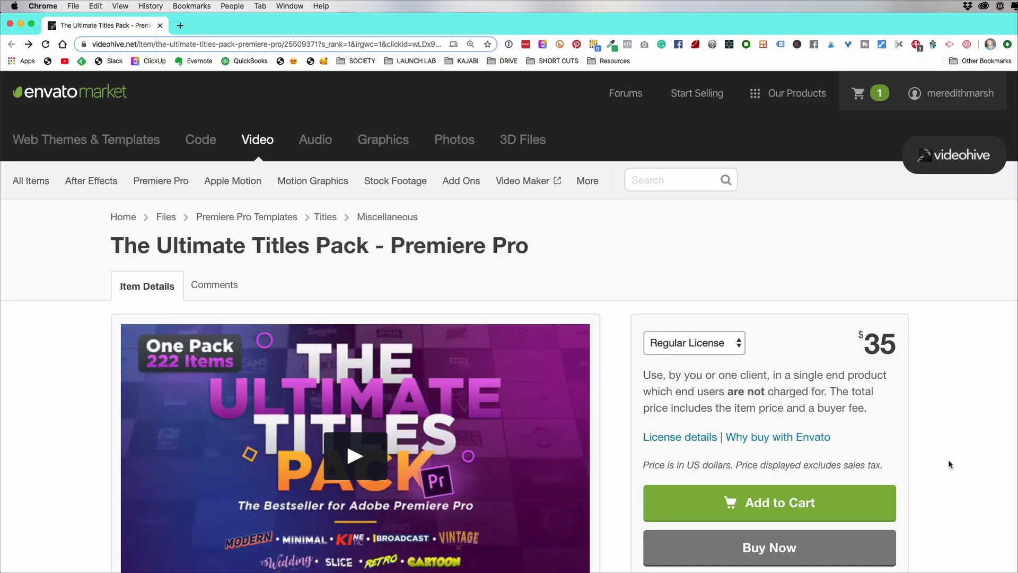
pyautogui.moveTo(143, 239)
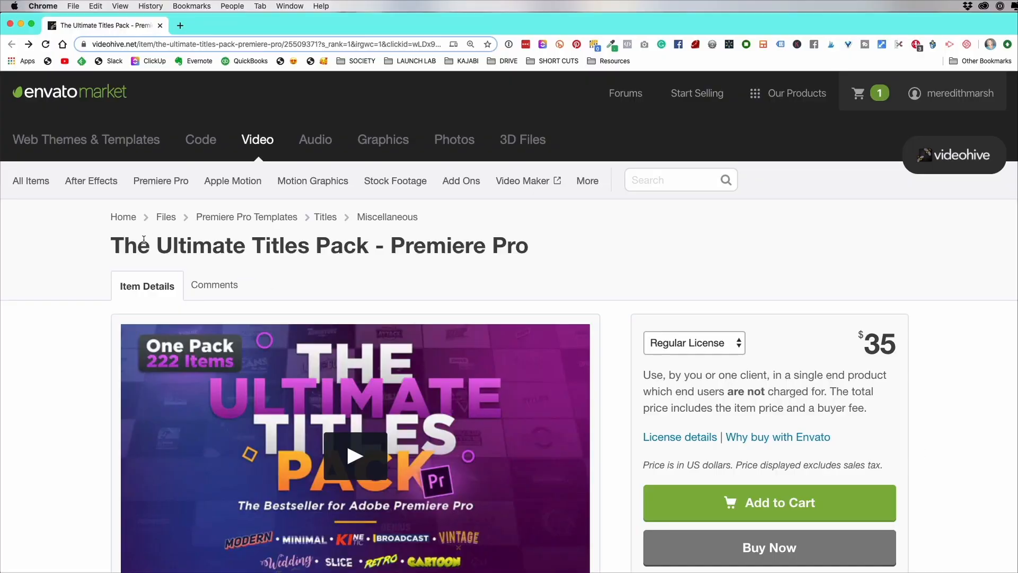
pyautogui.moveTo(558, 334)
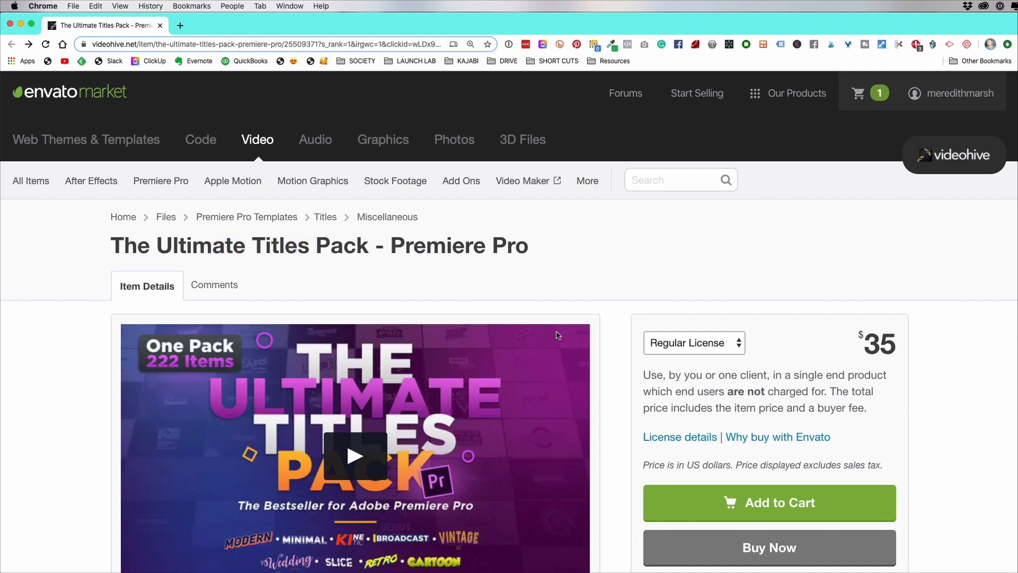
pyautogui.moveTo(606, 390)
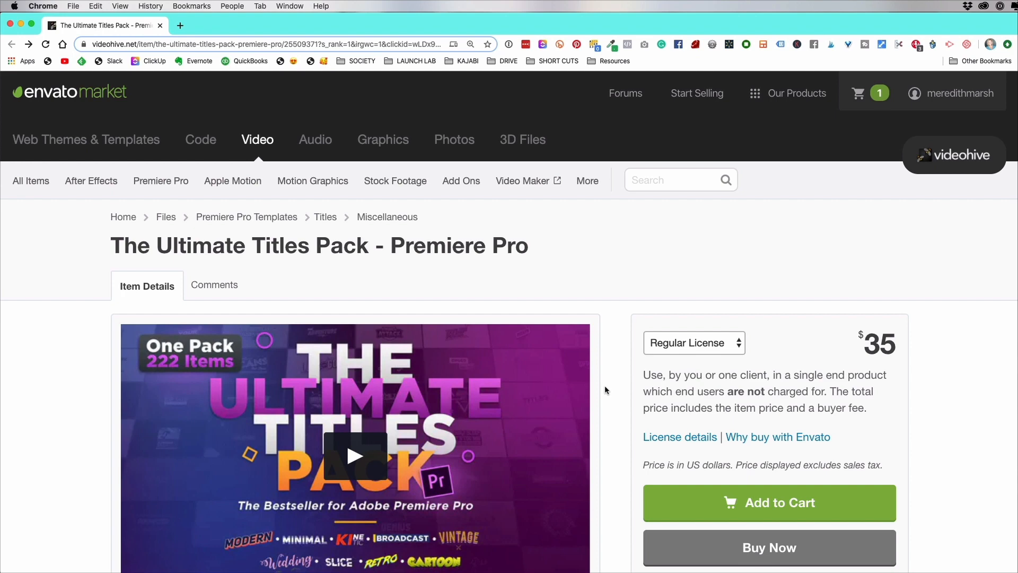
pyautogui.scroll(-3)
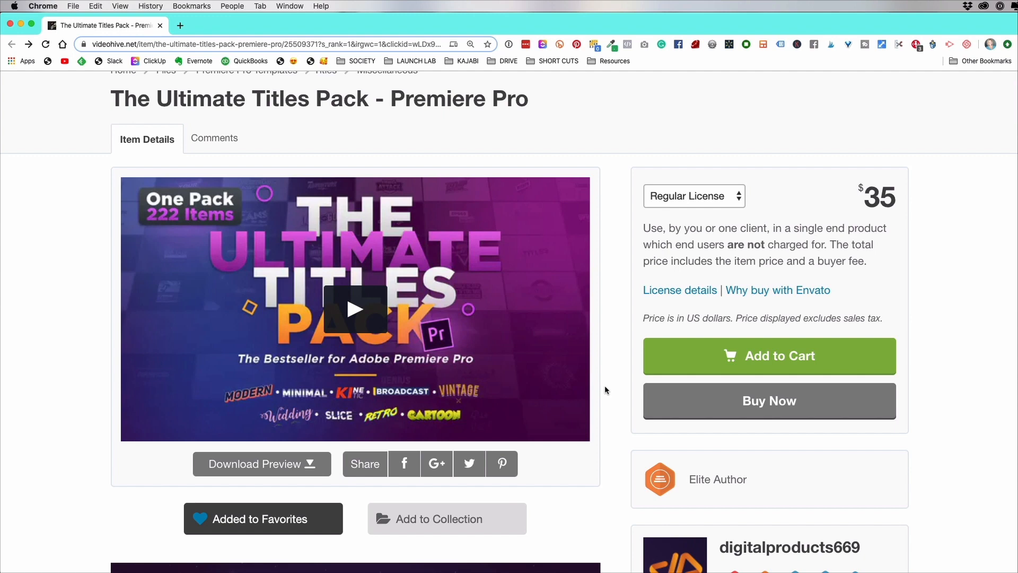
pyautogui.click(770, 355)
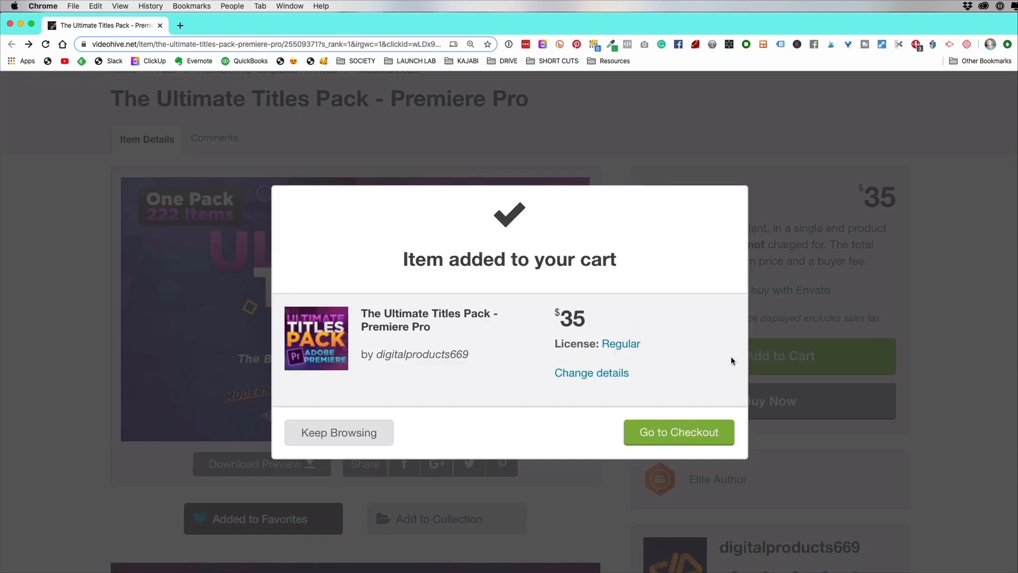
pyautogui.click(679, 432)
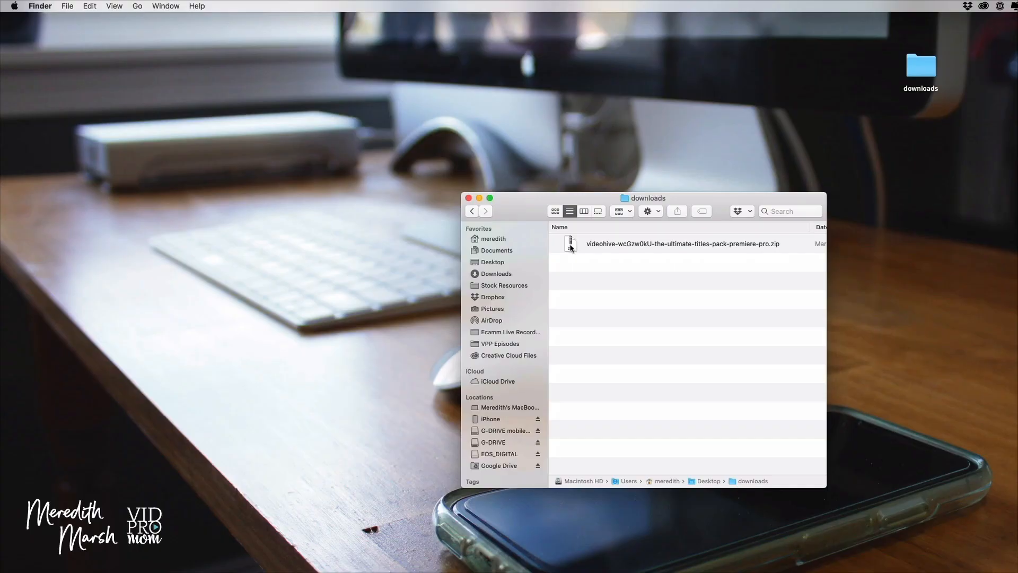
# - Unzip the titles pack download and expand TUTP - MOGRT Files to 09. Cartoon
pyautogui.click(682, 244)
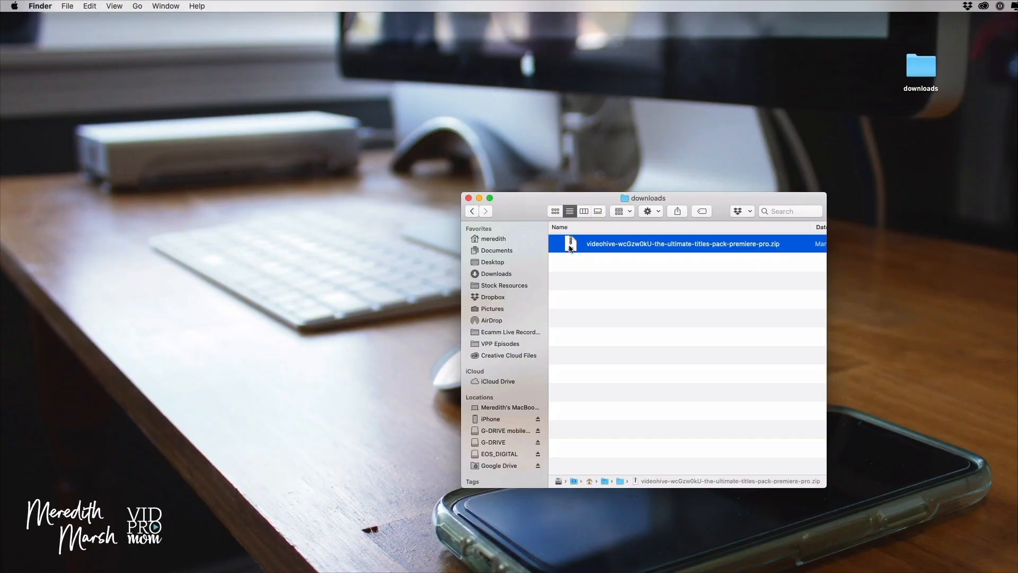
pyautogui.doubleClick(683, 243)
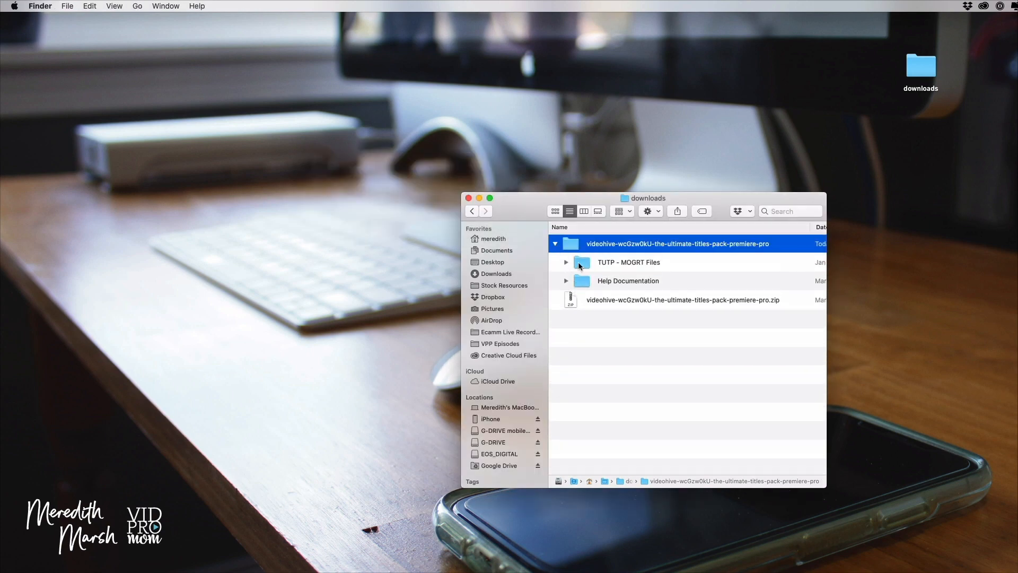
pyautogui.click(566, 281)
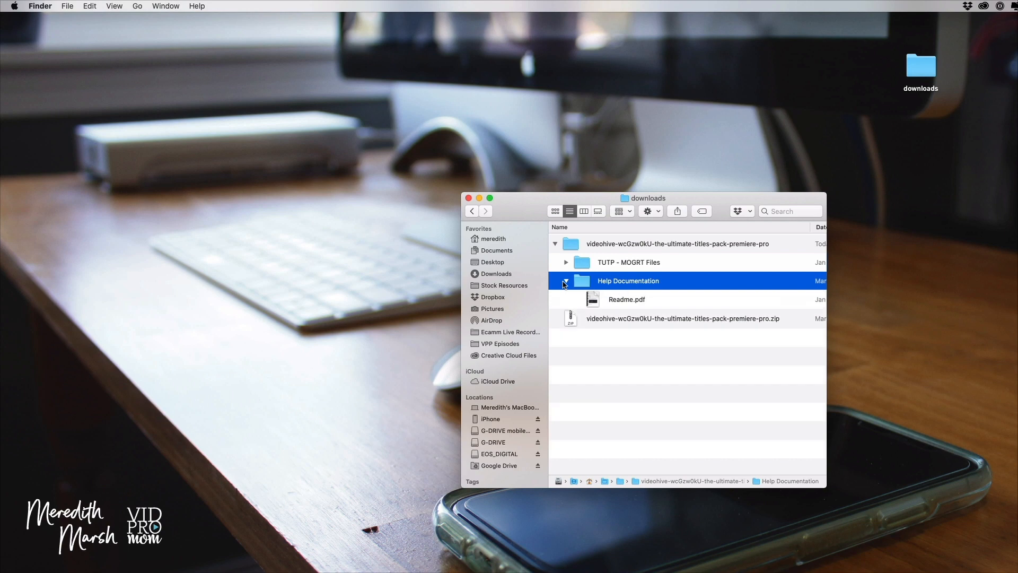
pyautogui.click(567, 262)
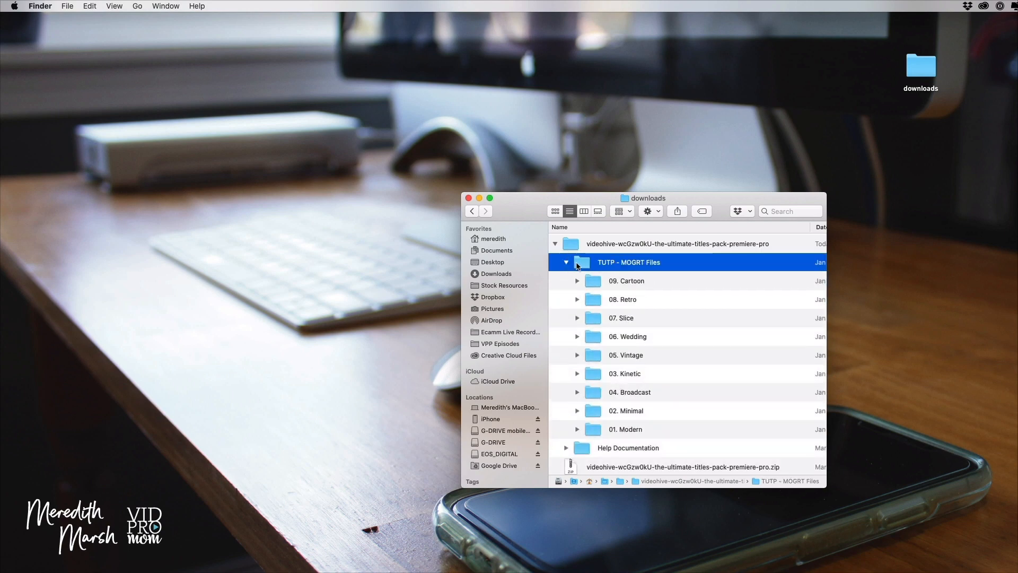
pyautogui.click(577, 281)
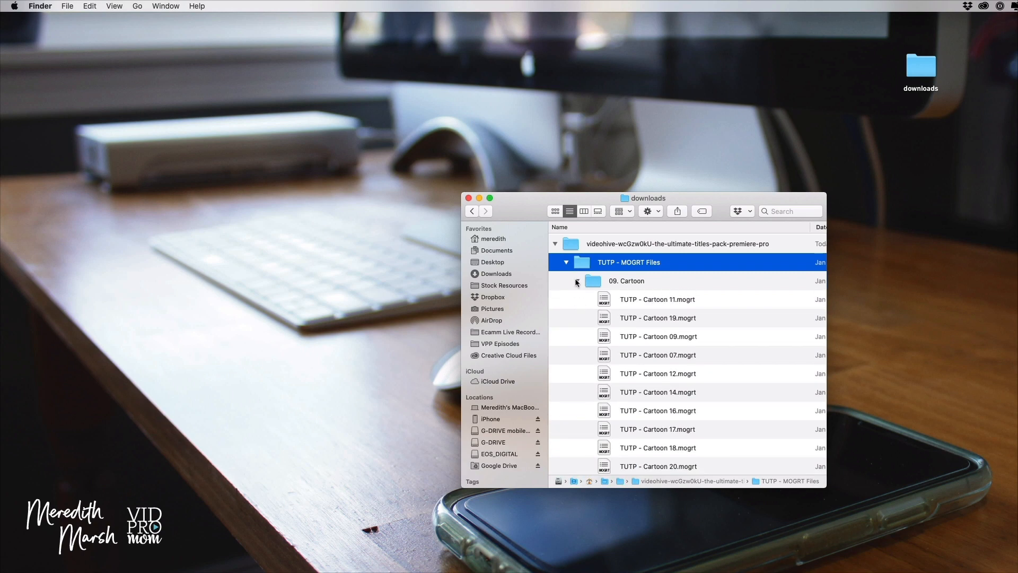
pyautogui.click(577, 280)
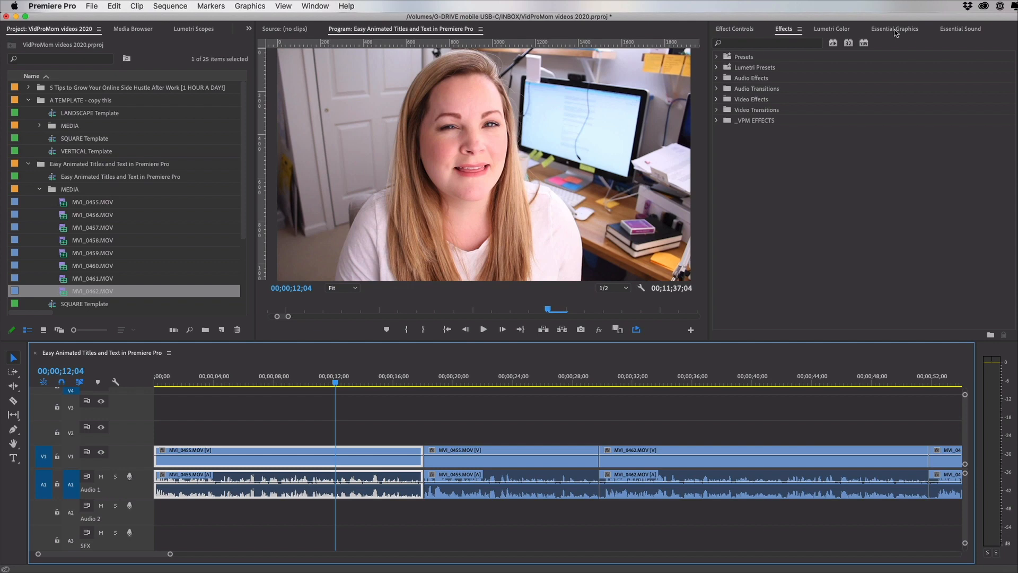
# - Switch to the Essential Graphics tab and confirm it is checked in the Window menu
pyautogui.click(895, 29)
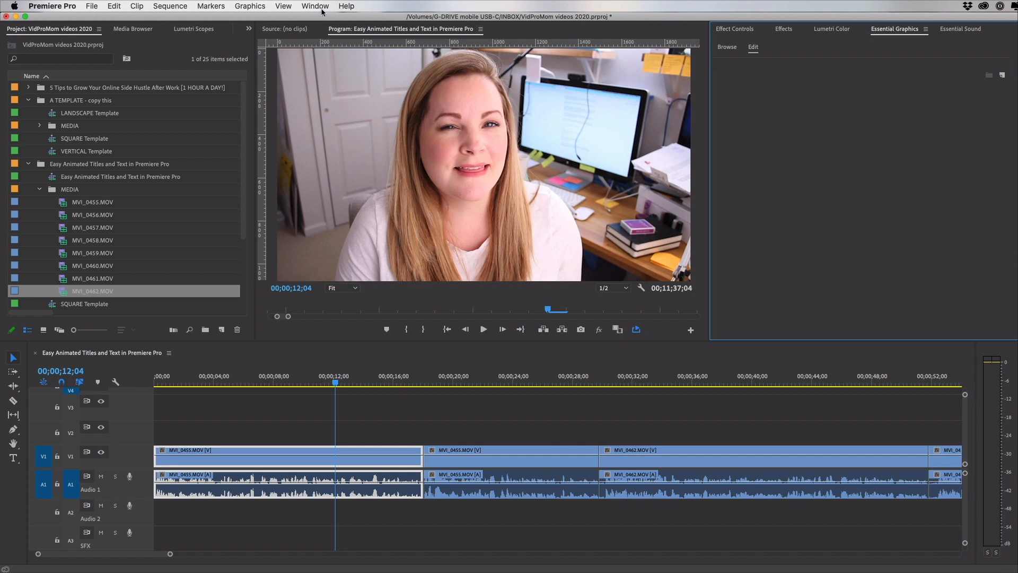
pyautogui.click(314, 6)
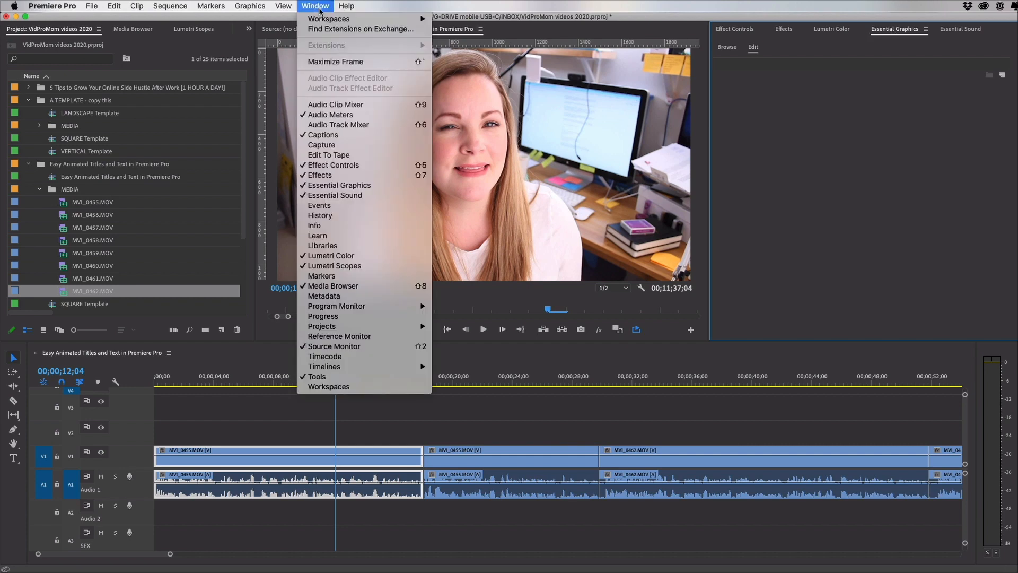
pyautogui.moveTo(339, 185)
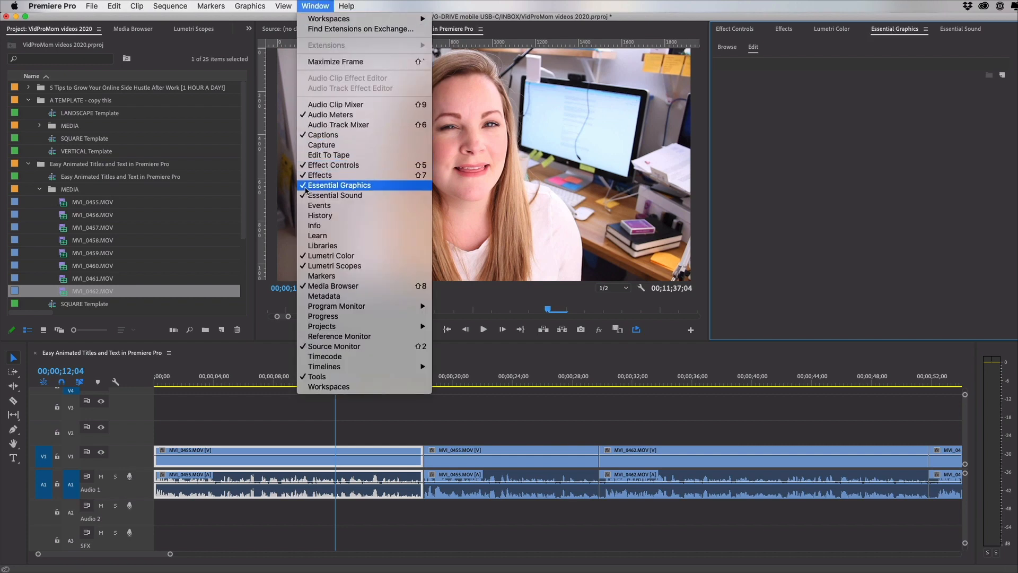
pyautogui.click(340, 185)
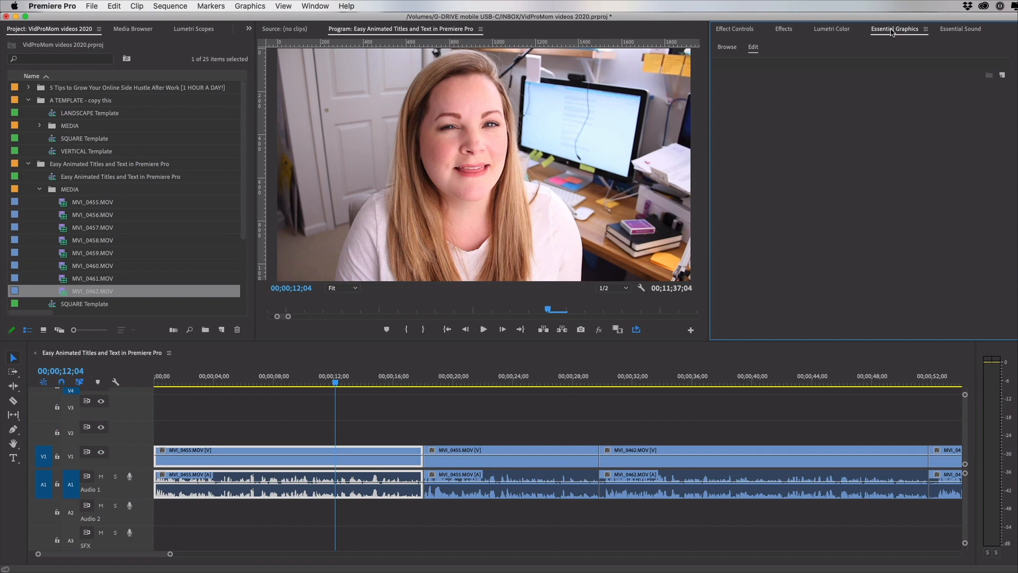
pyautogui.moveTo(742, 42)
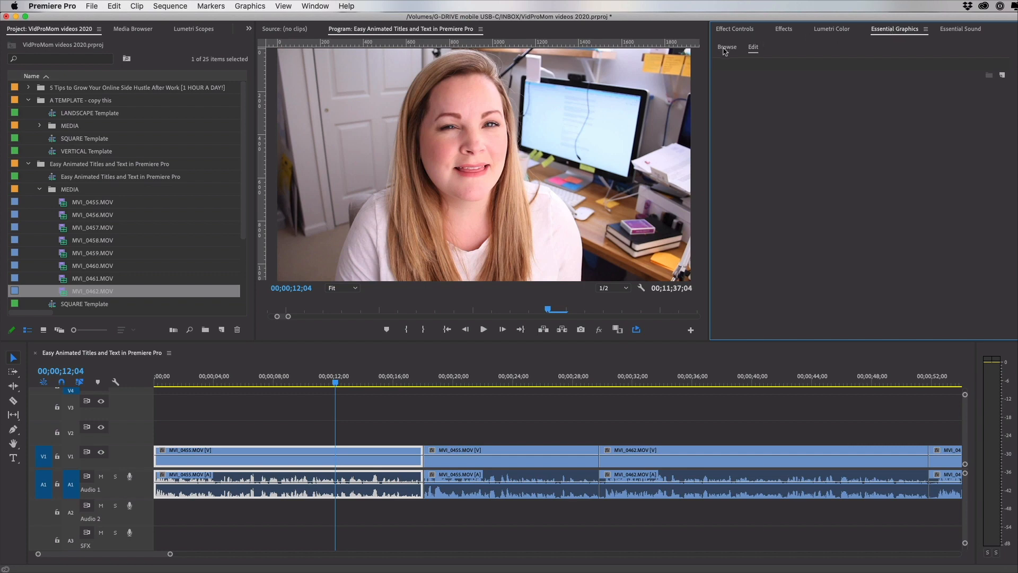
# - Open Essential Graphics Browse, scroll through My Templates, and save with Cmd+S
pyautogui.click(727, 47)
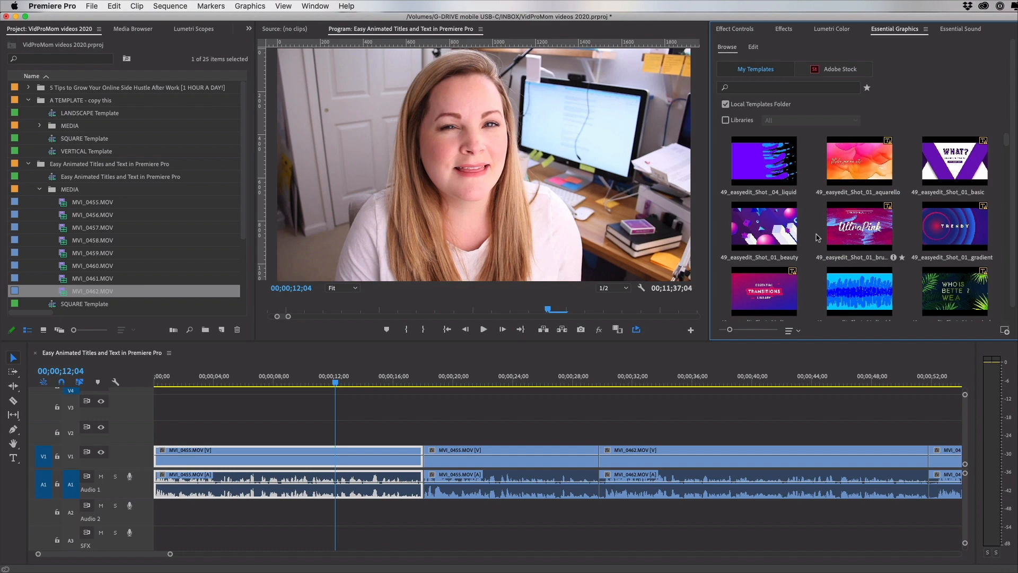
pyautogui.scroll(-3)
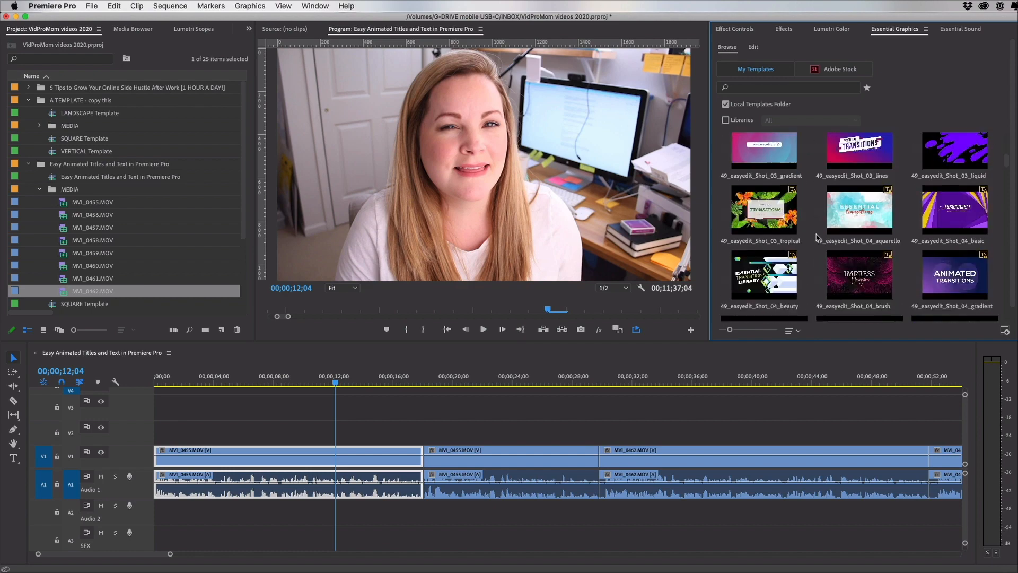
pyautogui.scroll(-3)
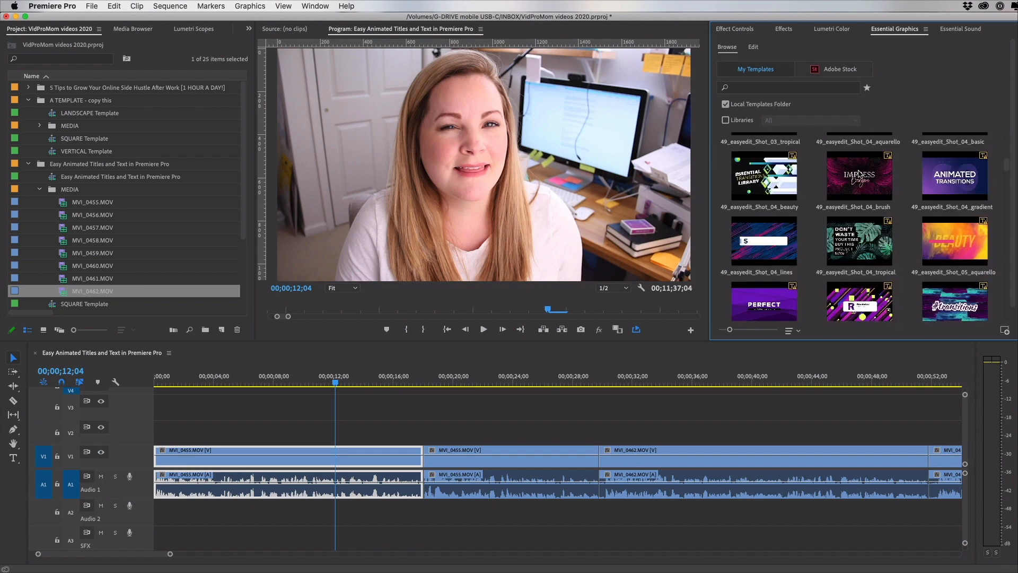
pyautogui.scroll(-3)
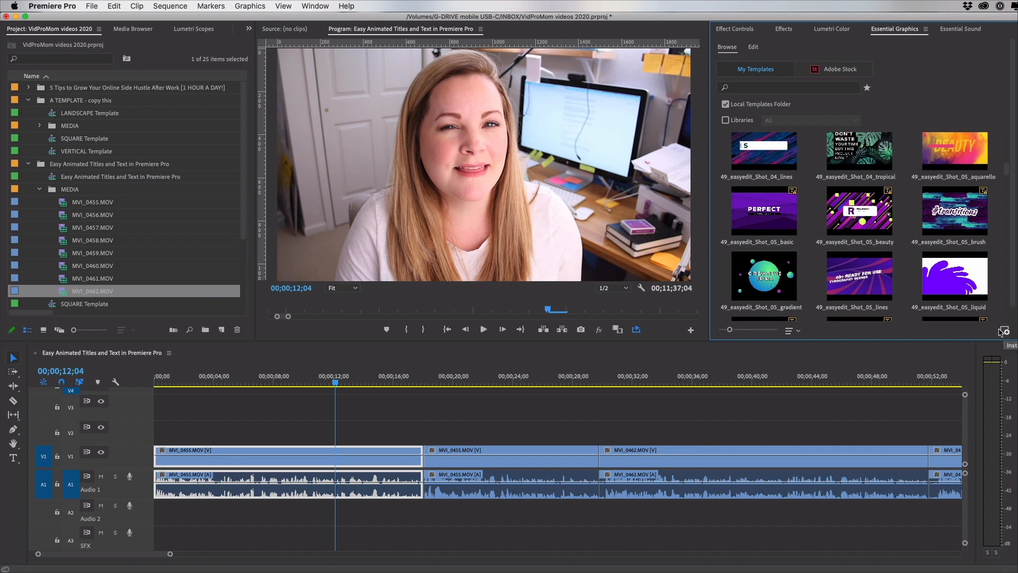
pyautogui.press('cmd+s')
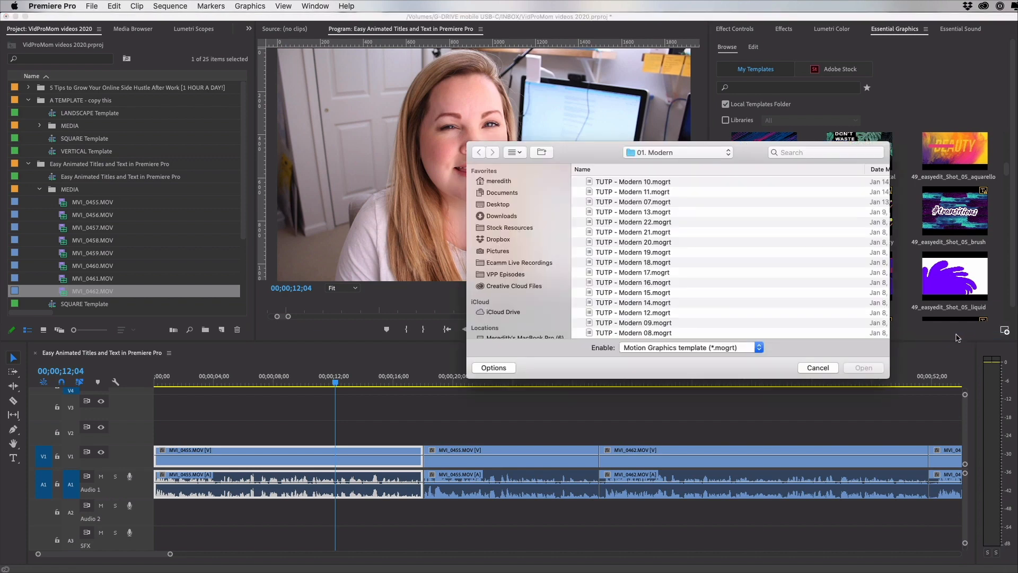
pyautogui.moveTo(643, 231)
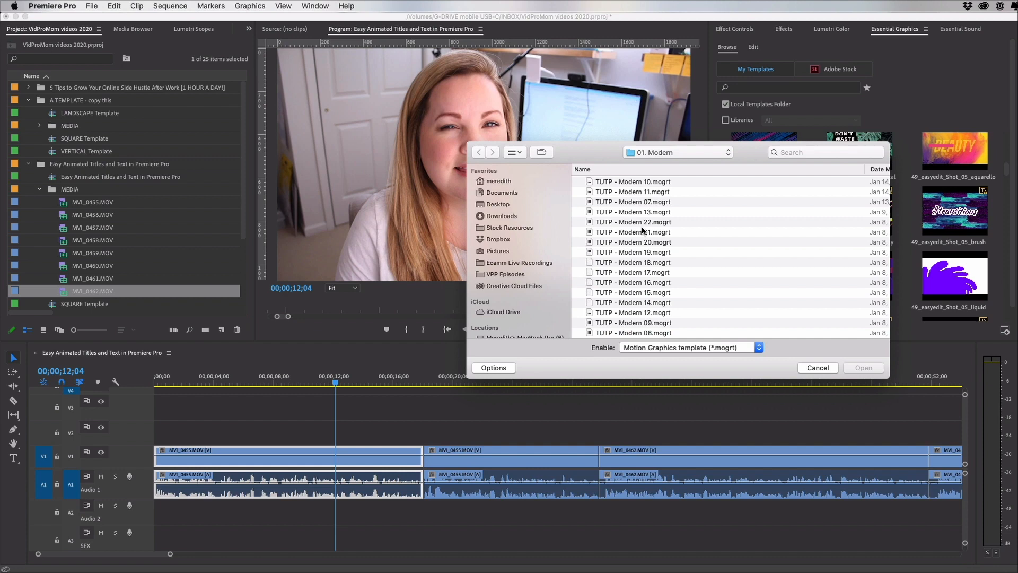
# - Look at TUTP - Modern 10 and Modern 07, then cancel the template dialog
pyautogui.click(634, 181)
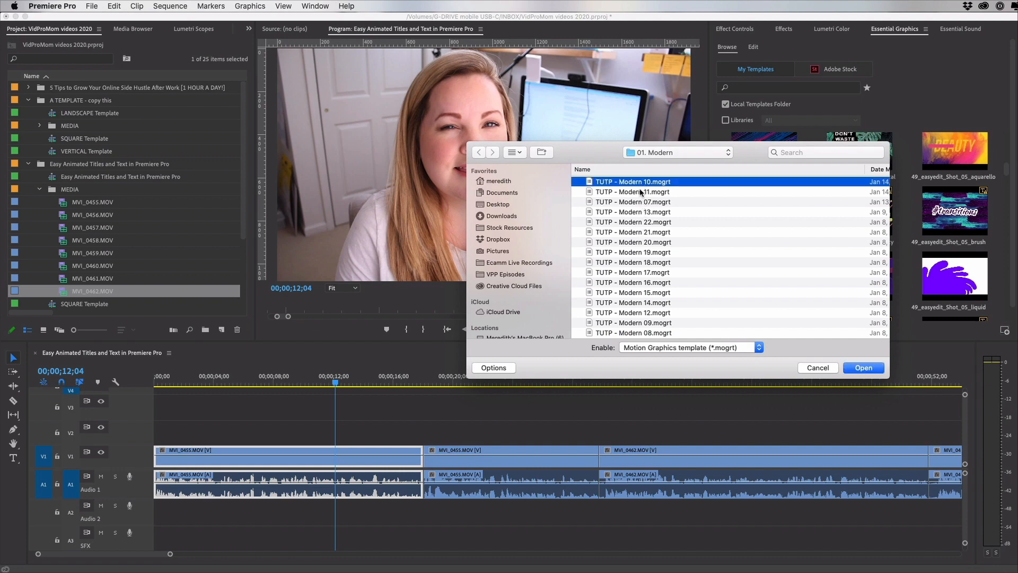
pyautogui.click(632, 201)
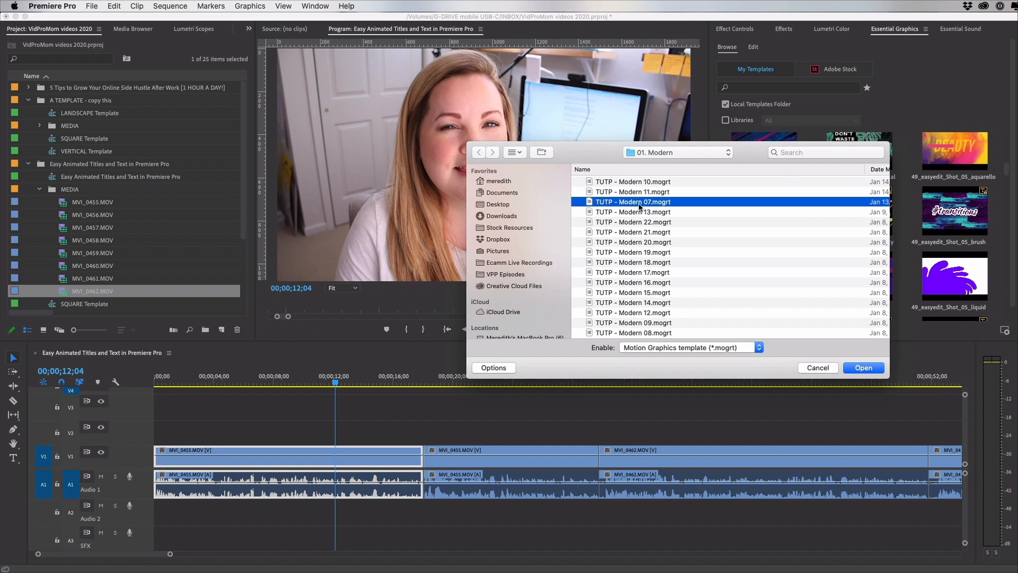
pyautogui.scroll(-3)
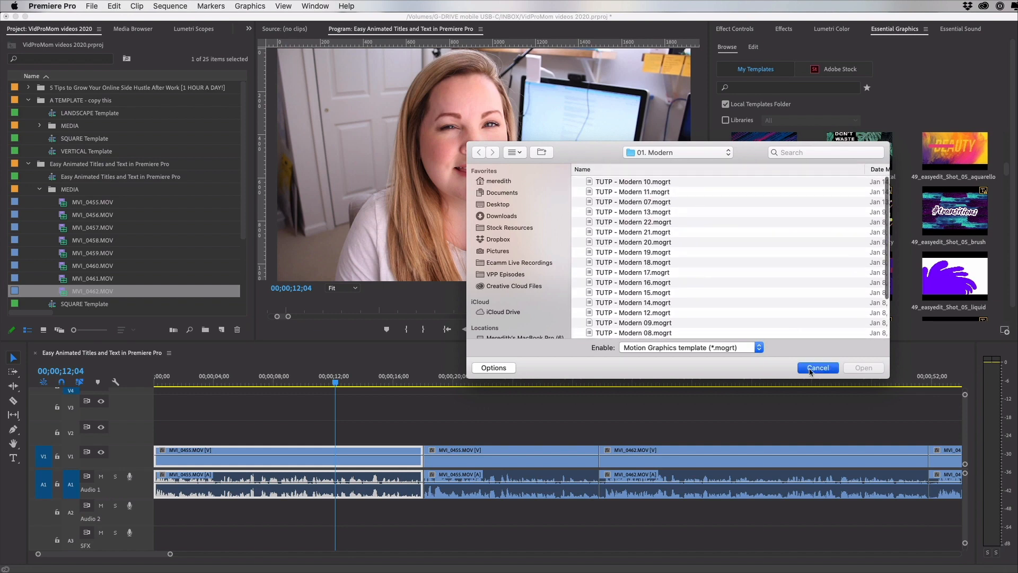
pyautogui.click(818, 367)
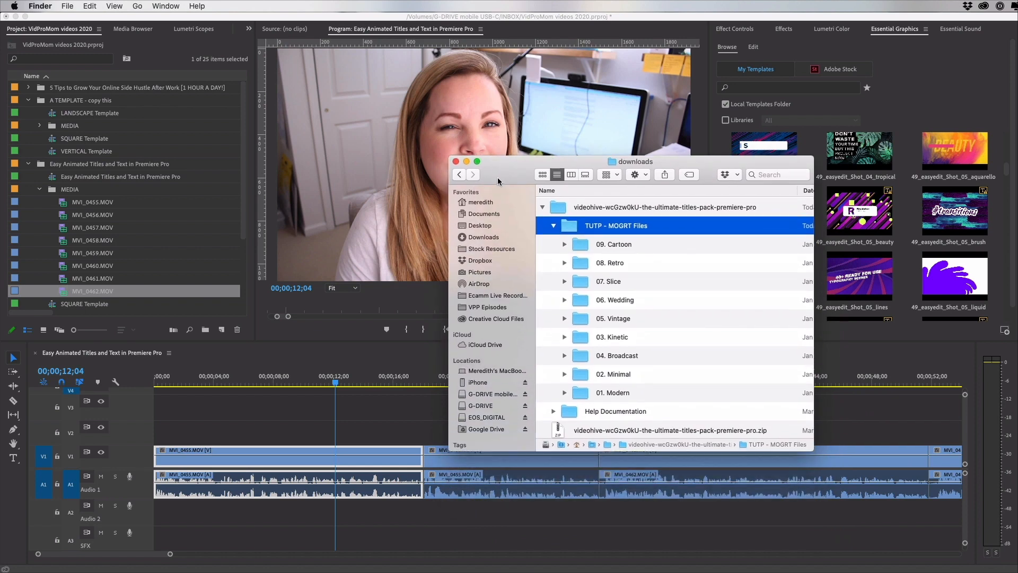
# - Bring Finder forward and open the hidden Library folder from the Go menu
pyautogui.click(542, 207)
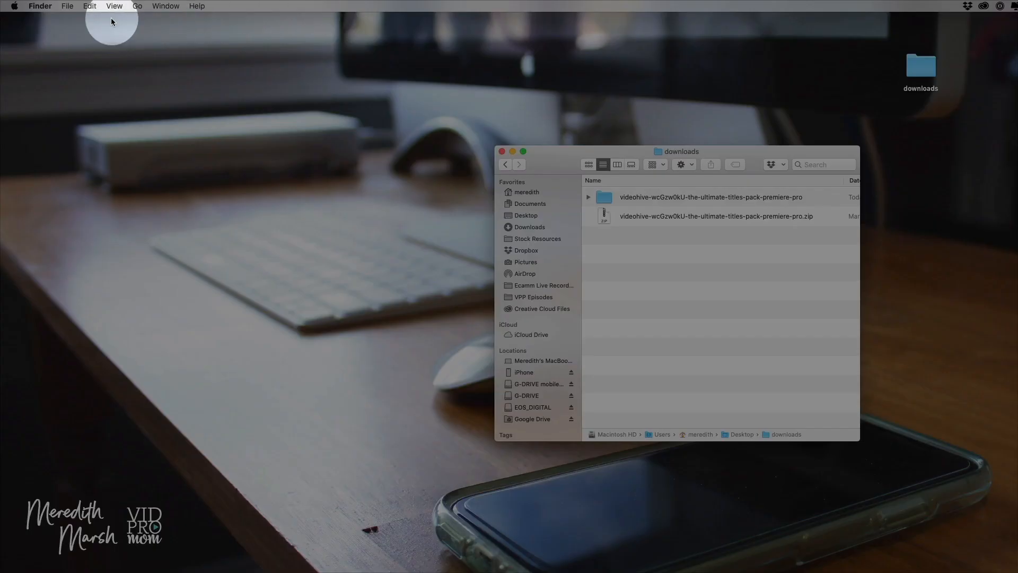
pyautogui.click(137, 6)
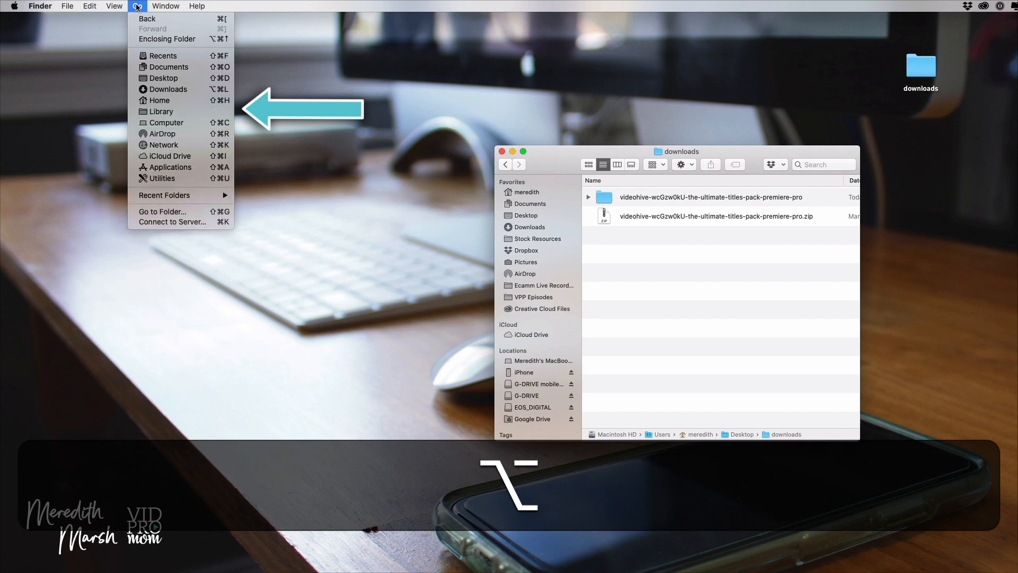
pyautogui.moveTo(151, 114)
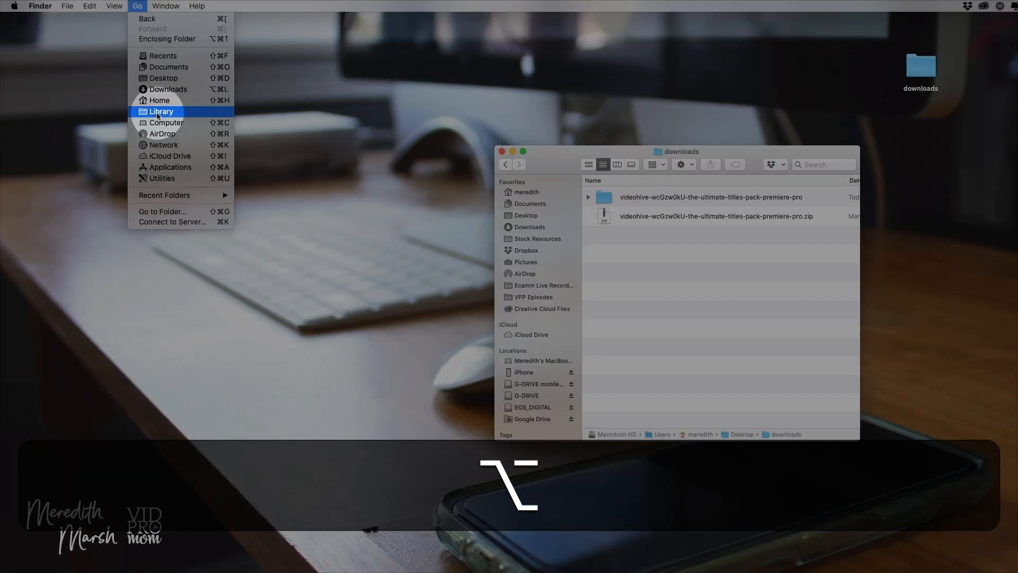
pyautogui.click(162, 112)
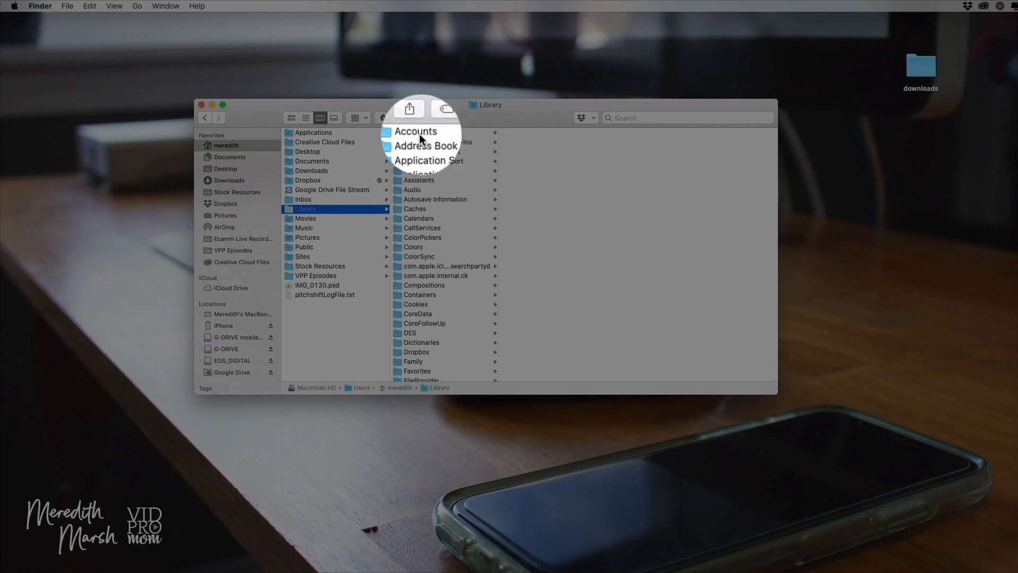
# - Drill into Application Support > Adobe > Common > Motion Graphics Templates
pyautogui.click(428, 161)
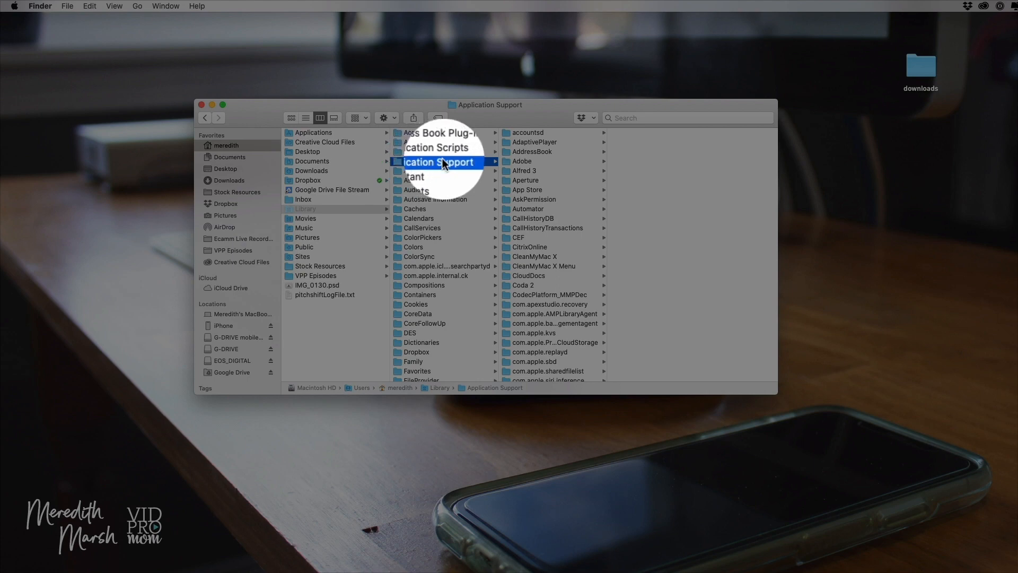
pyautogui.click(530, 161)
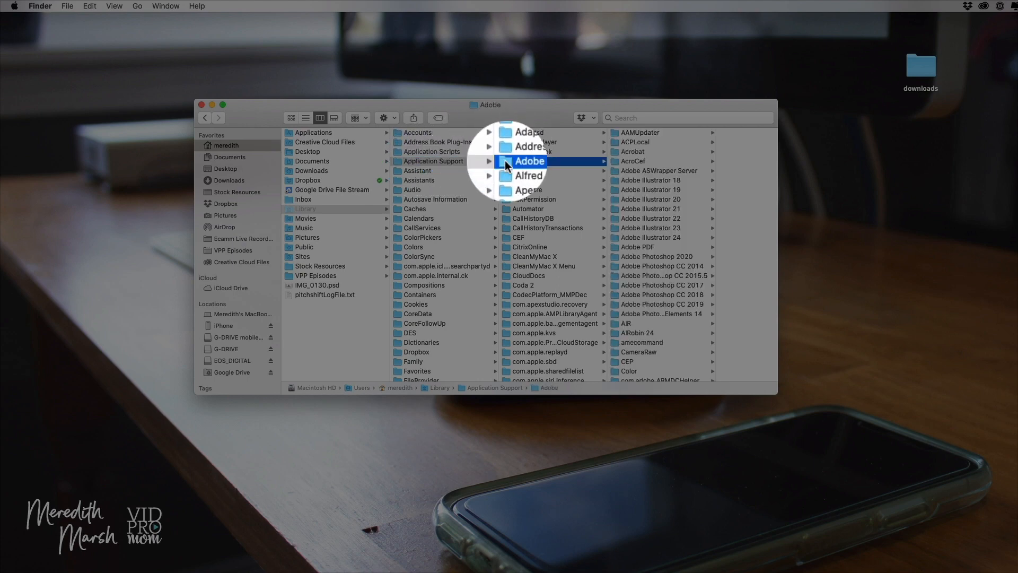
pyautogui.moveTo(602, 496)
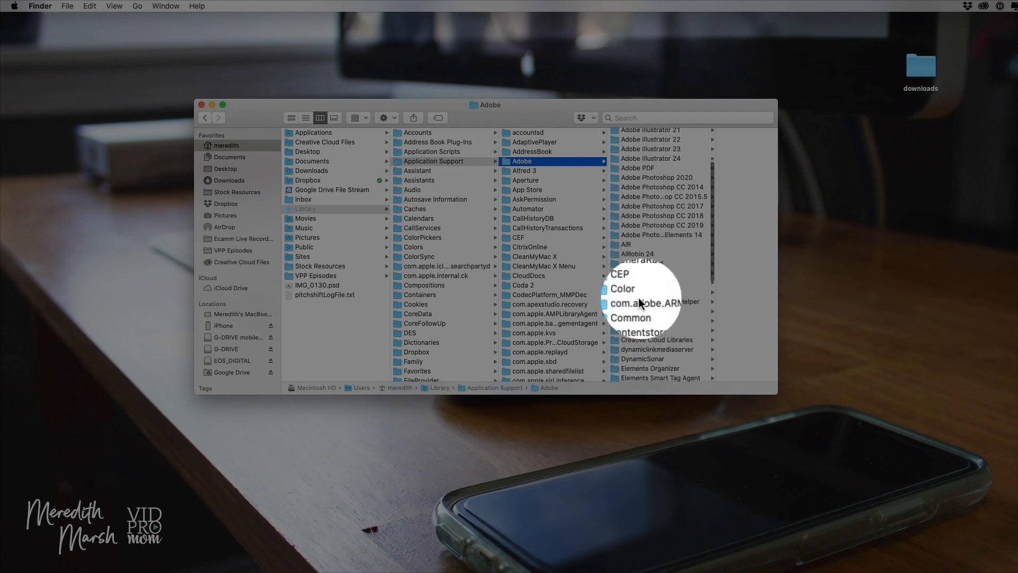
pyautogui.click(631, 318)
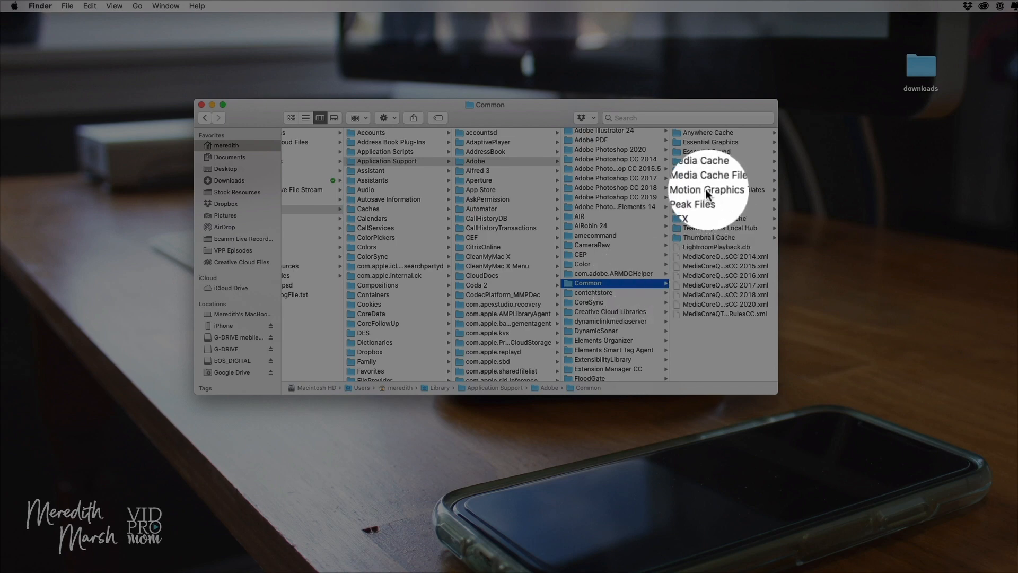
pyautogui.click(708, 190)
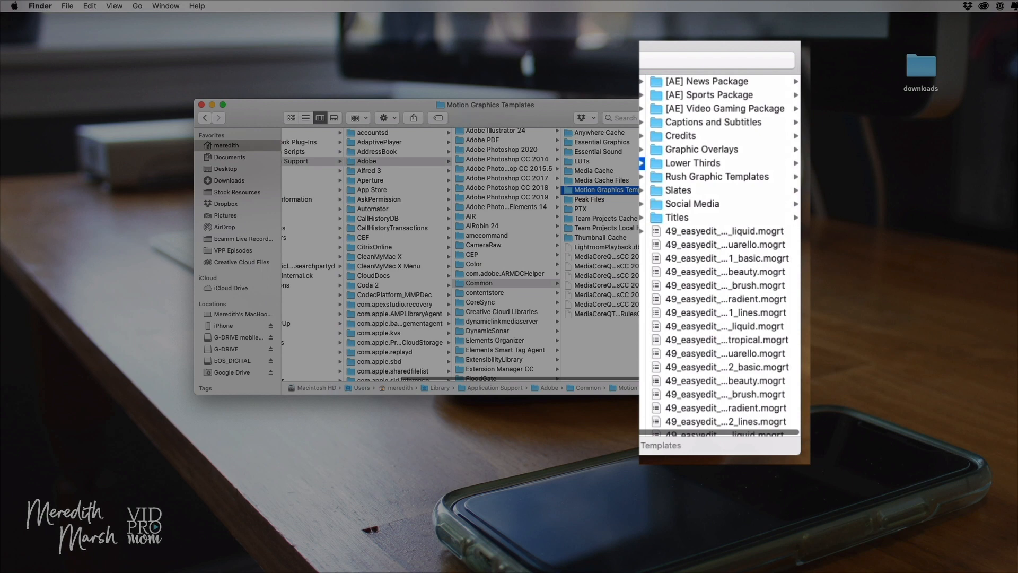
pyautogui.moveTo(701, 126)
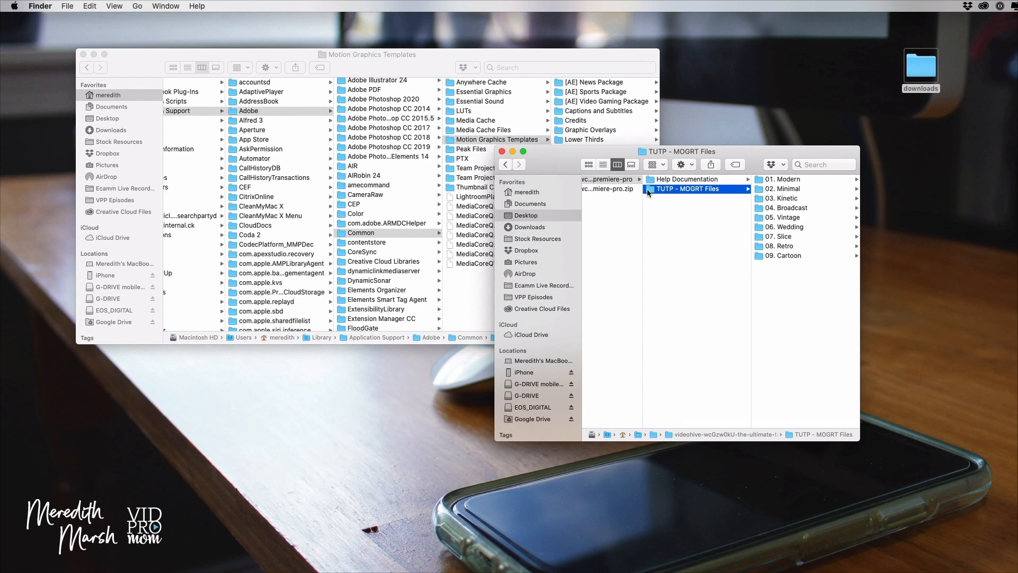
# - Copy TUTP - MOGRT Files and paste it into Motion Graphics Templates
pyautogui.rightClick(688, 189)
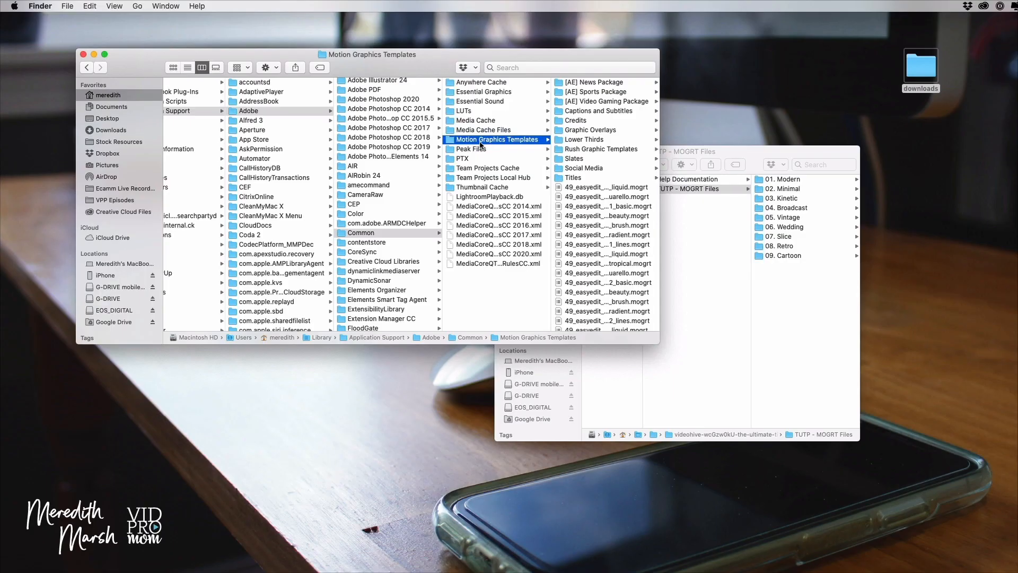
pyautogui.rightClick(497, 140)
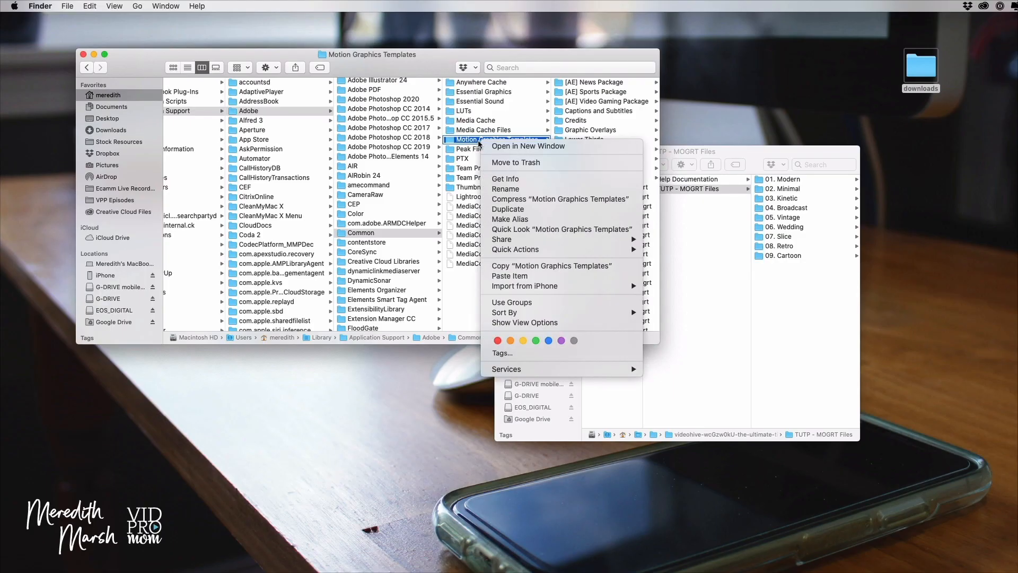
pyautogui.moveTo(510, 276)
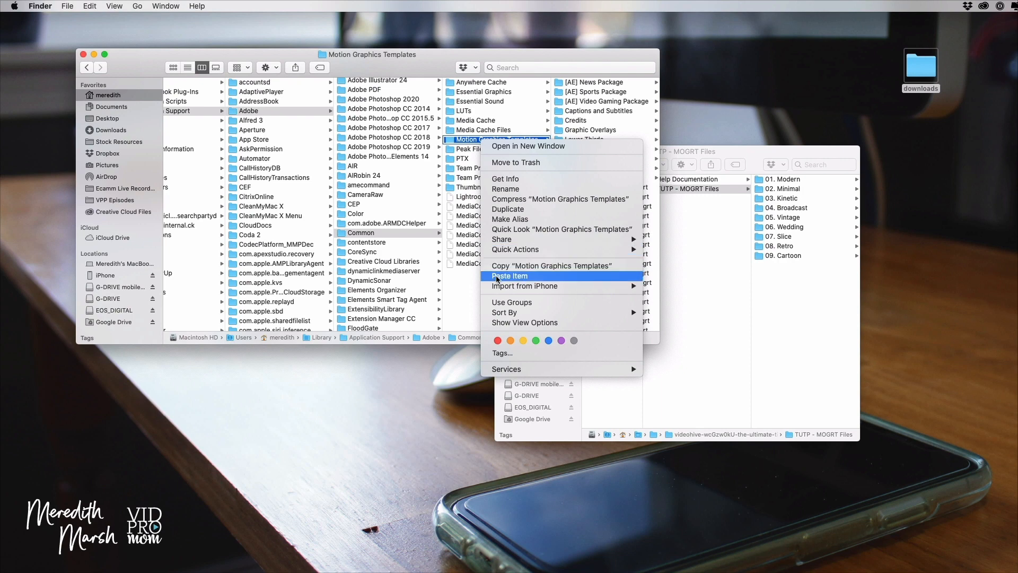
pyautogui.click(509, 276)
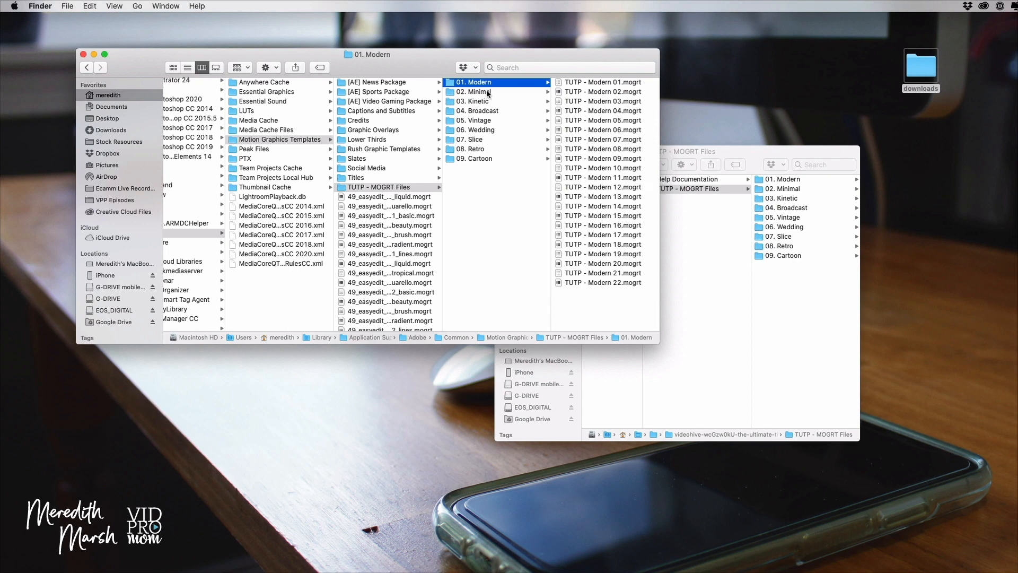
pyautogui.moveTo(484, 94)
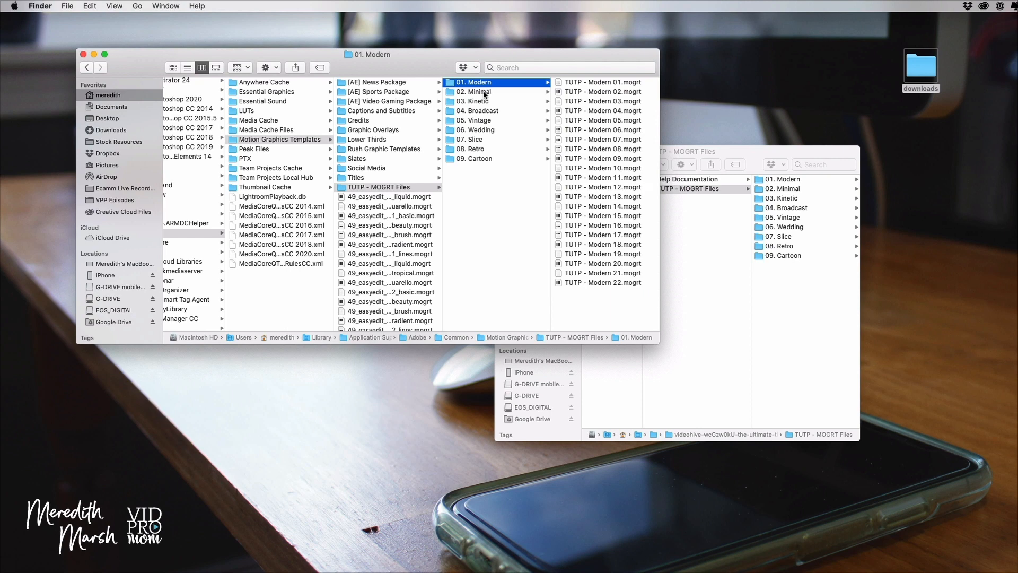
pyautogui.moveTo(484, 94)
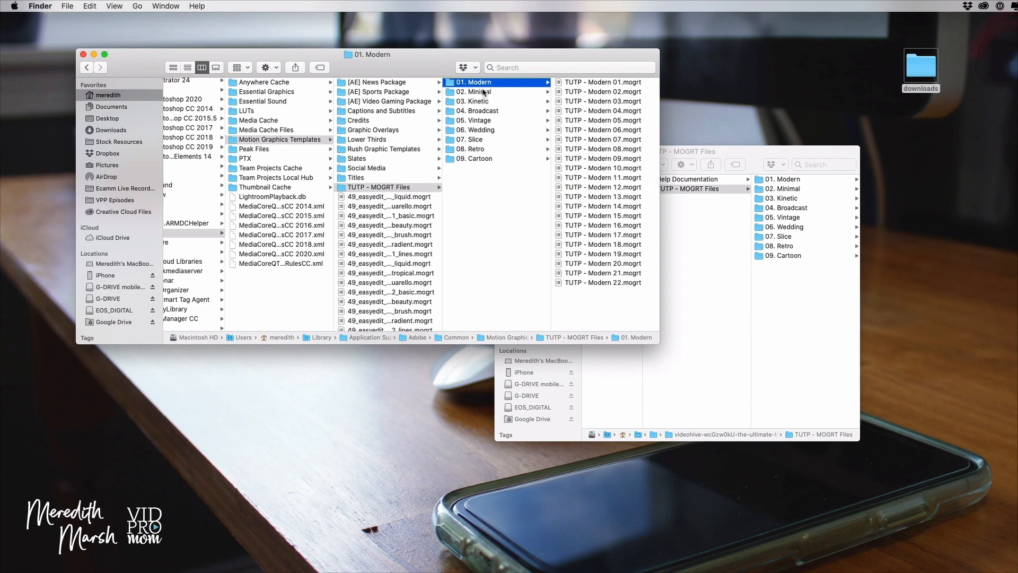
# - Browse the pasted Kinetic, Vintage and other style folders
pyautogui.click(479, 102)
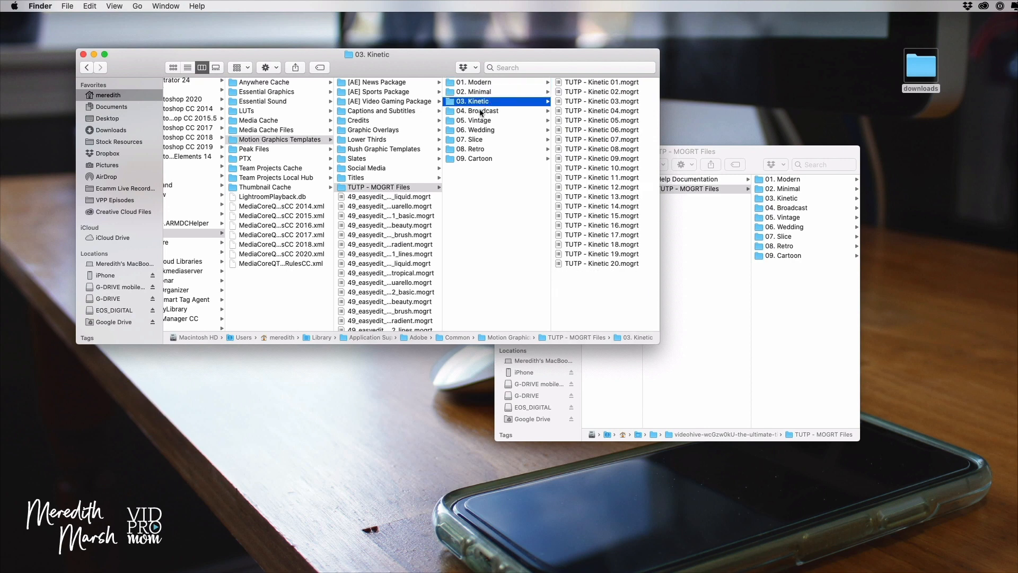
pyautogui.click(477, 120)
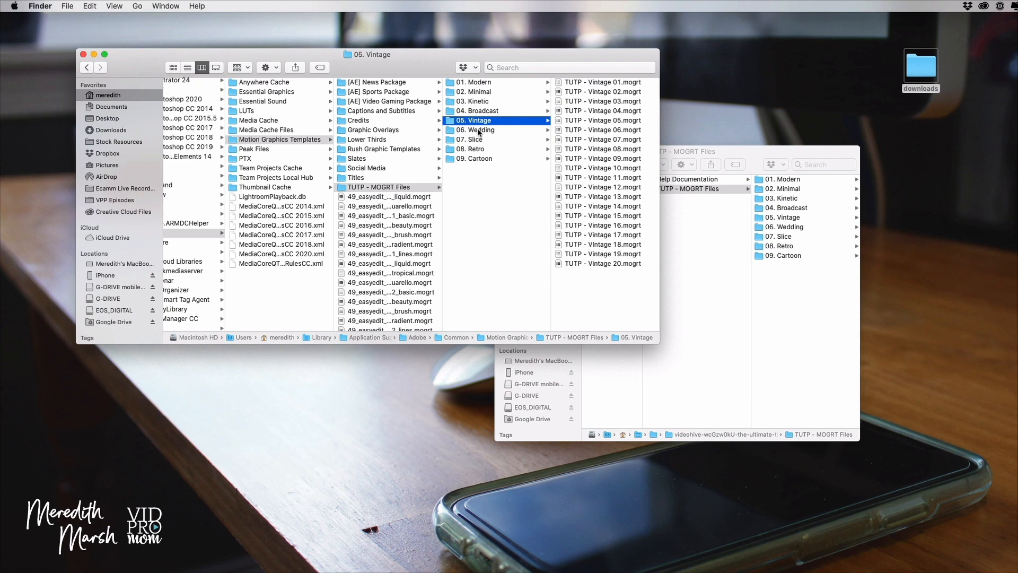
pyautogui.click(477, 158)
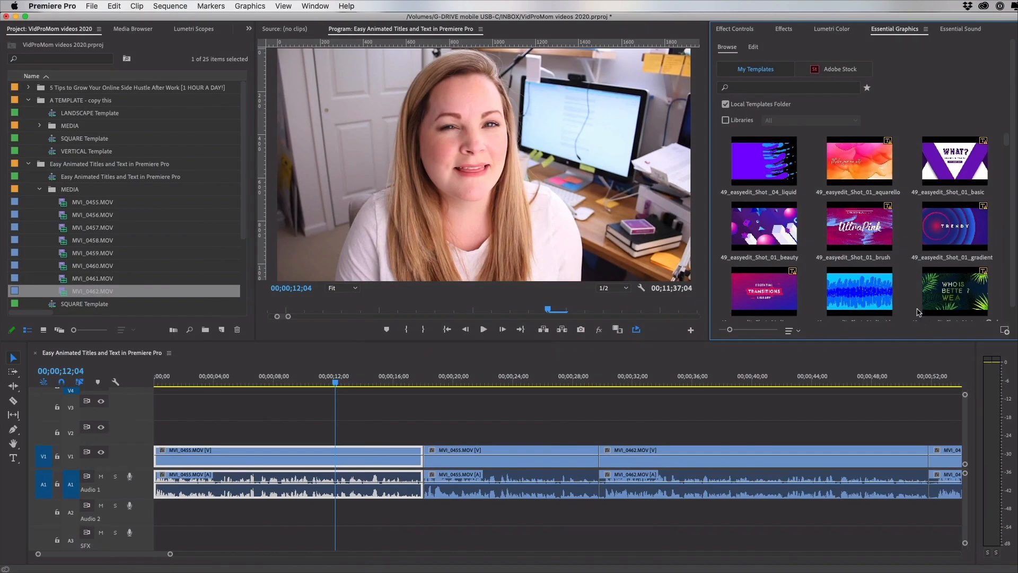
# - Scroll through My Templates in Essential Graphics to find the installed TUTP titles
pyautogui.scroll(-3)
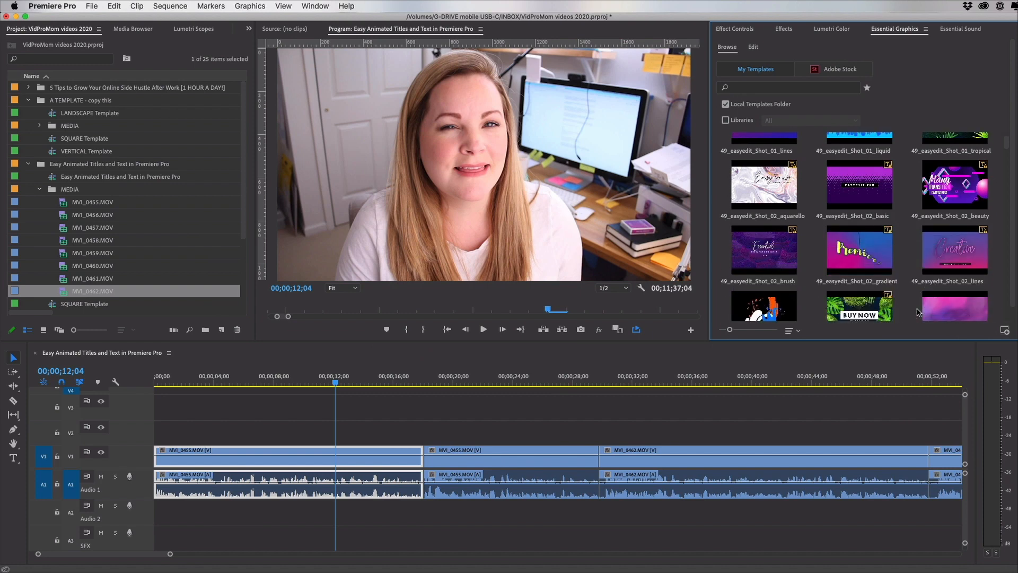
pyautogui.scroll(-3)
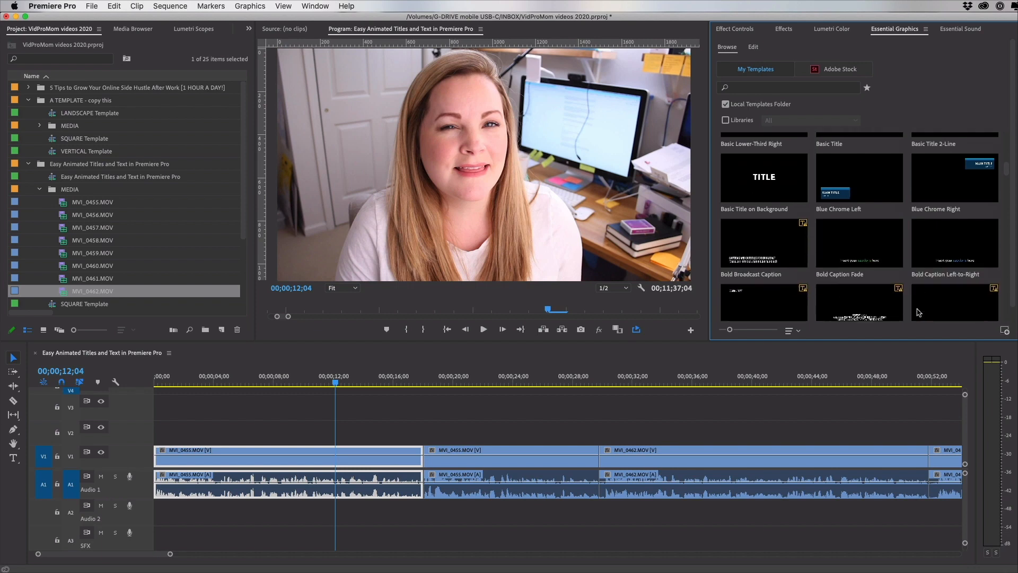
pyautogui.scroll(-3)
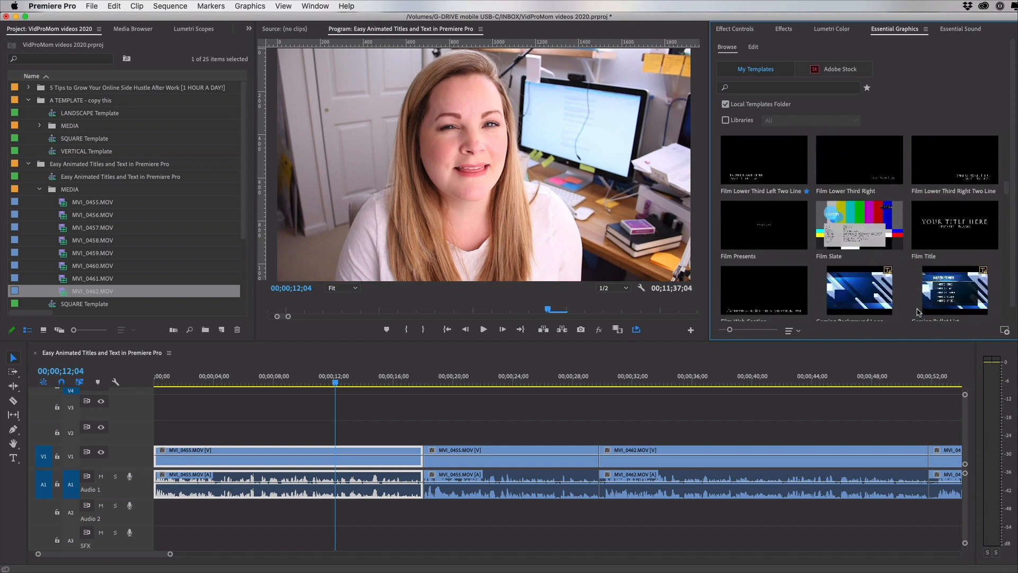
pyautogui.scroll(-3)
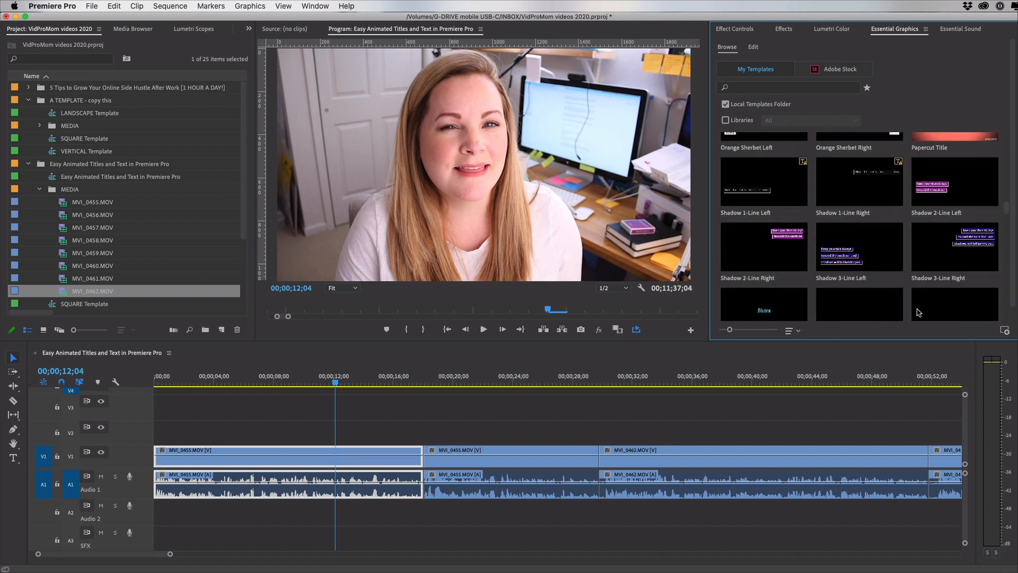
pyautogui.scroll(-3)
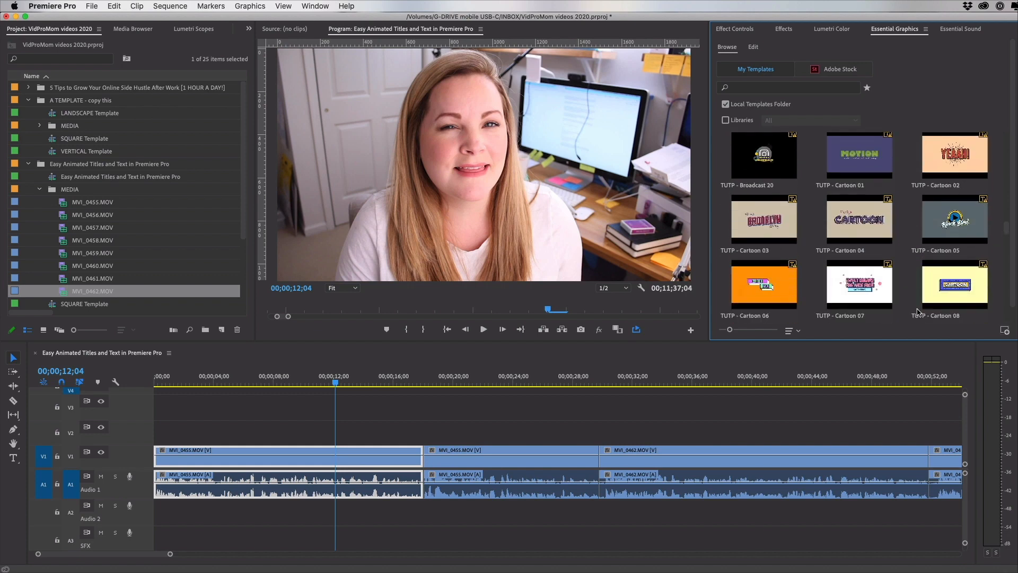
pyautogui.moveTo(860, 232)
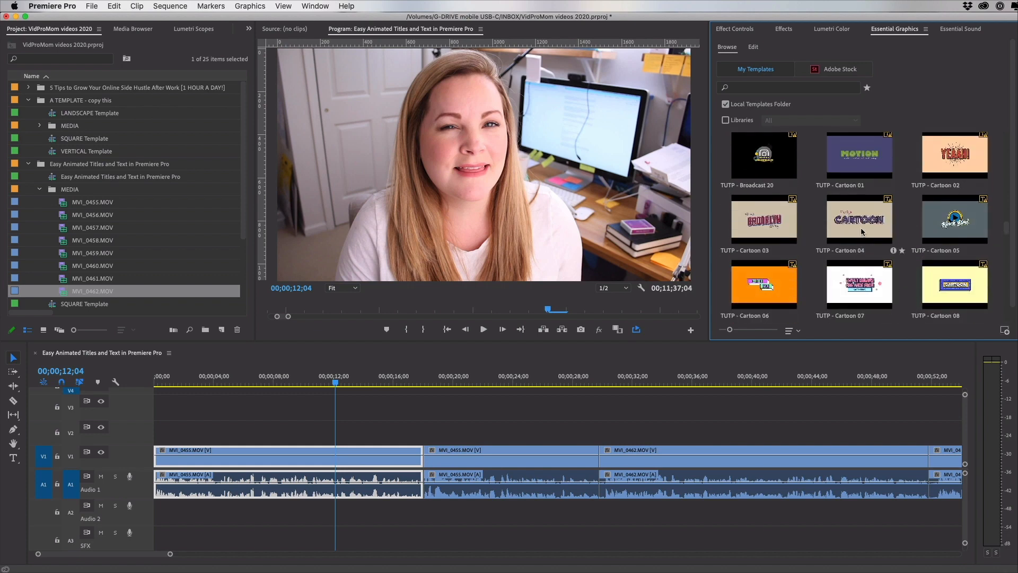
pyautogui.scroll(-3)
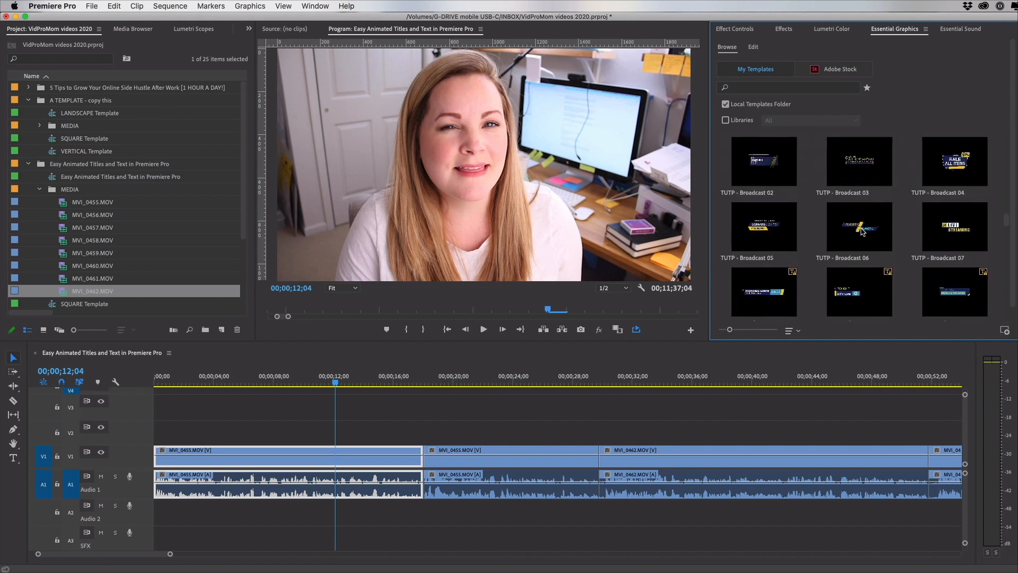
pyautogui.scroll(-3)
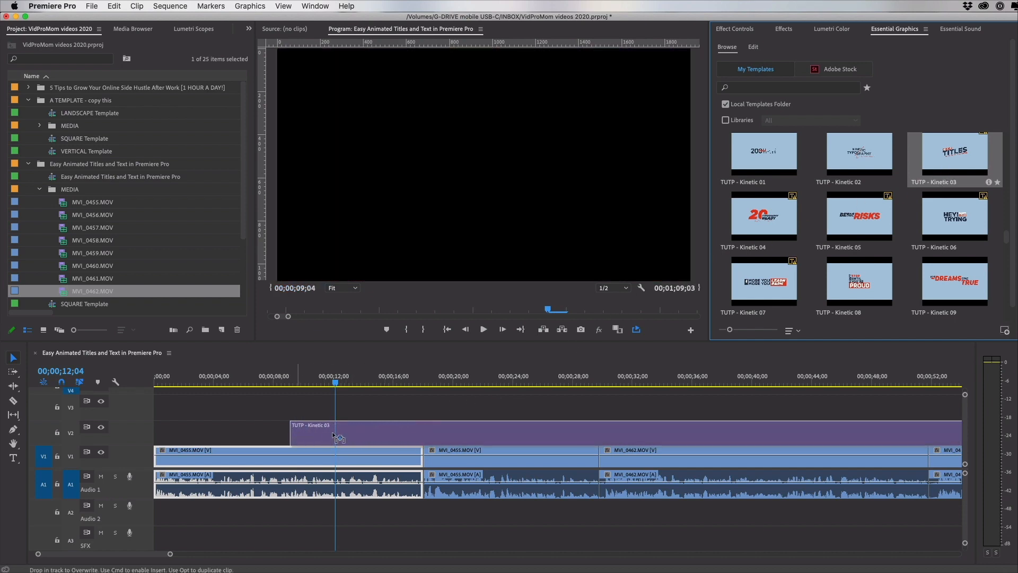
# - Place TUTP - Kinetic 03 on V2, adjust its length, and scrub through to preview
pyautogui.click(334, 436)
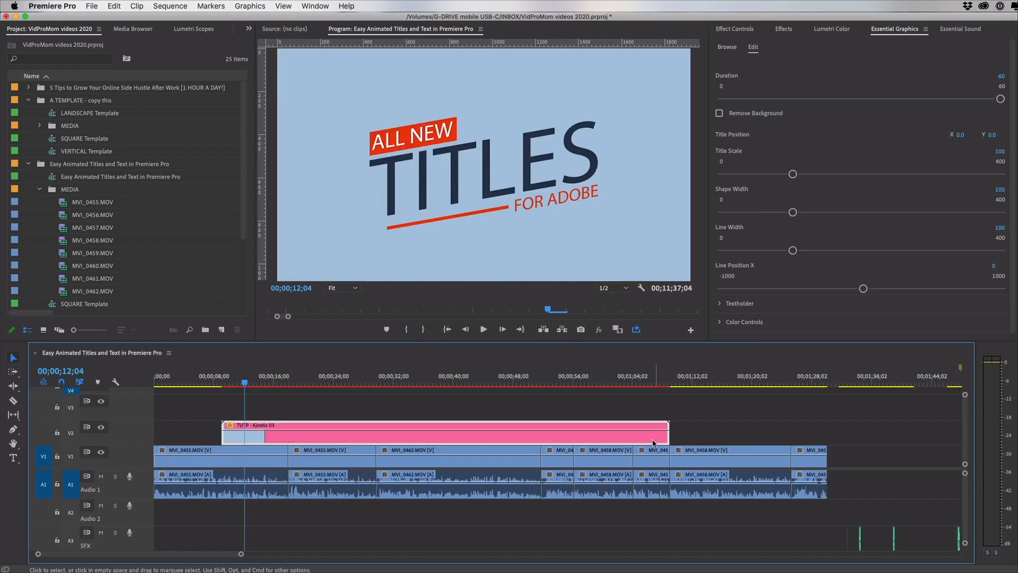
pyautogui.moveTo(668, 434); pyautogui.dragTo(623, 433)
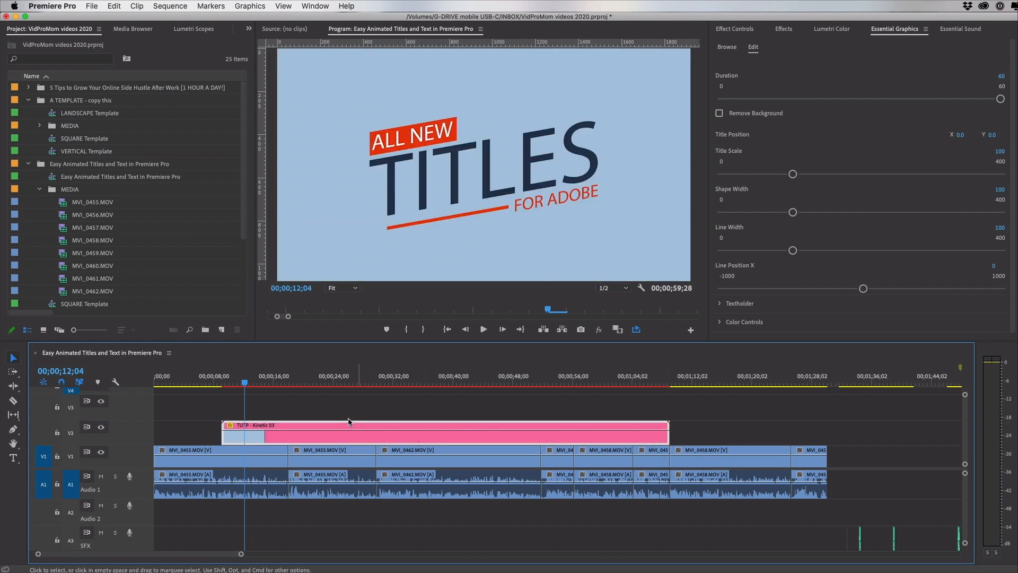
pyautogui.moveTo(286, 443)
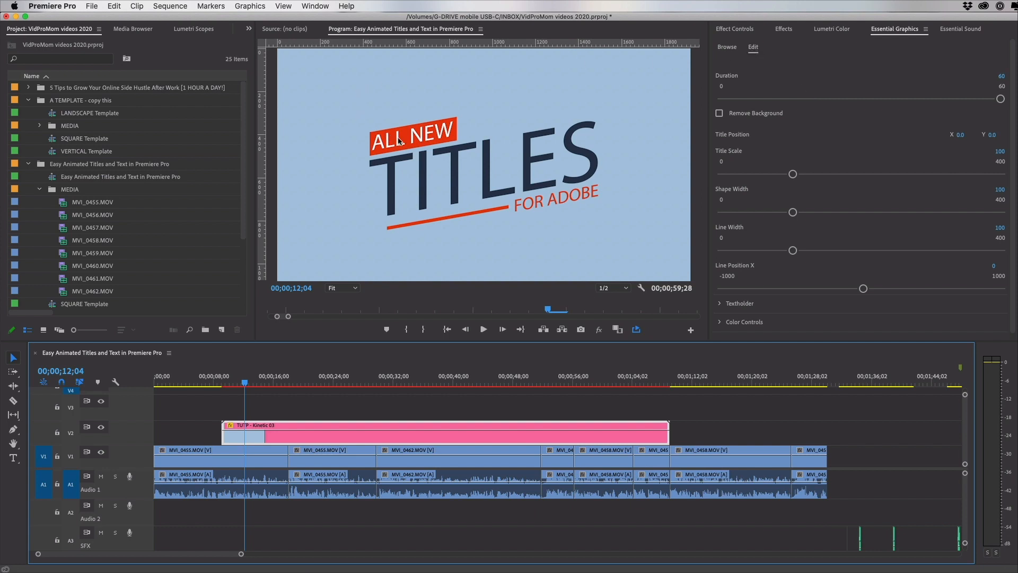
pyautogui.moveTo(474, 168)
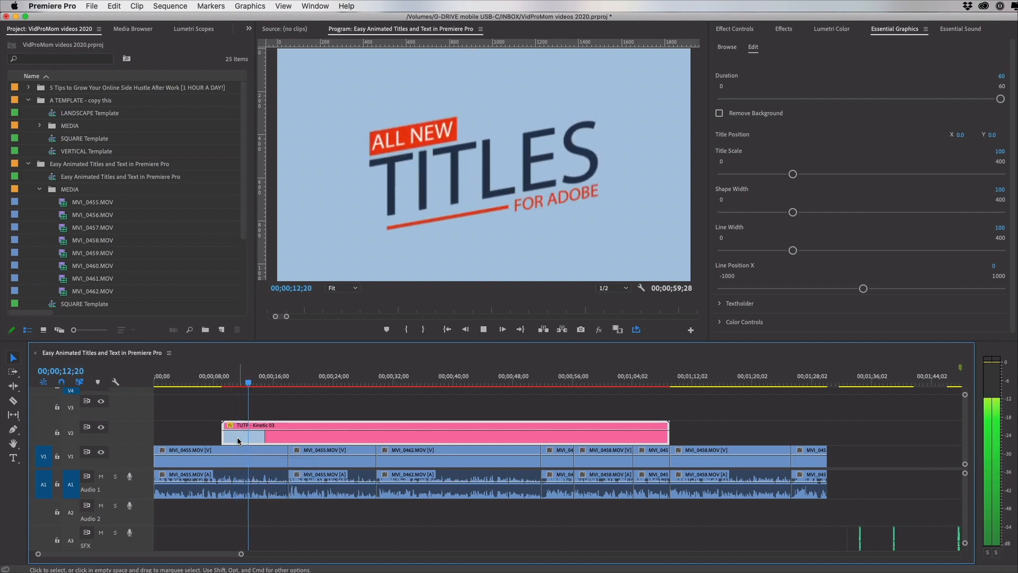
pyautogui.click(262, 383)
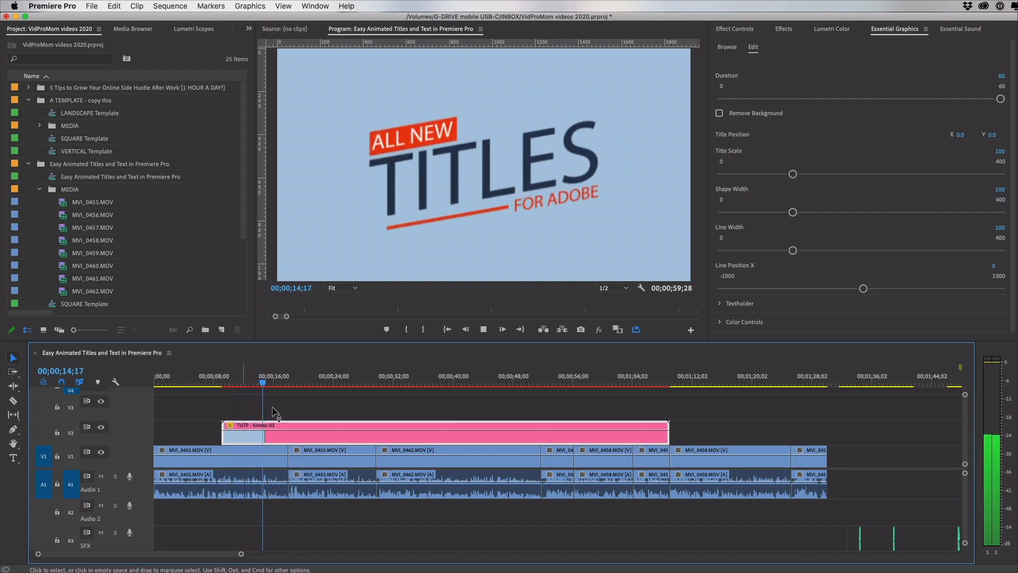
pyautogui.click(402, 383)
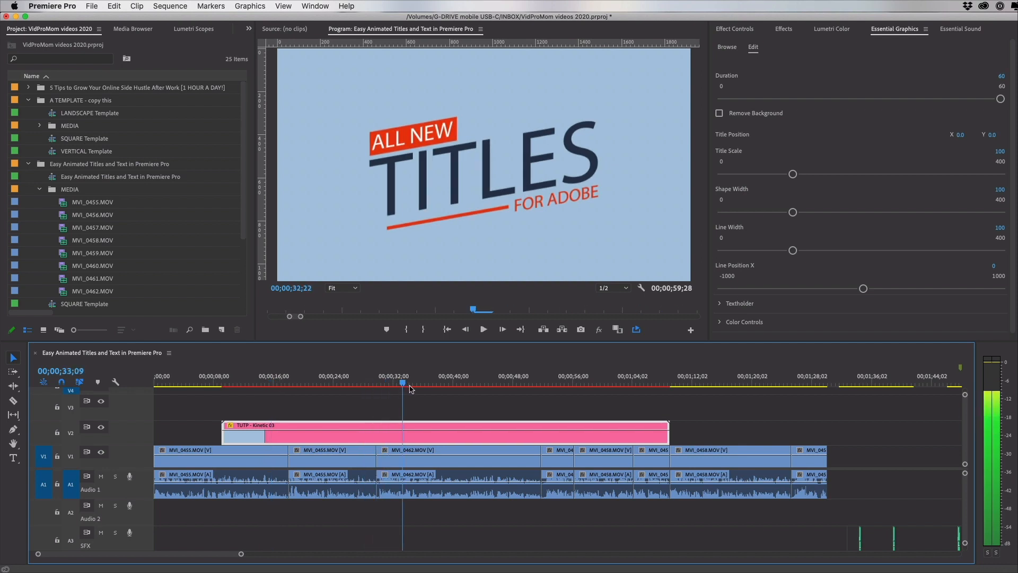
pyautogui.click(514, 383)
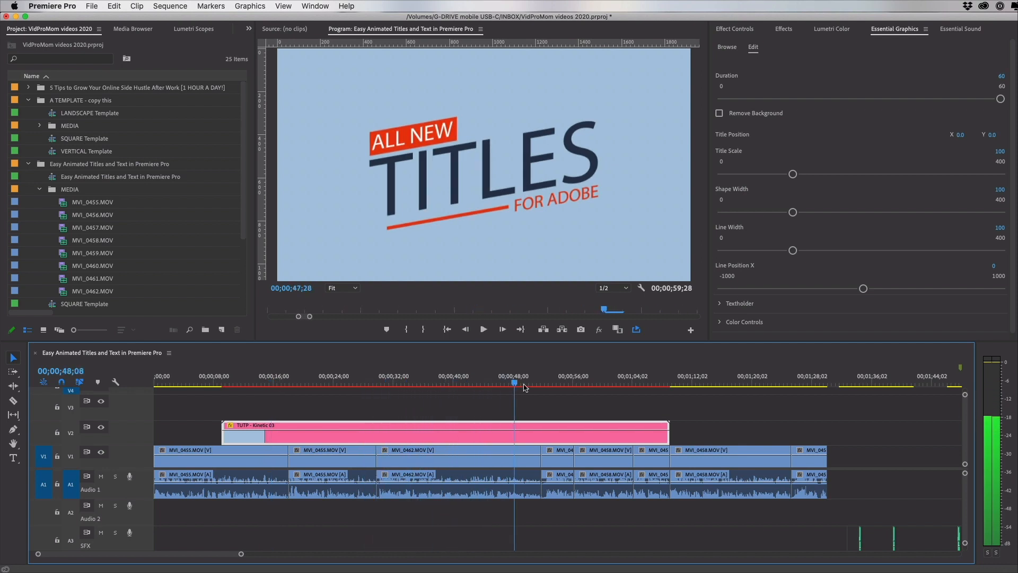
pyautogui.click(589, 385)
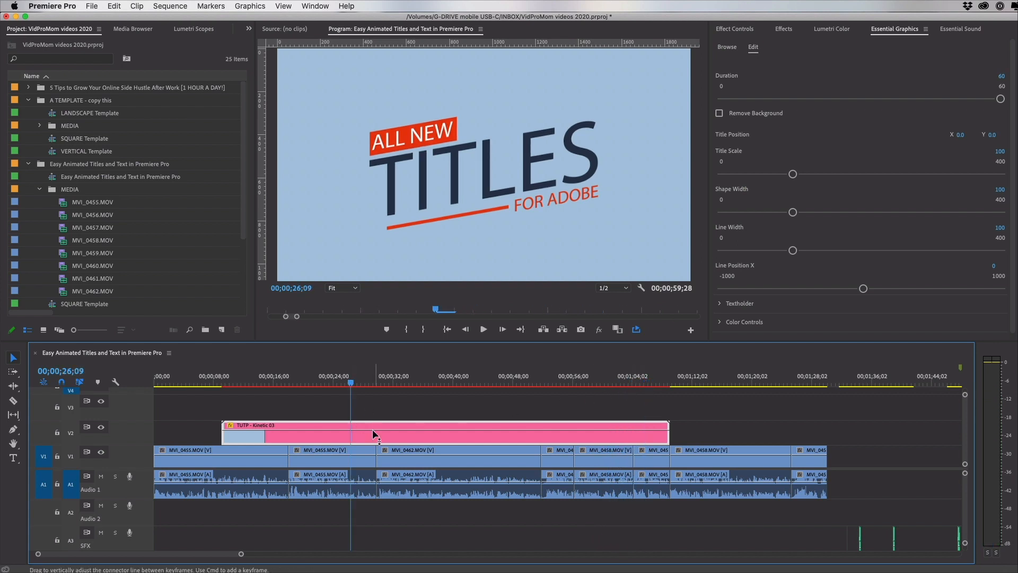
pyautogui.moveTo(735, 171)
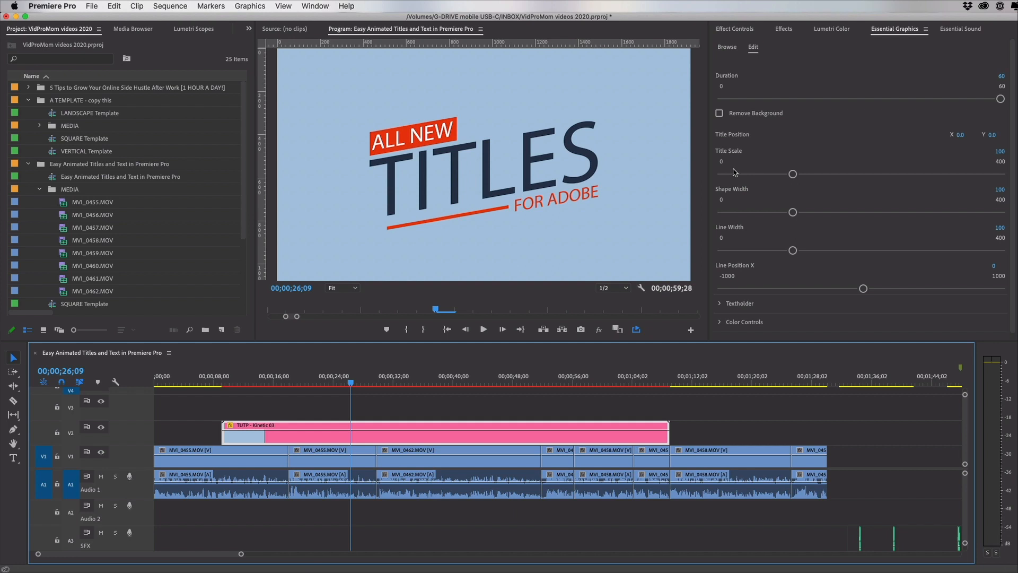
pyautogui.moveTo(766, 187)
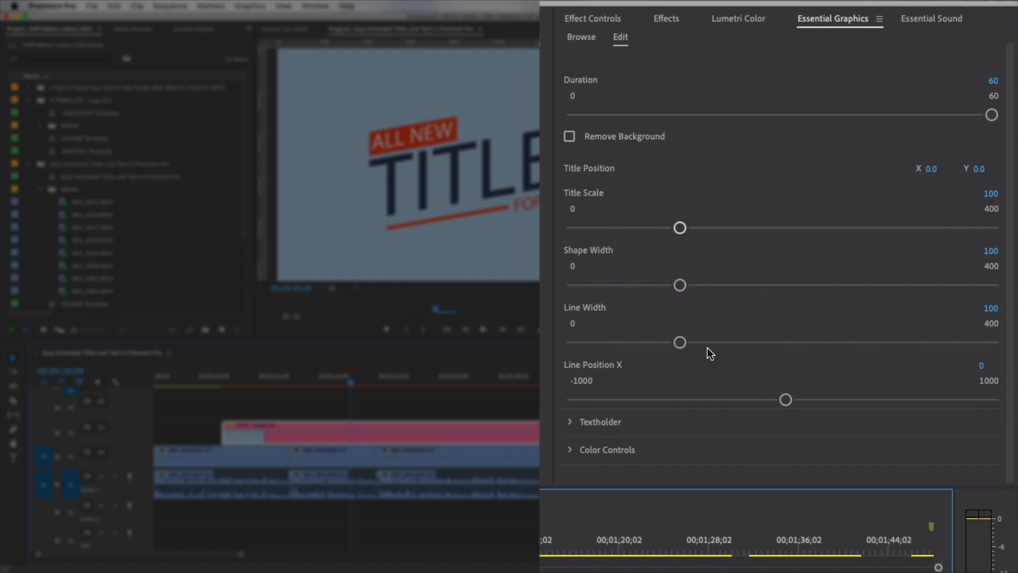
# - Inspect the Textholder text lines ALL NEW and TITLES, then zoom toward the title start
pyautogui.click(570, 422)
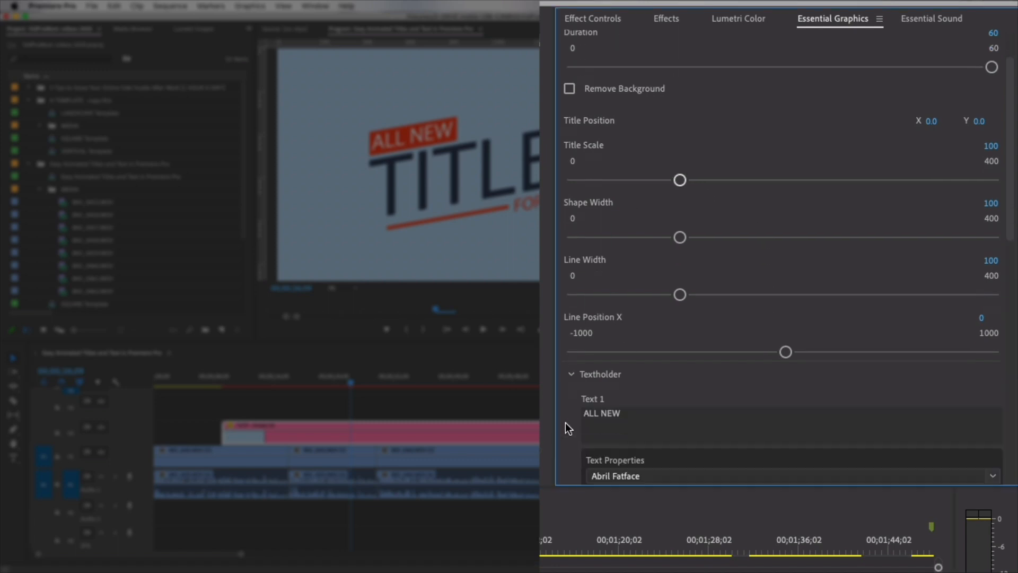
pyautogui.scroll(-3)
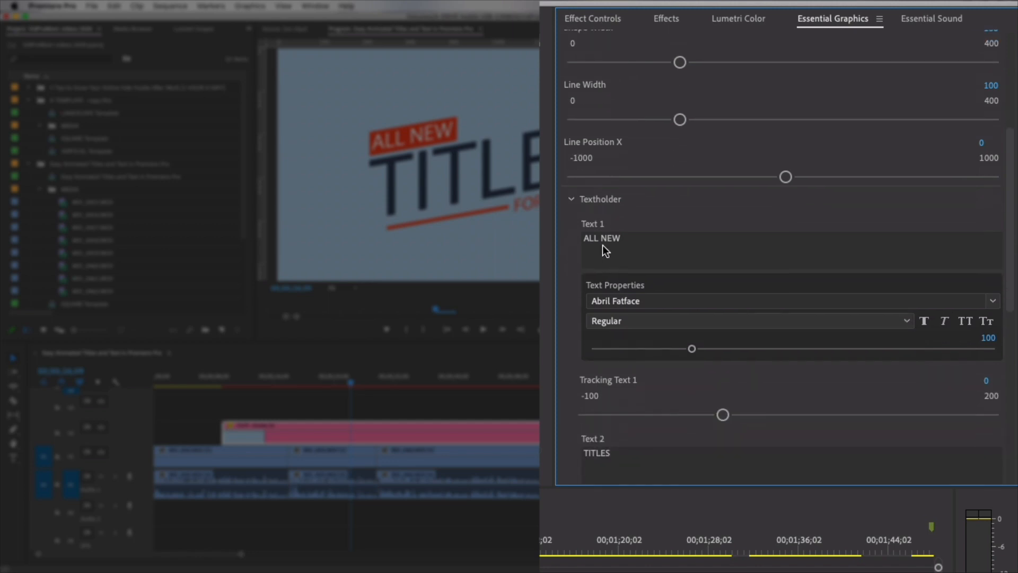
pyautogui.doubleClick(602, 238)
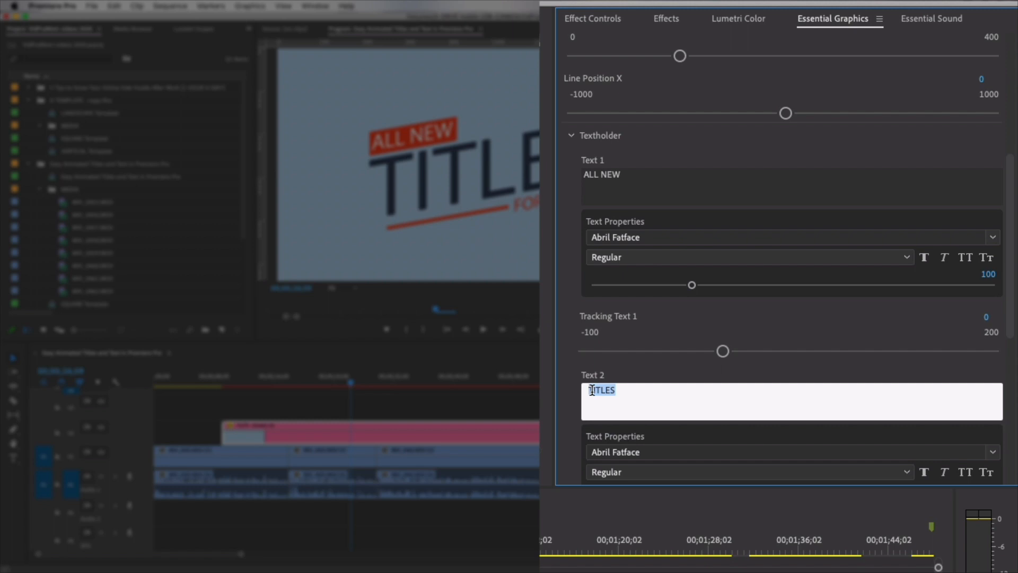
pyautogui.scroll(-3)
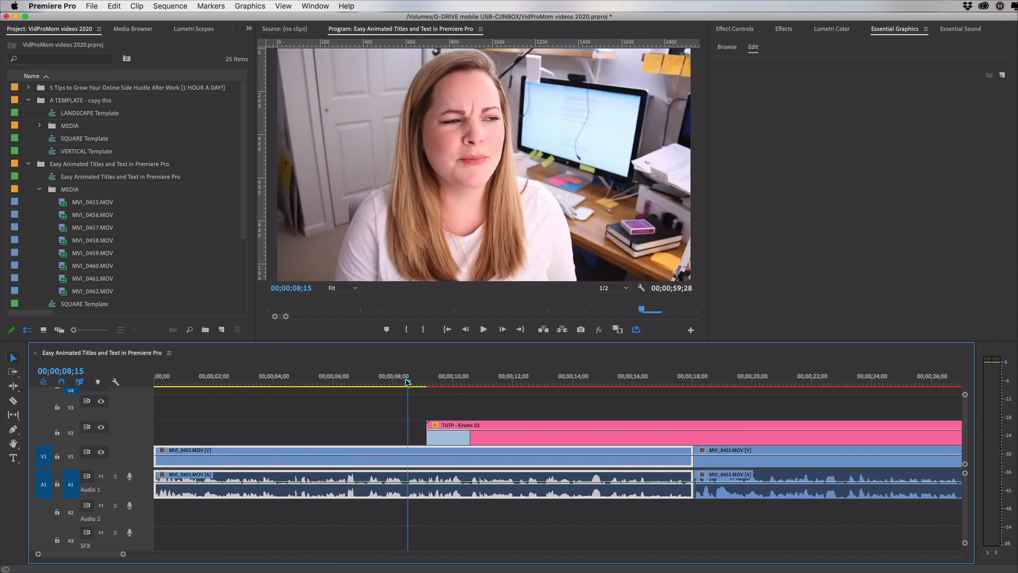
# - Replace the Kinetic 03 title's three text lines with IT LOOKS, COMPLICATED and RIGHT?
pyautogui.click(447, 438)
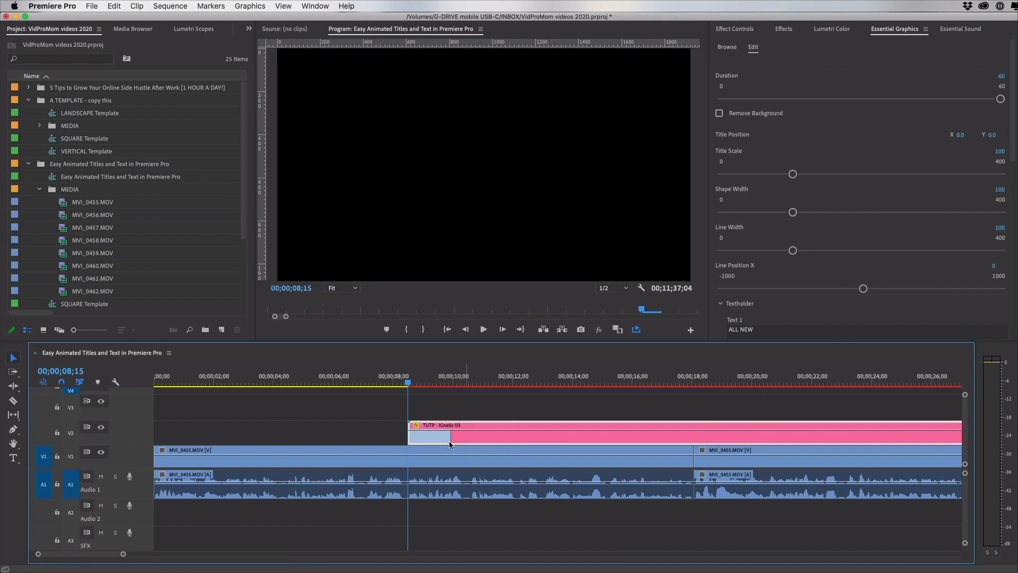
pyautogui.click(504, 384)
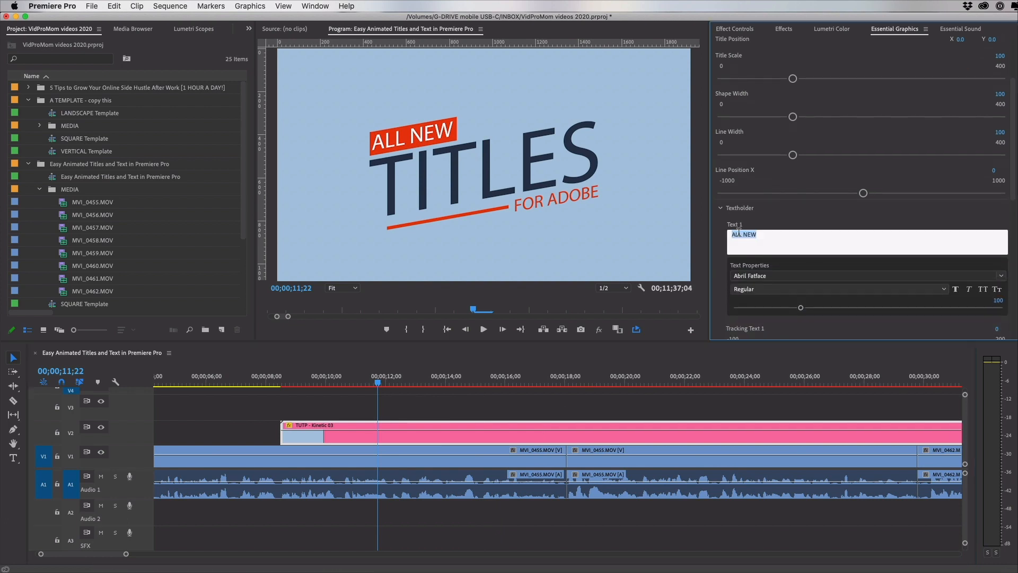
pyautogui.write('IT LOOKS')
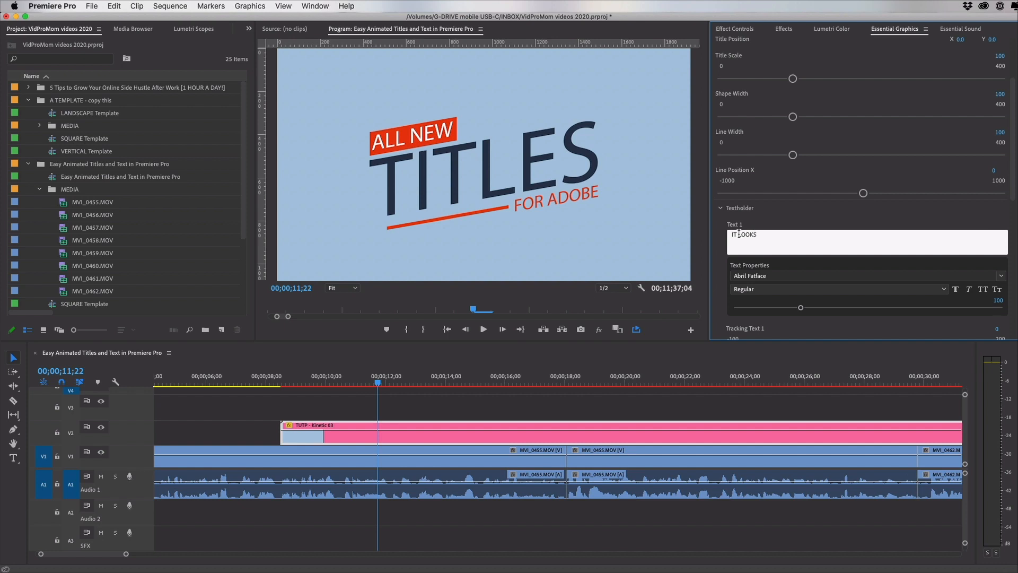
pyautogui.scroll(-3)
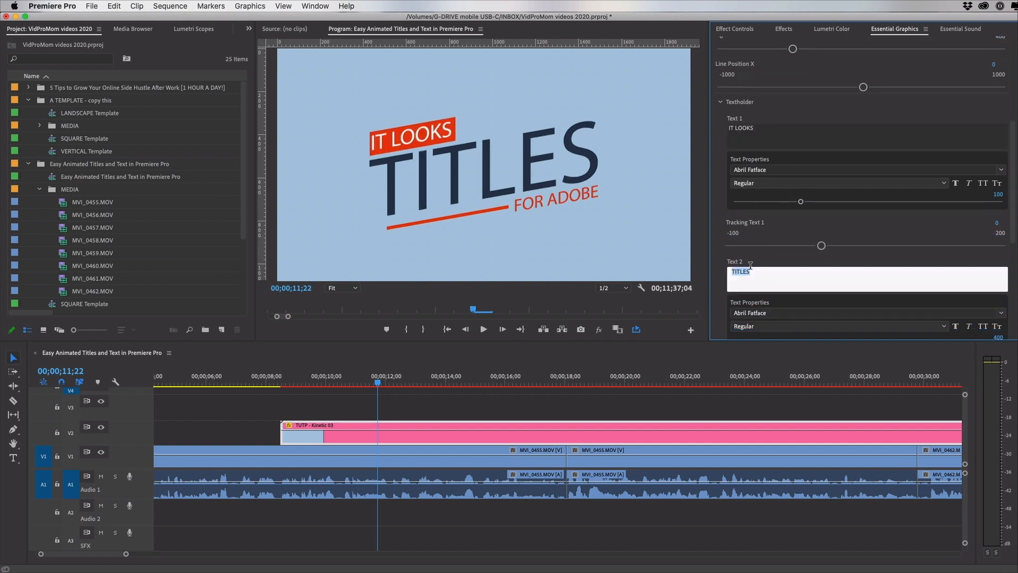
pyautogui.write('COMPLICATED')
pyautogui.write('R')
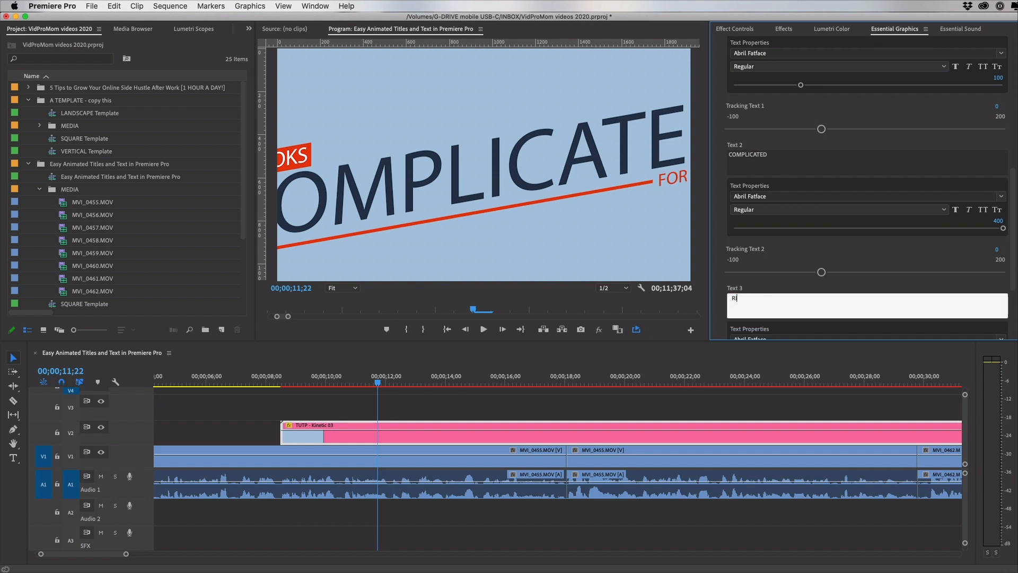
pyautogui.write('IGHT?')
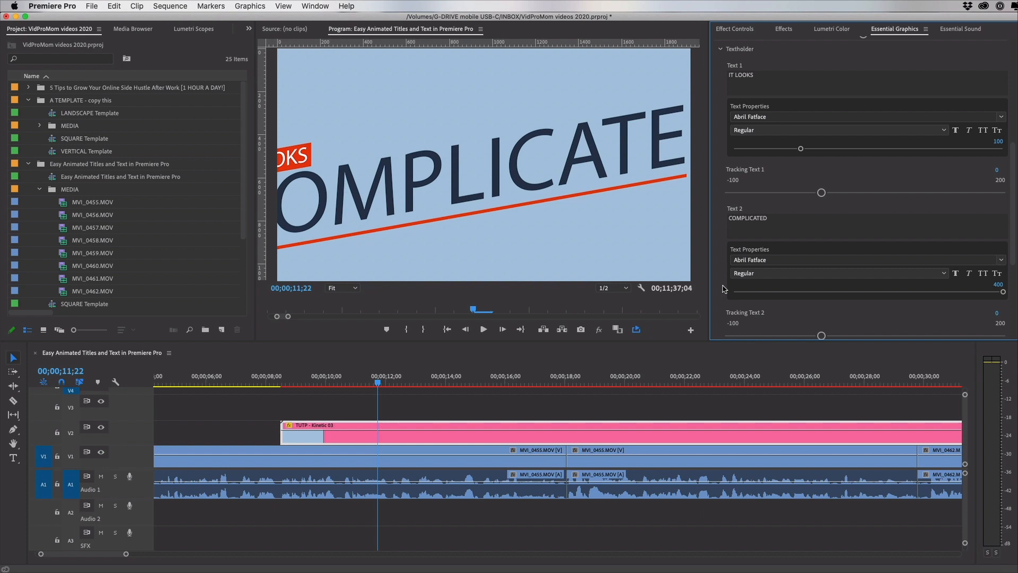
pyautogui.moveTo(713, 242)
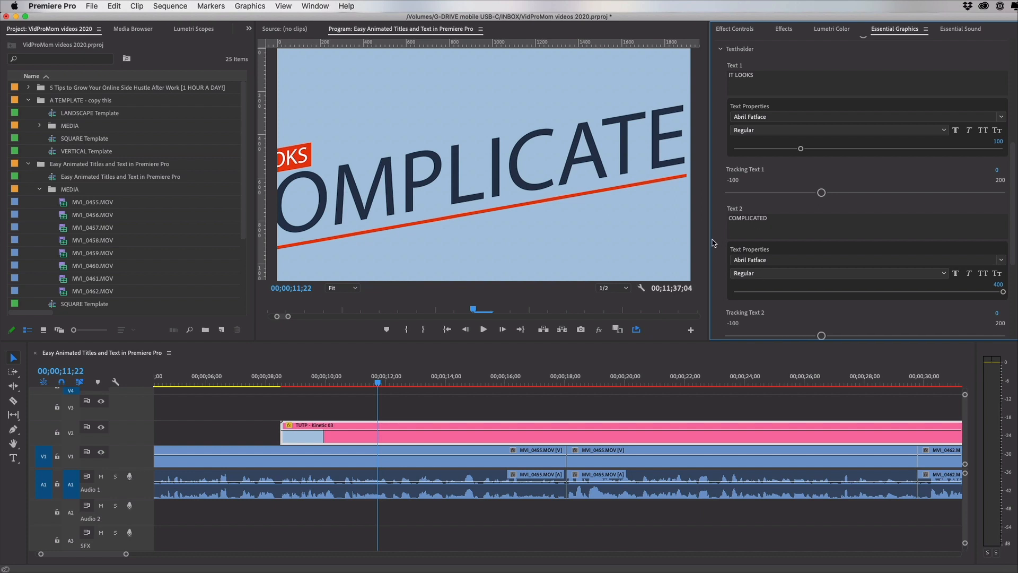
pyautogui.moveTo(773, 220)
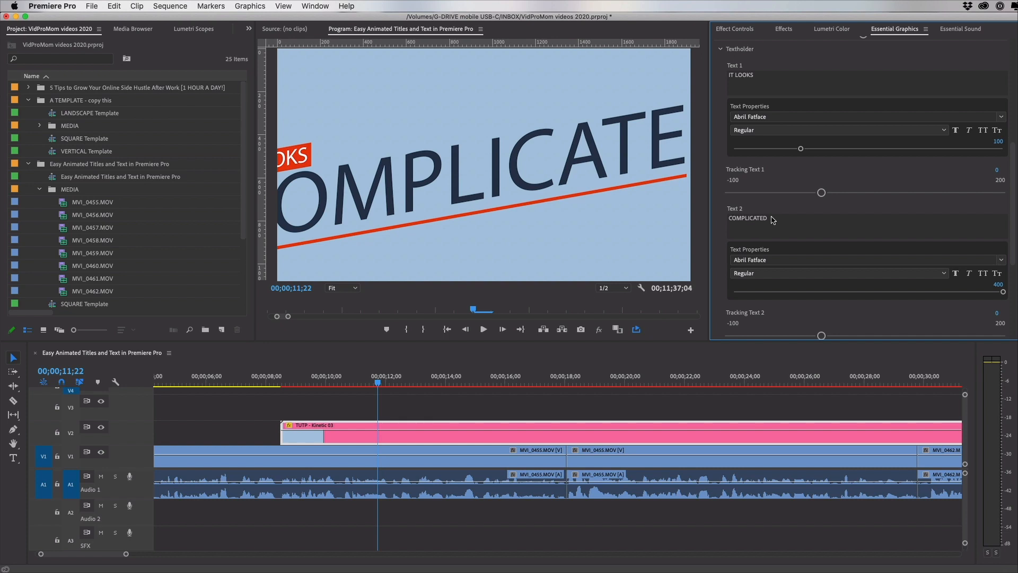
pyautogui.moveTo(889, 288)
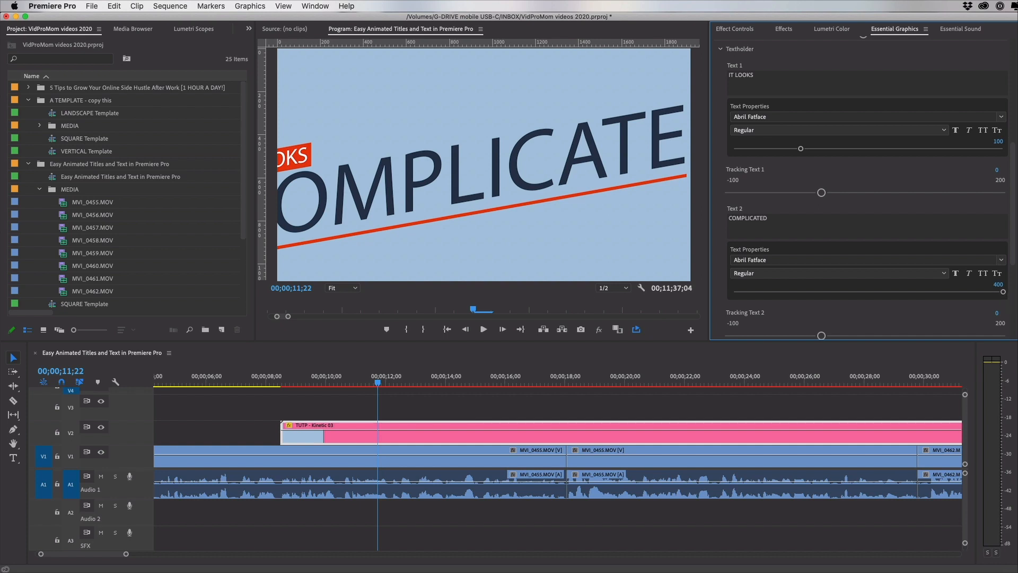
# - Set the COMPLICATED (Text 2) size slider to about 278
pyautogui.moveTo(998, 292); pyautogui.dragTo(960, 292)
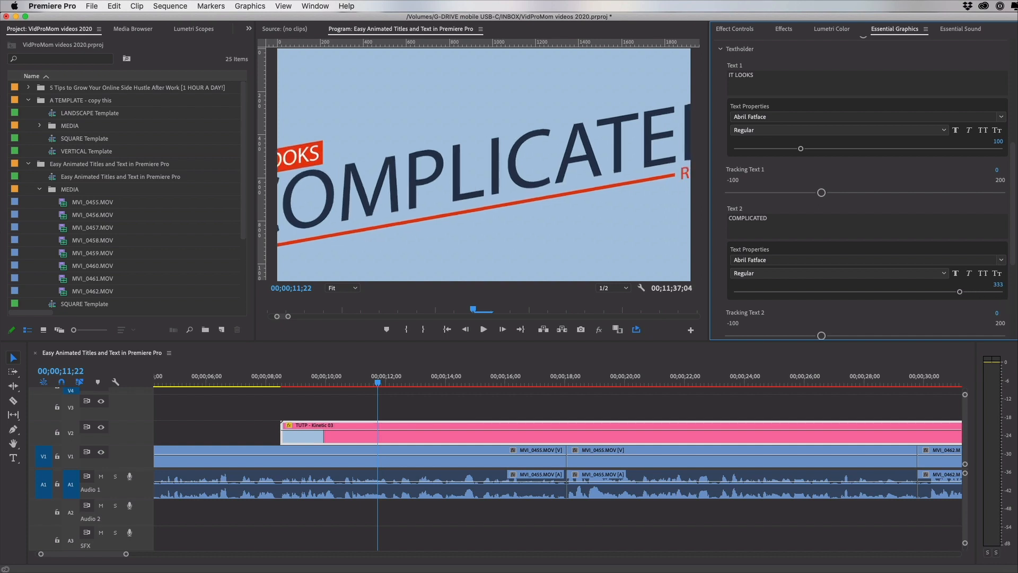
pyautogui.moveTo(960, 291); pyautogui.dragTo(938, 291)
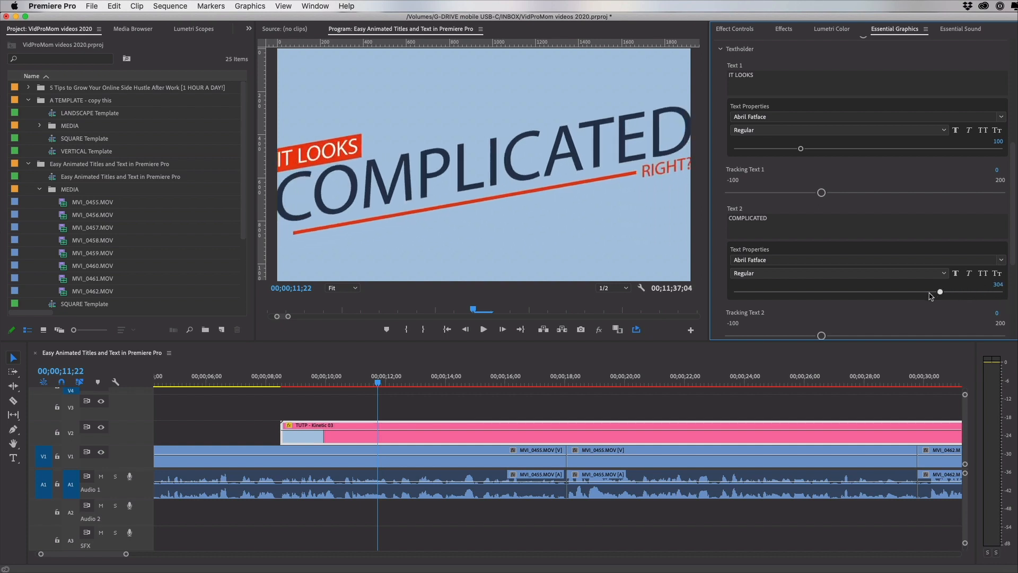
pyautogui.moveTo(939, 292); pyautogui.dragTo(922, 292)
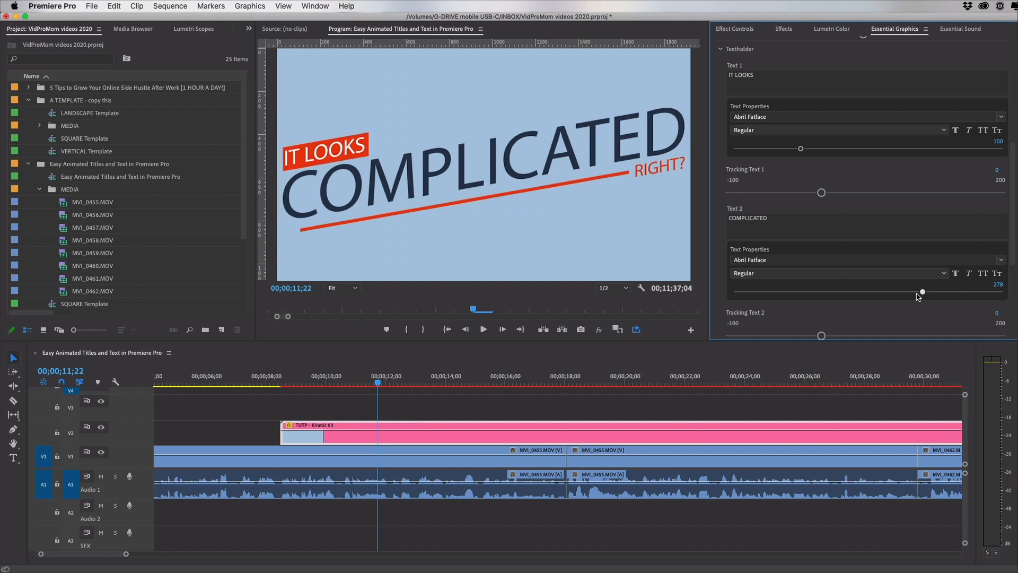
pyautogui.moveTo(922, 292); pyautogui.dragTo(920, 292)
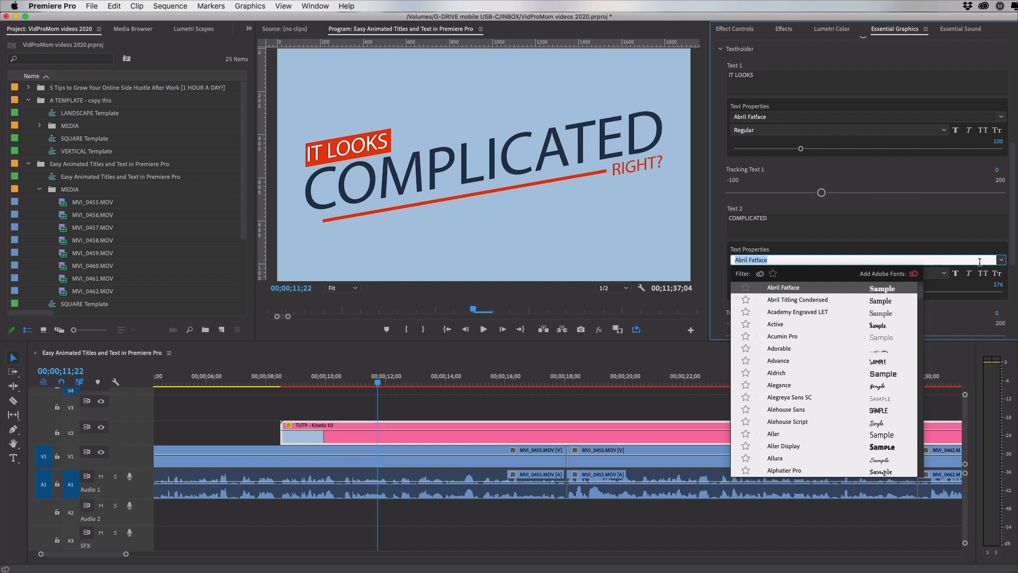
pyautogui.moveTo(774, 326)
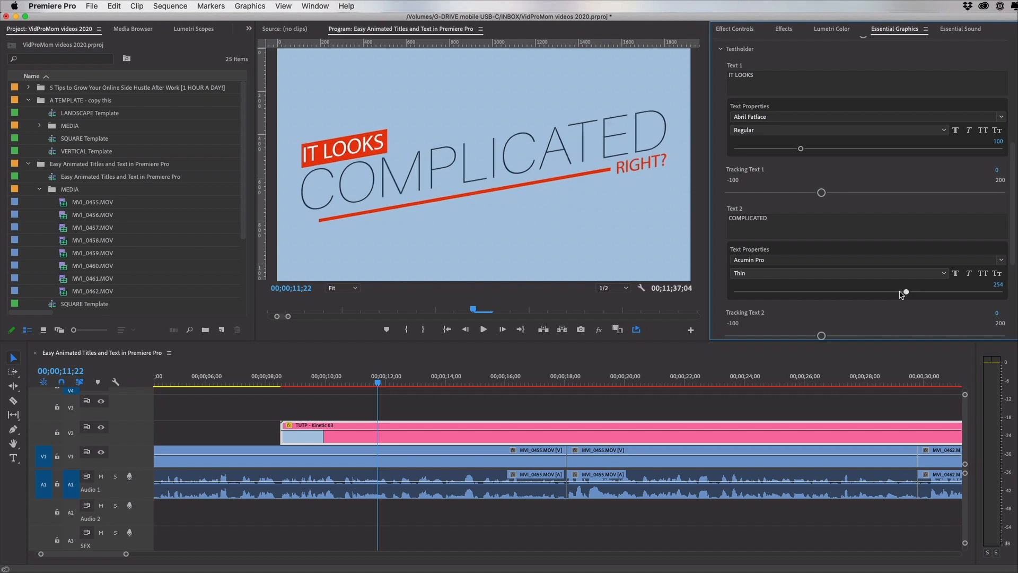
# - Set COMPLICATED in Acumin Pro Thin at a size near 218
pyautogui.moveTo(905, 293); pyautogui.dragTo(897, 293)
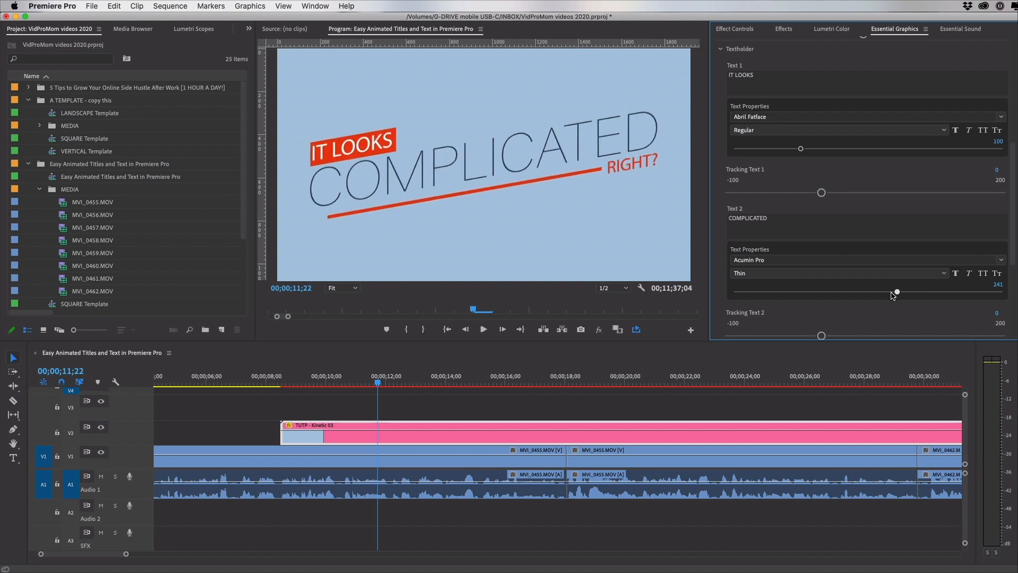
pyautogui.moveTo(897, 292); pyautogui.dragTo(879, 291)
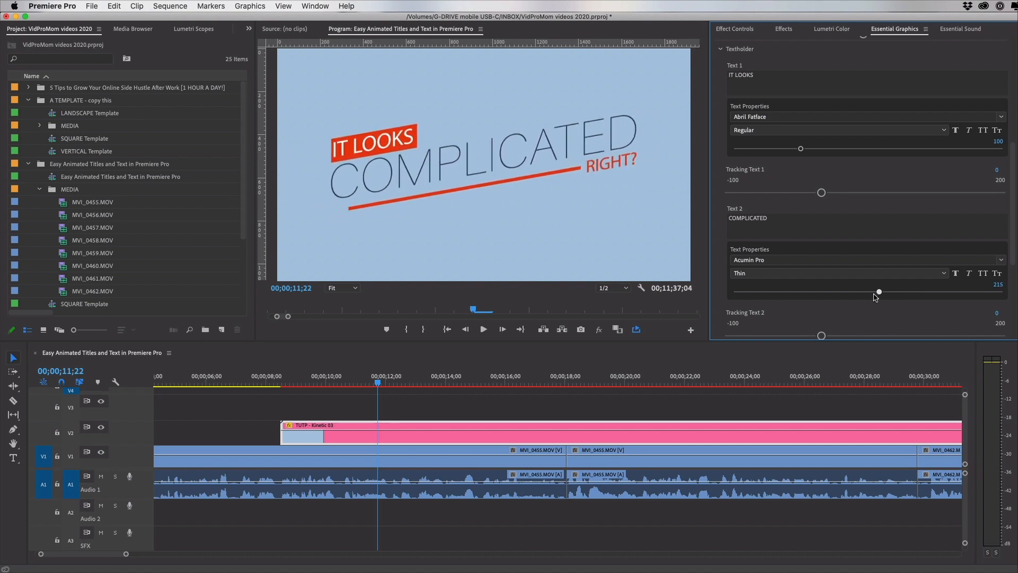
pyautogui.moveTo(879, 291); pyautogui.dragTo(881, 292)
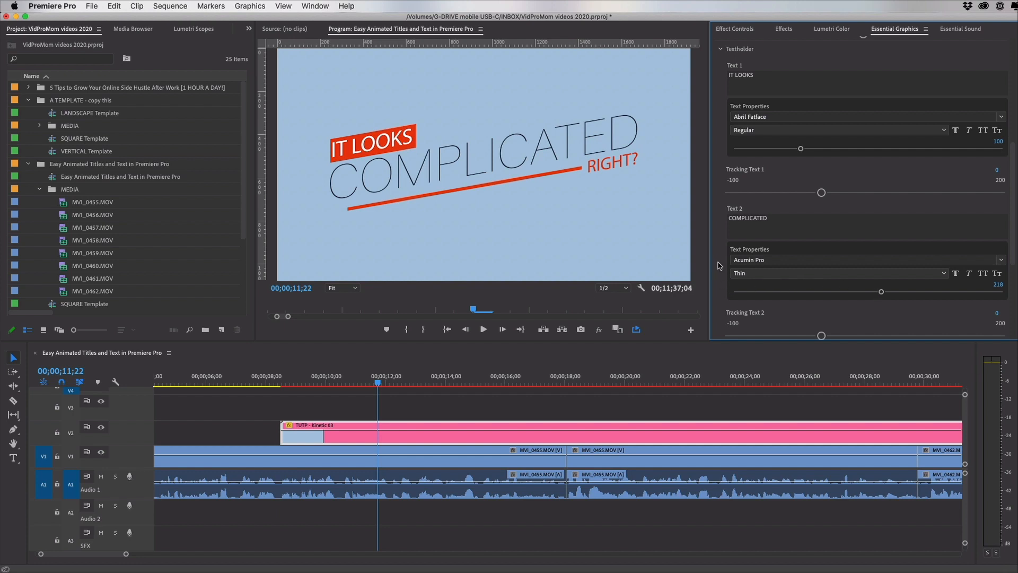
pyautogui.scroll(-3)
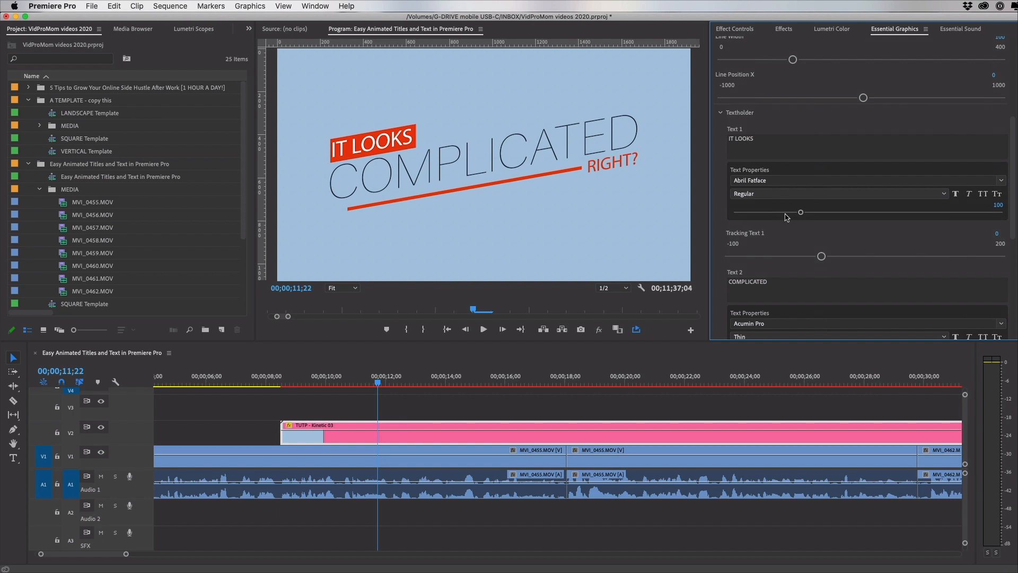
# - Enlarge the IT LOOKS (Text 1) size to about 185
pyautogui.moveTo(801, 212); pyautogui.dragTo(785, 213)
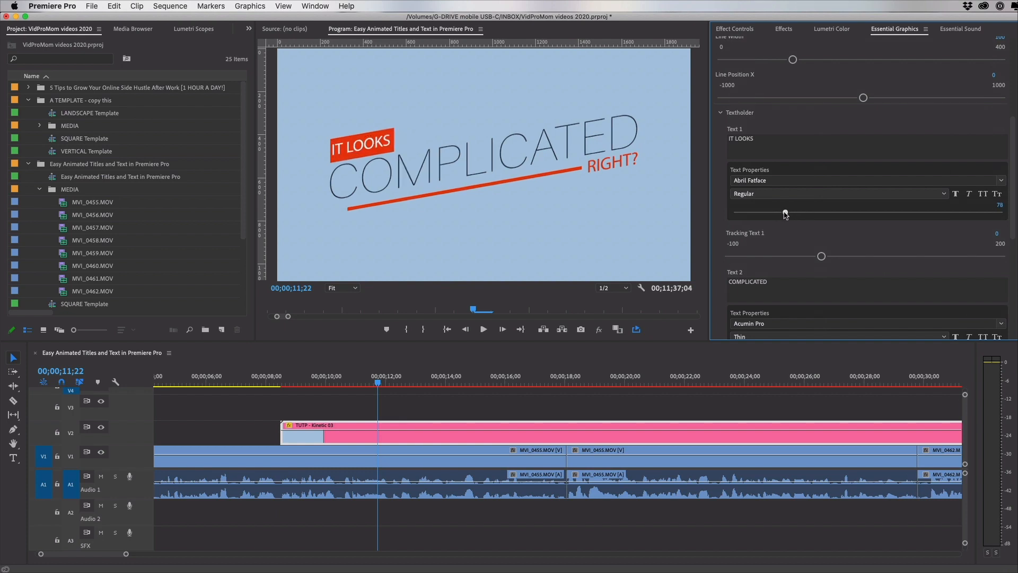
pyautogui.moveTo(784, 213); pyautogui.dragTo(856, 212)
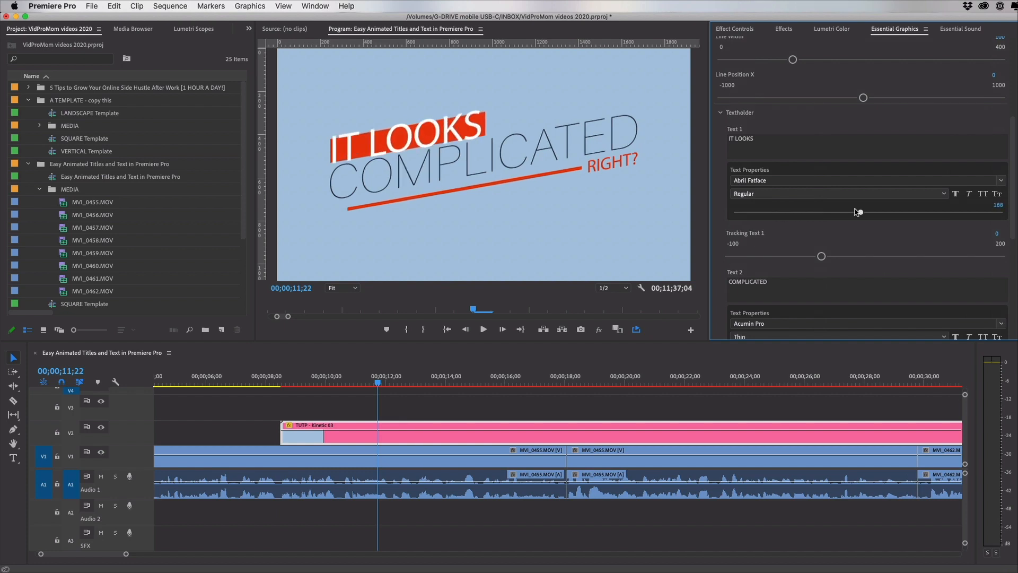
pyautogui.moveTo(857, 212); pyautogui.dragTo(857, 212)
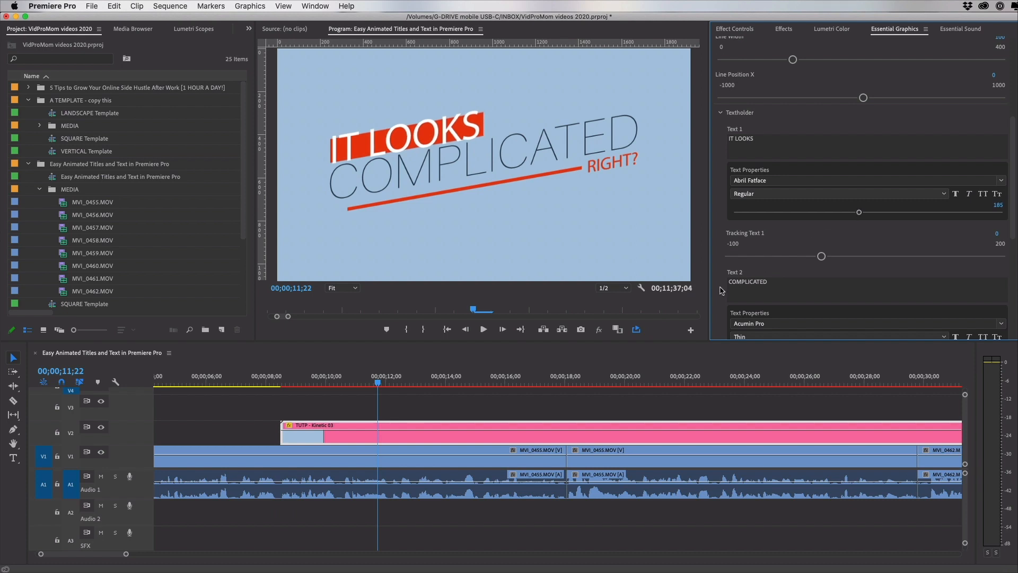
pyautogui.scroll(-3)
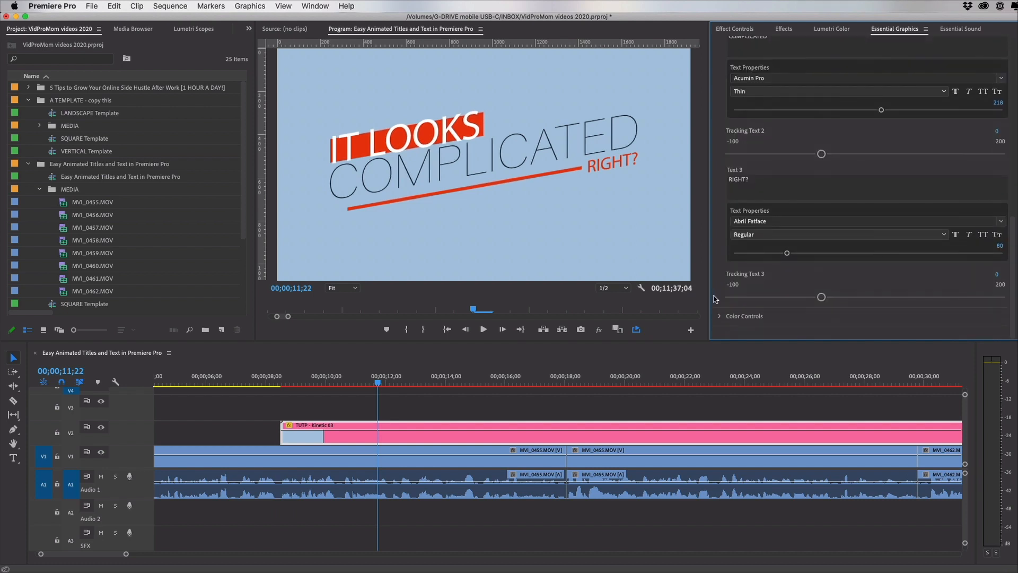
# - Give the COMPLICATED text a darker navy colour in Color Controls
pyautogui.click(720, 316)
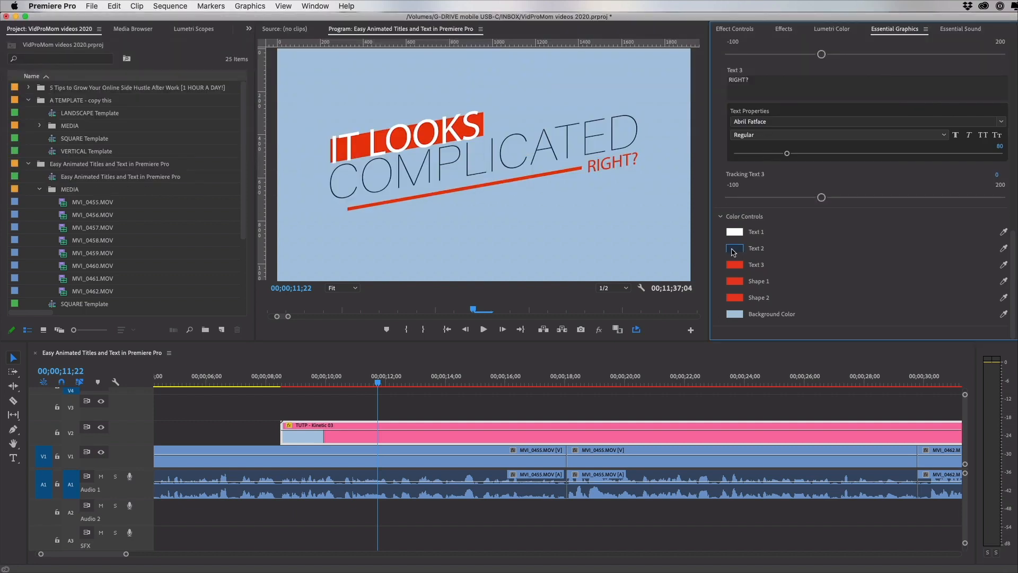
pyautogui.click(734, 249)
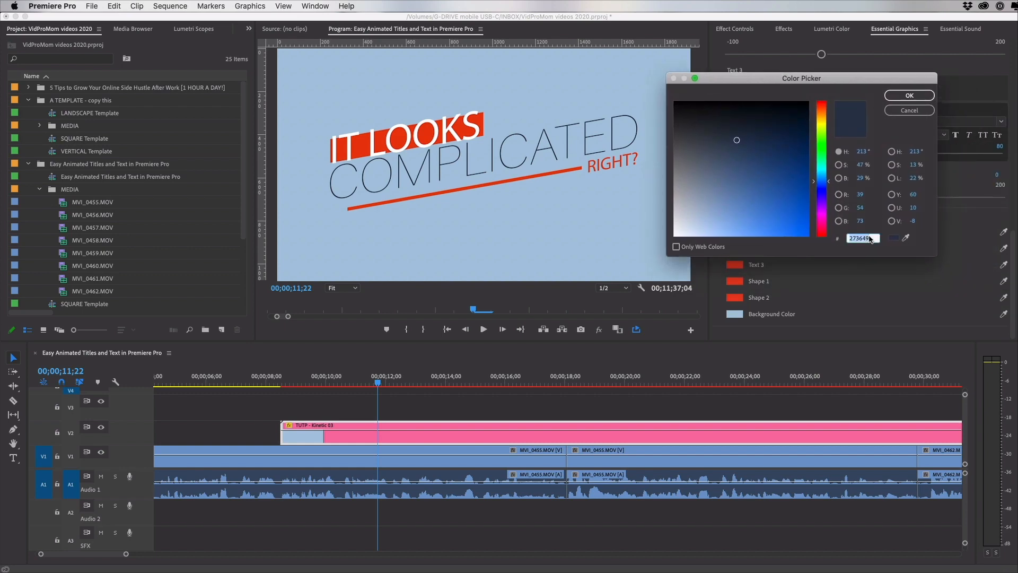
pyautogui.click(909, 96)
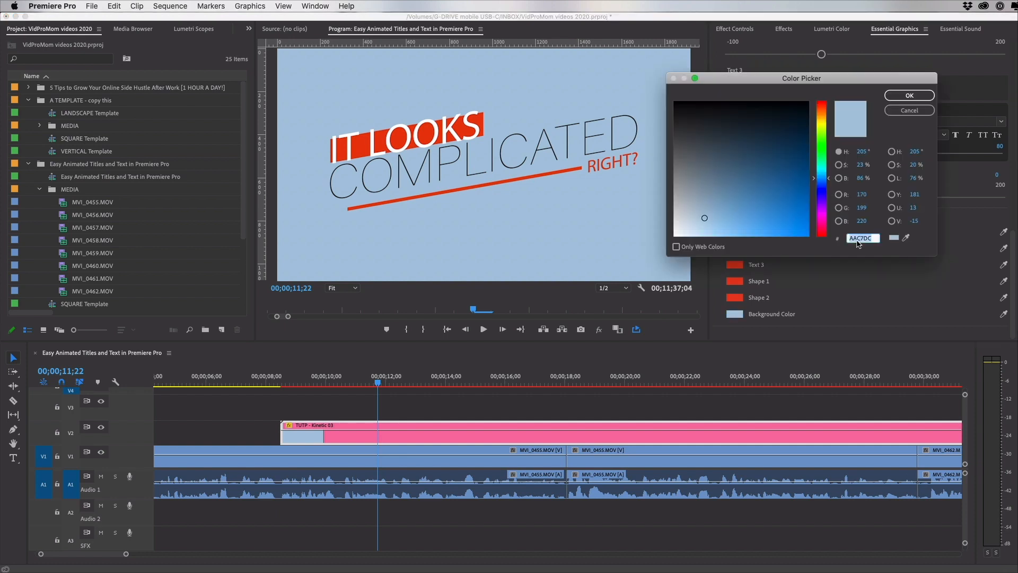
# - Change the title background colour from light blue to near-white
pyautogui.click(909, 95)
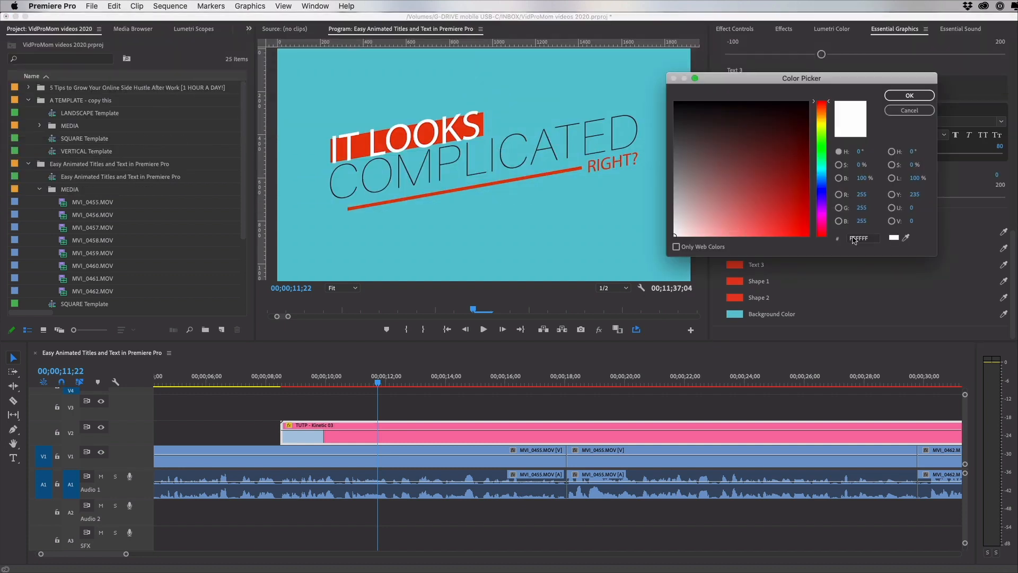
pyautogui.click(909, 96)
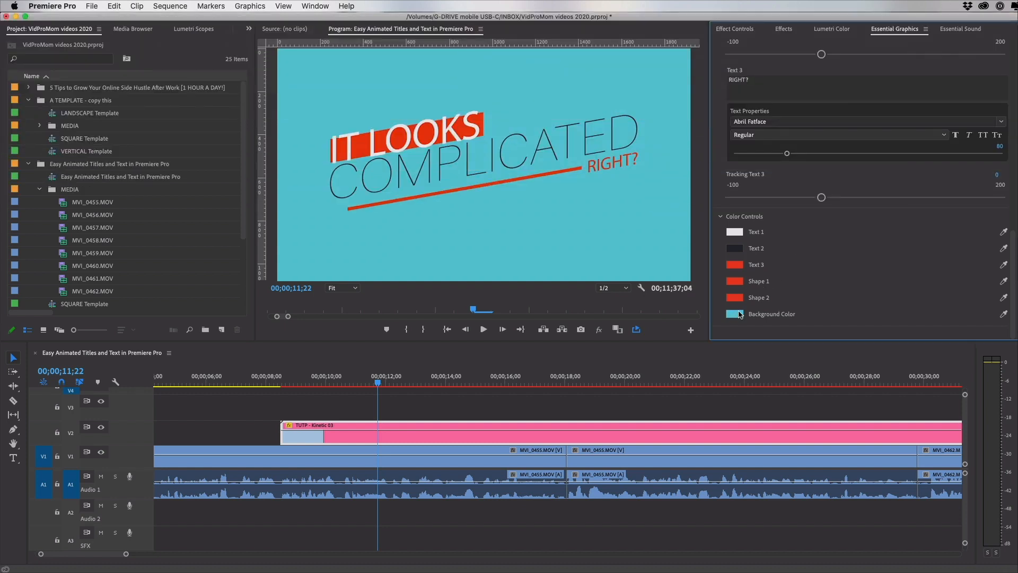
pyautogui.click(732, 314)
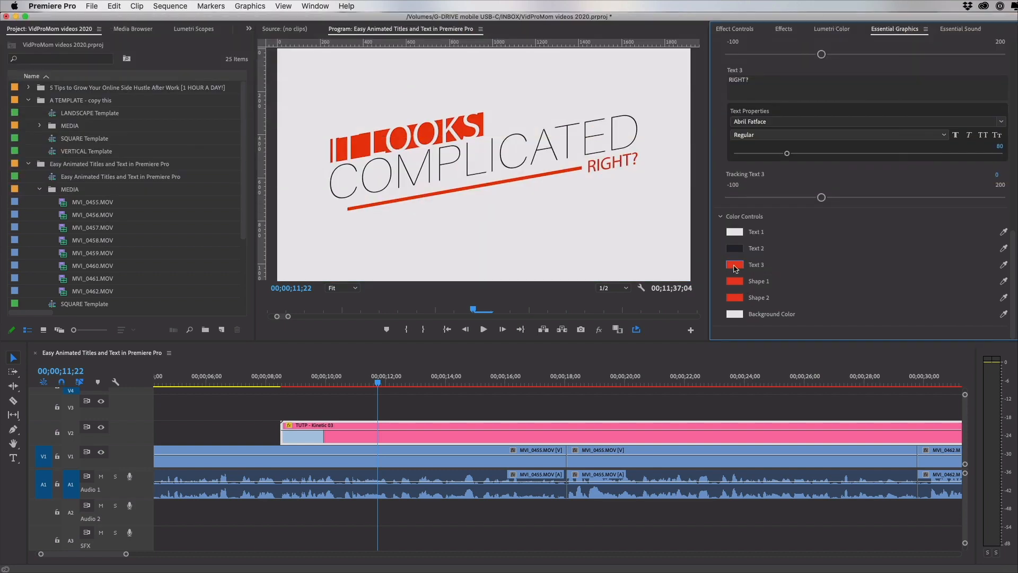
# - Recolour RIGHT?, the IT LOOKS box and underline with teal 5FC7D2
pyautogui.click(734, 265)
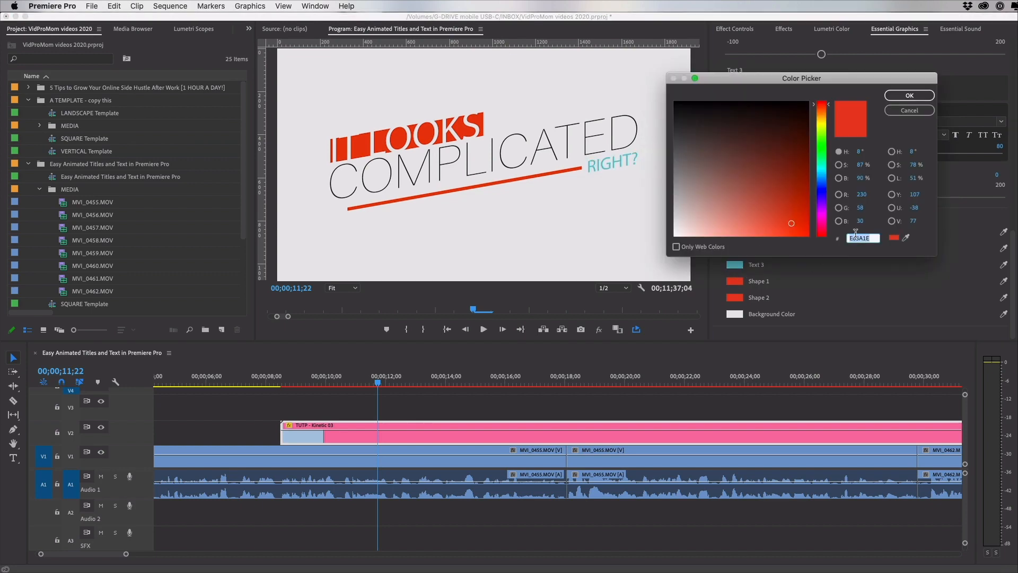
pyautogui.click(909, 95)
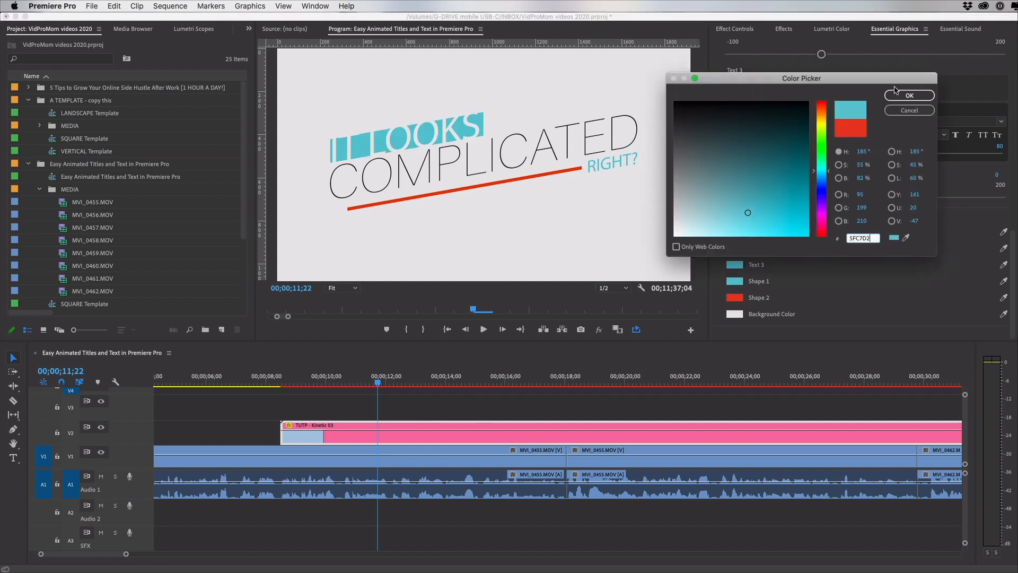
pyautogui.click(909, 95)
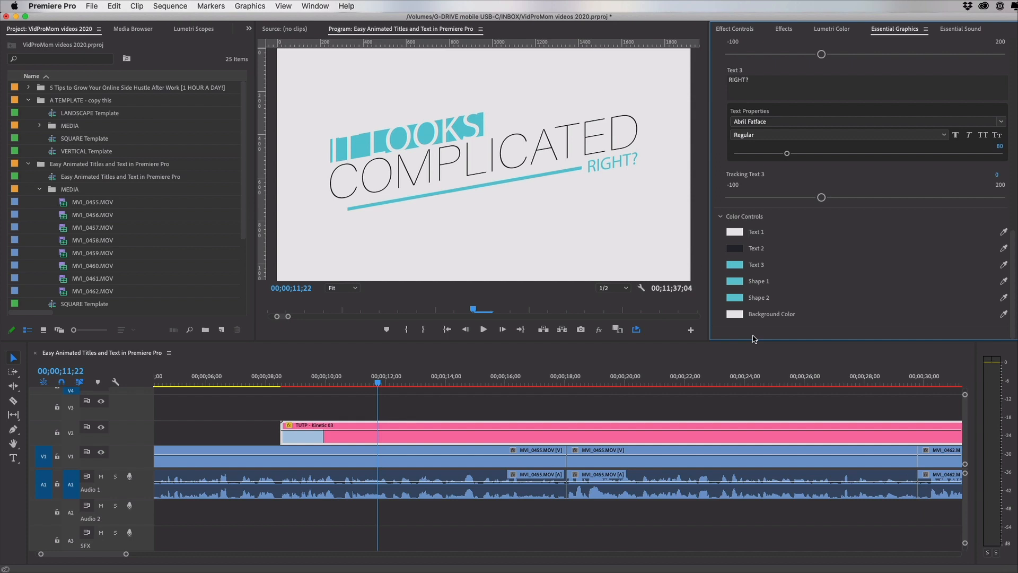
pyautogui.moveTo(838, 3)
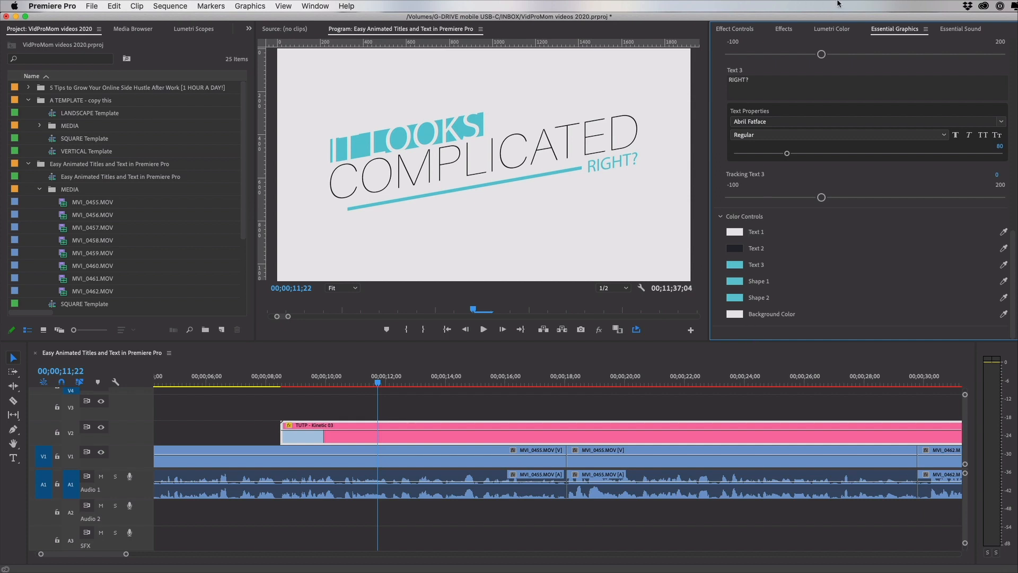
pyautogui.click(296, 383)
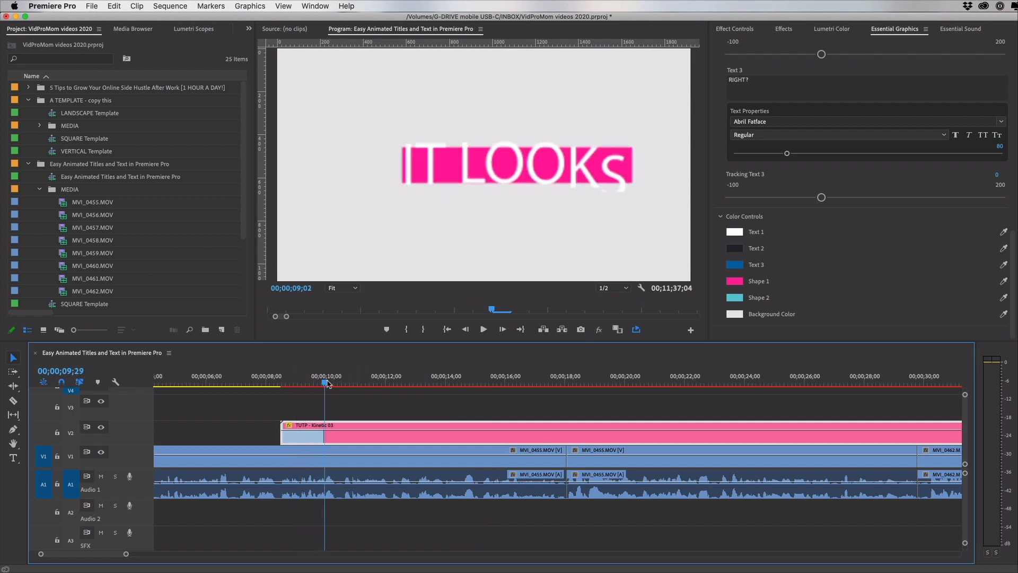
# - Scrub the playhead through the recoloured Kinetic 03 title's entrance animation
pyautogui.moveTo(327, 382); pyautogui.dragTo(387, 382)
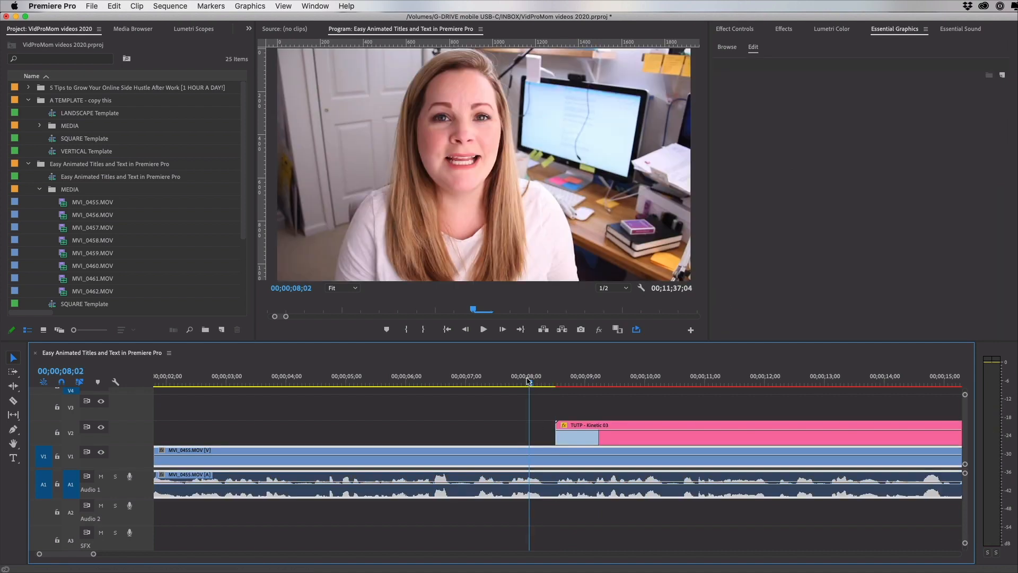
# - Play the title, select its clip, and park the playhead near 00;00;10;09
pyautogui.click(483, 328)
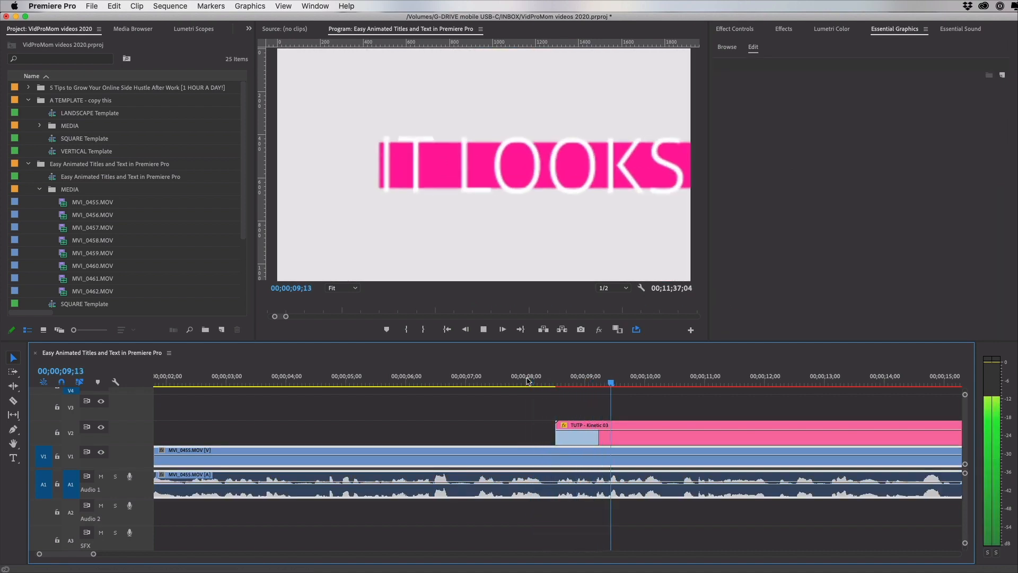
pyautogui.click(656, 383)
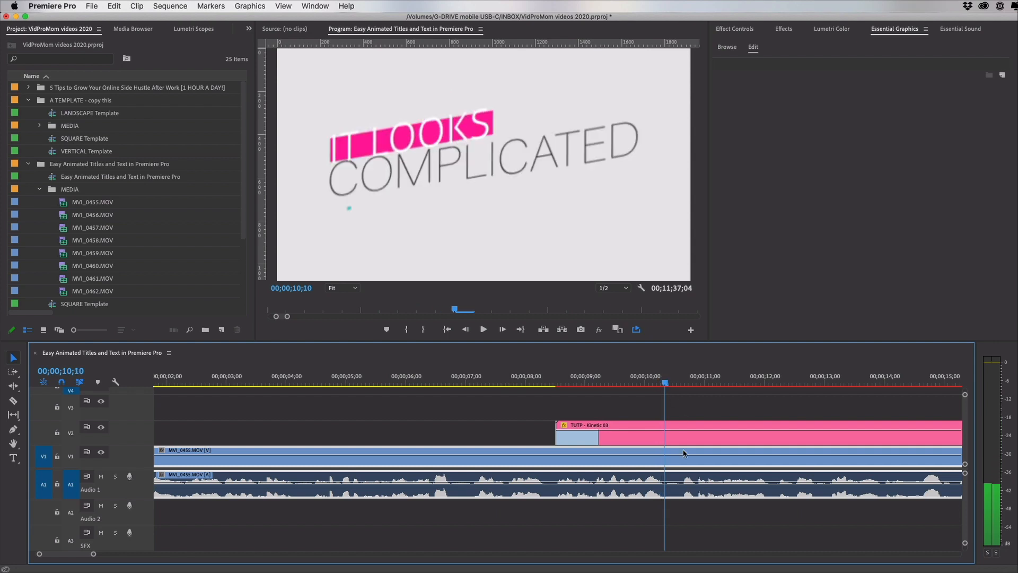
pyautogui.click(673, 439)
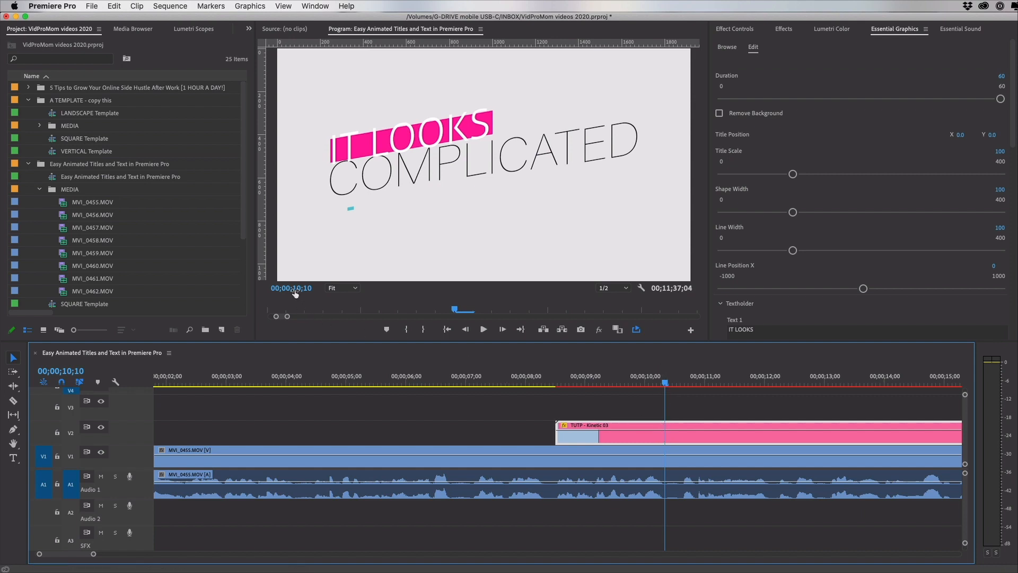
pyautogui.moveTo(297, 293)
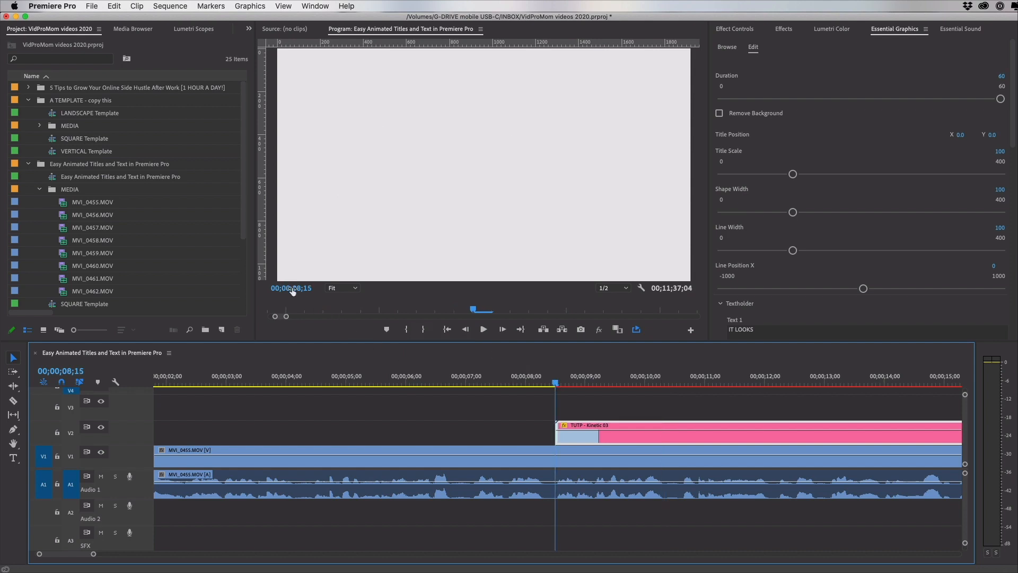
pyautogui.moveTo(297, 292)
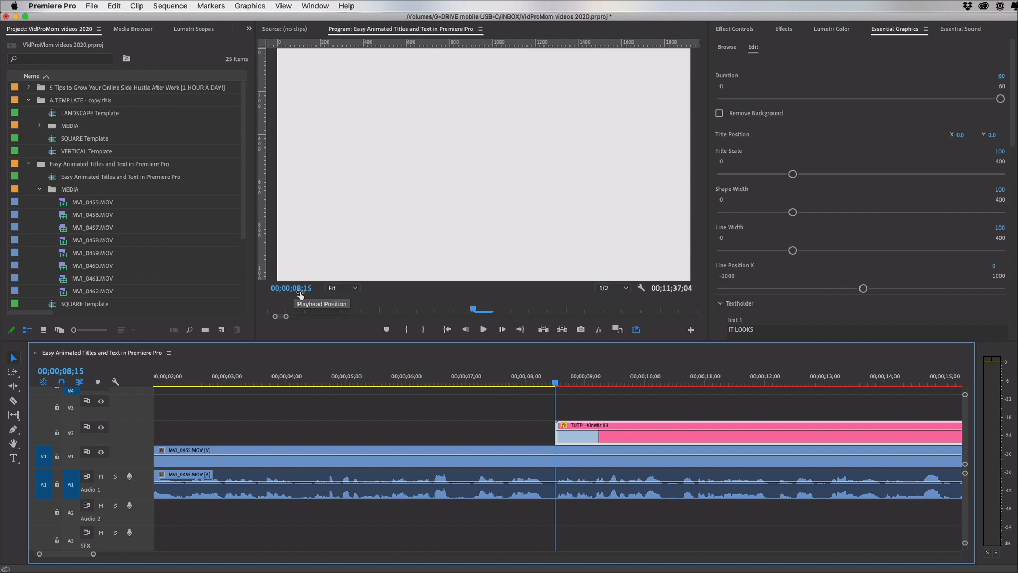
pyautogui.click(661, 384)
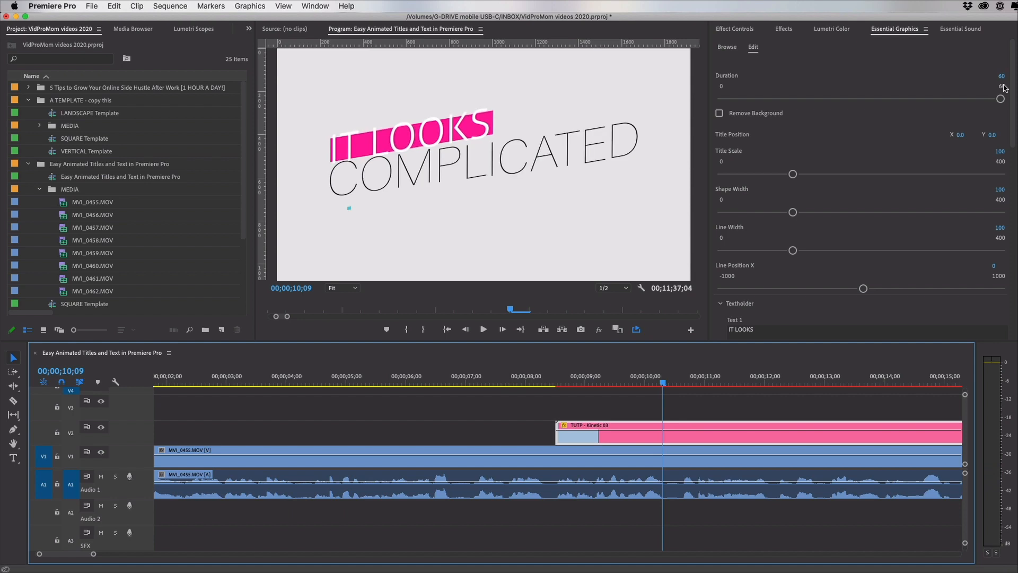
# - Set the Kinetic 03 title's Duration slider from 60 down to 4
pyautogui.moveTo(1000, 98); pyautogui.dragTo(738, 99)
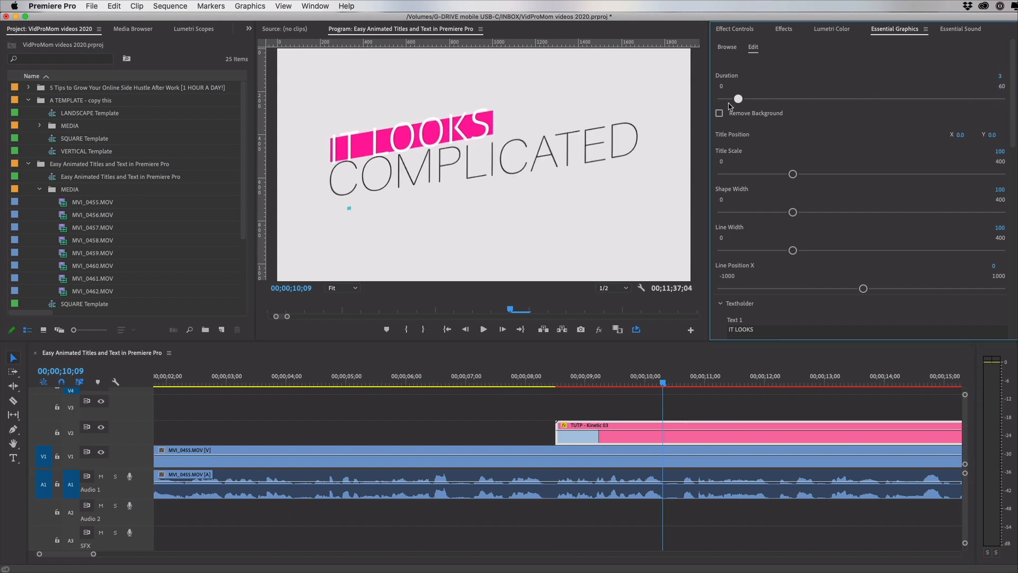
pyautogui.moveTo(738, 98); pyautogui.dragTo(728, 99)
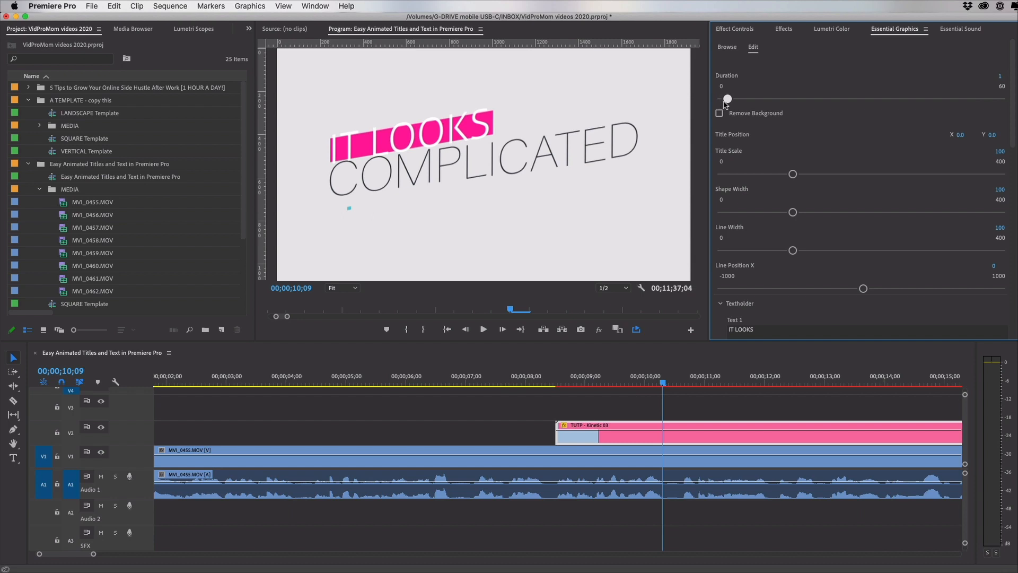
pyautogui.moveTo(726, 99); pyautogui.dragTo(736, 99)
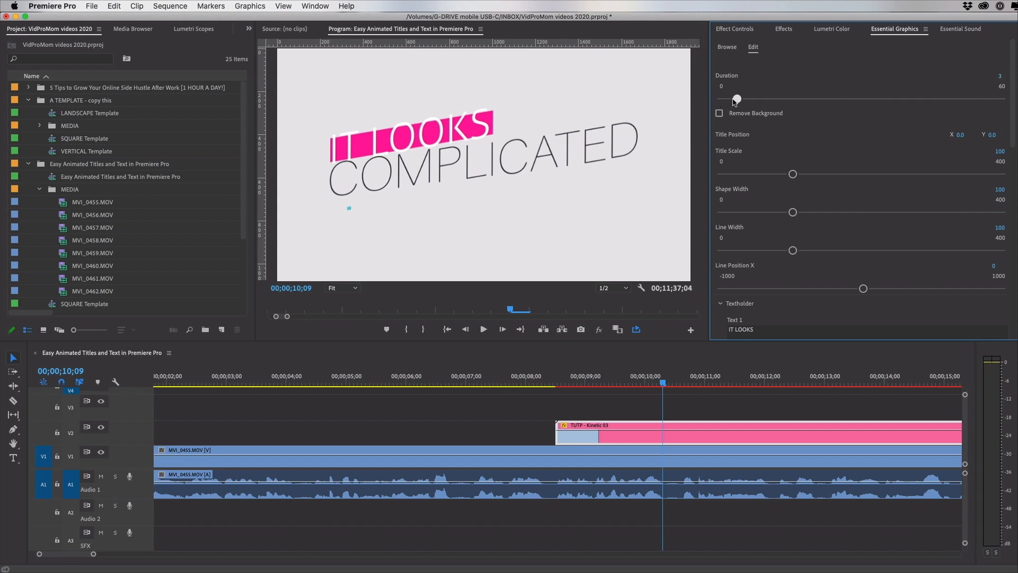
pyautogui.moveTo(736, 98); pyautogui.dragTo(738, 99)
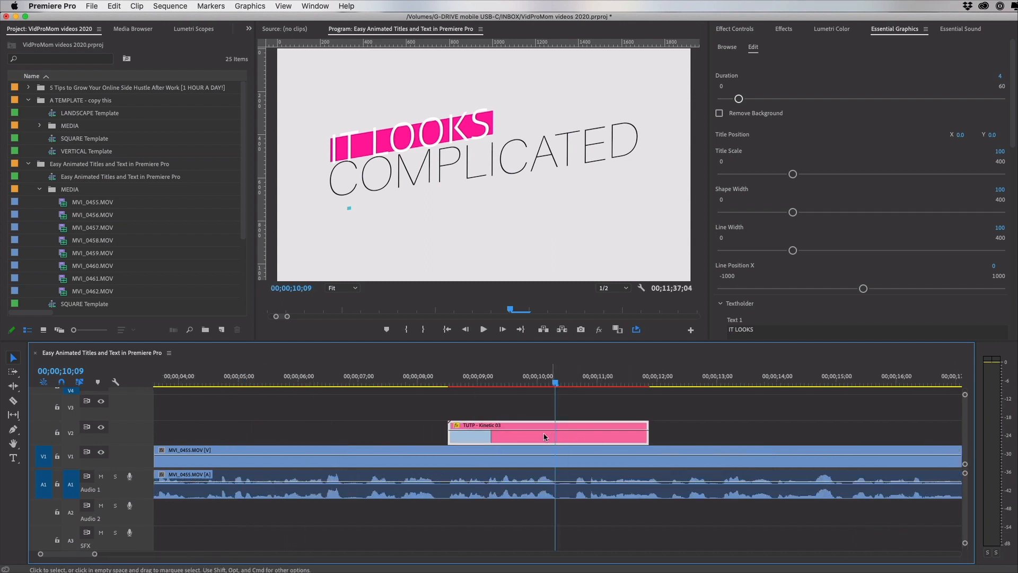
# - Move the Kinetic 03 clip on V2 slightly earlier and zoom the timeline out
pyautogui.moveTo(544, 436); pyautogui.dragTo(497, 443)
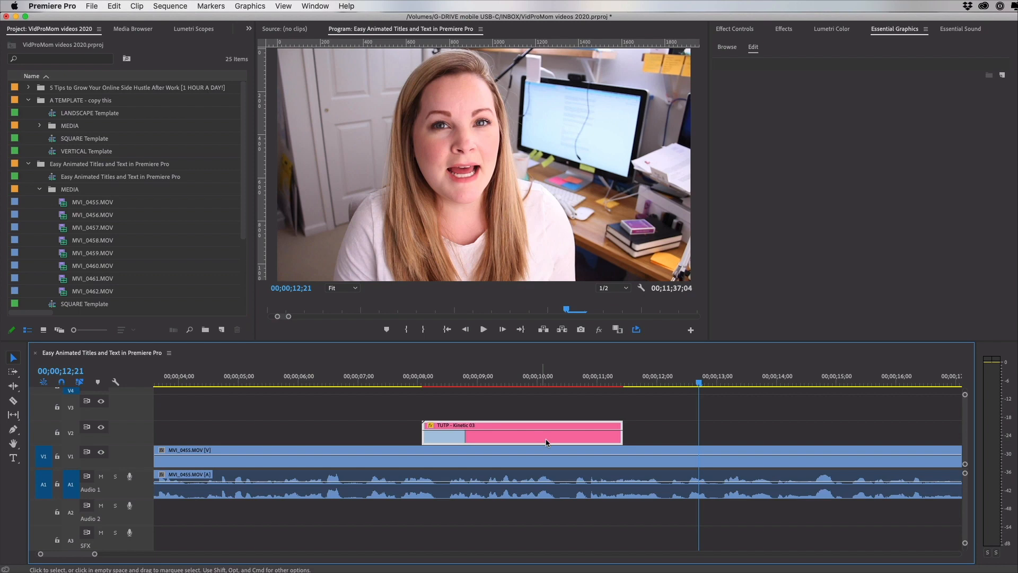
pyautogui.moveTo(548, 437); pyautogui.dragTo(528, 437)
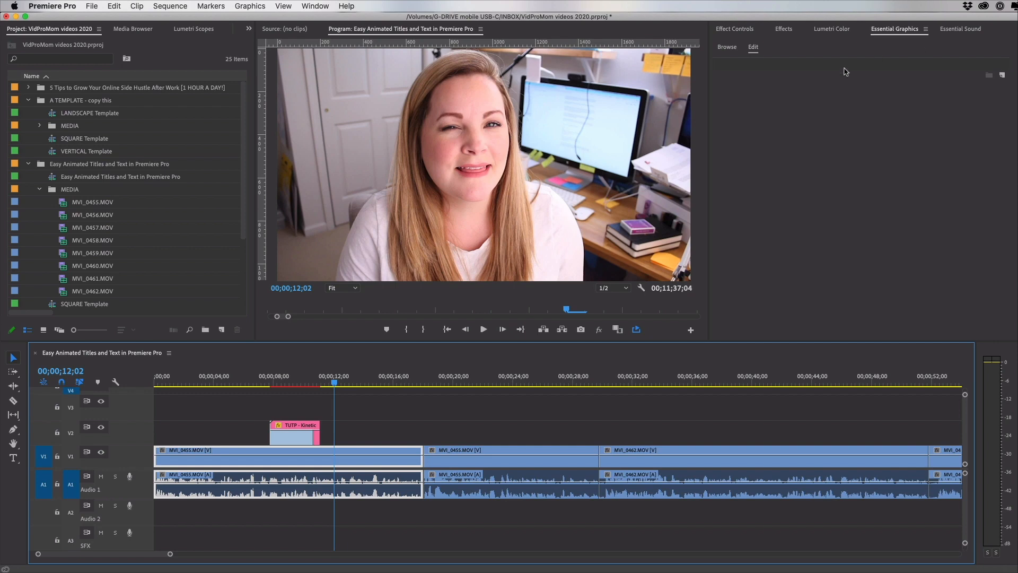
# - Browse the Essential Graphics templates, scrolling past the Kinetic set to the Minimal titles
pyautogui.click(728, 47)
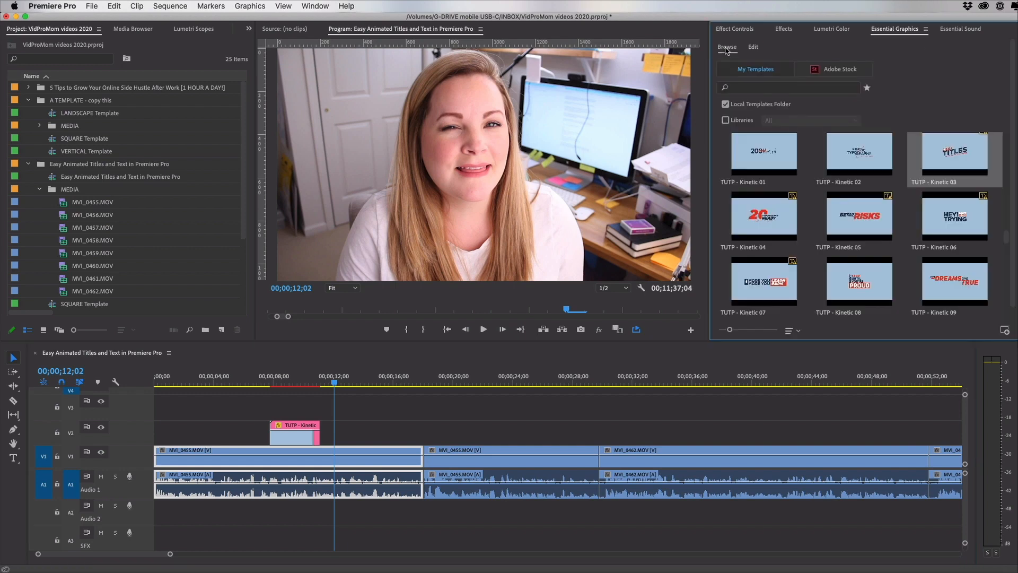
pyautogui.scroll(-3)
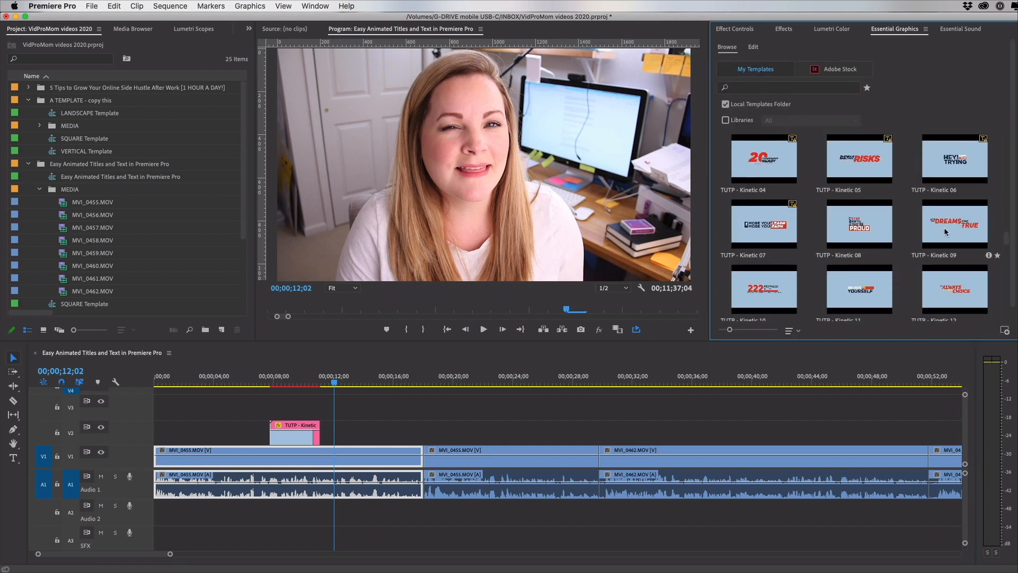
pyautogui.click(954, 289)
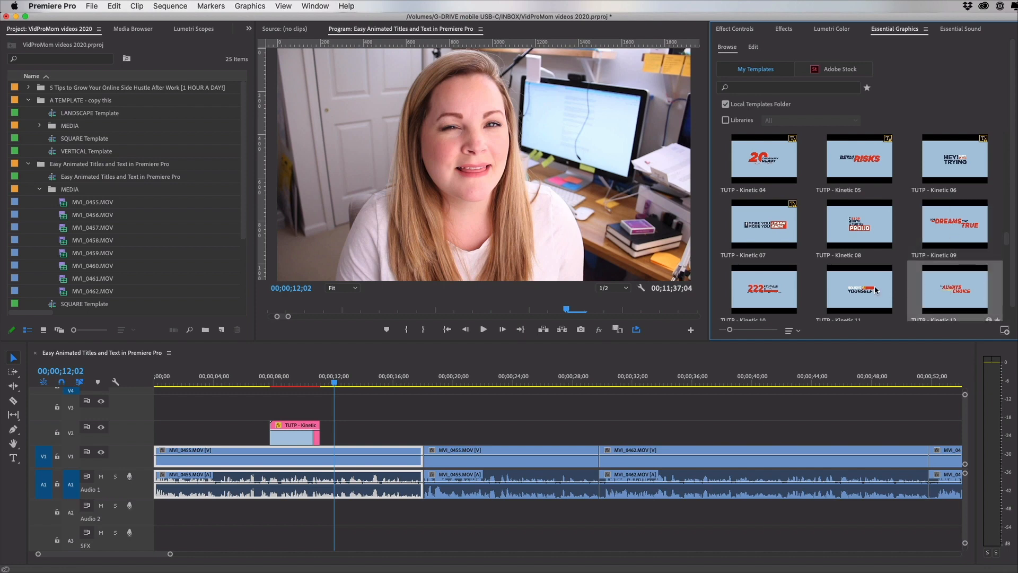
pyautogui.scroll(-3)
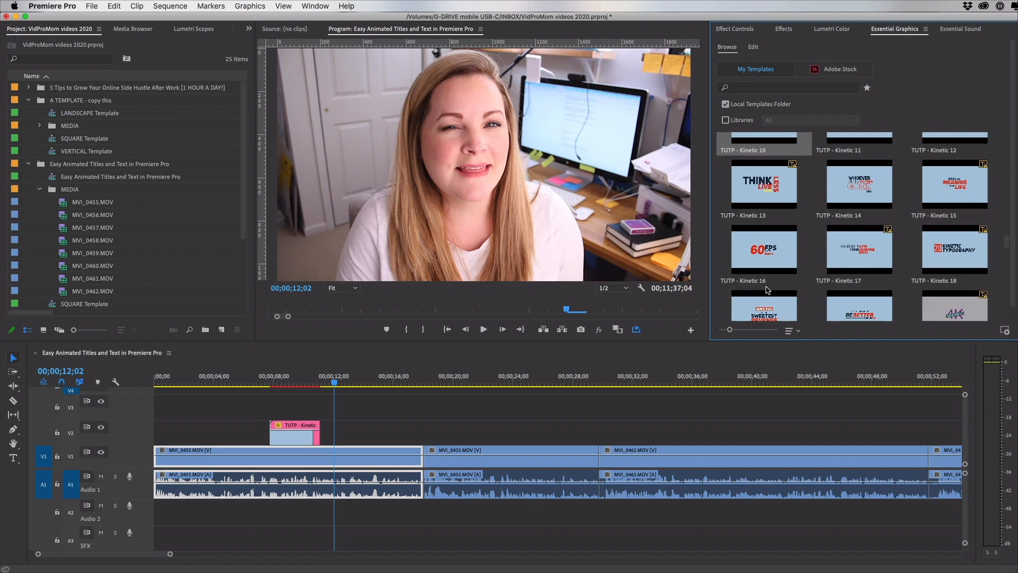
pyautogui.scroll(-3)
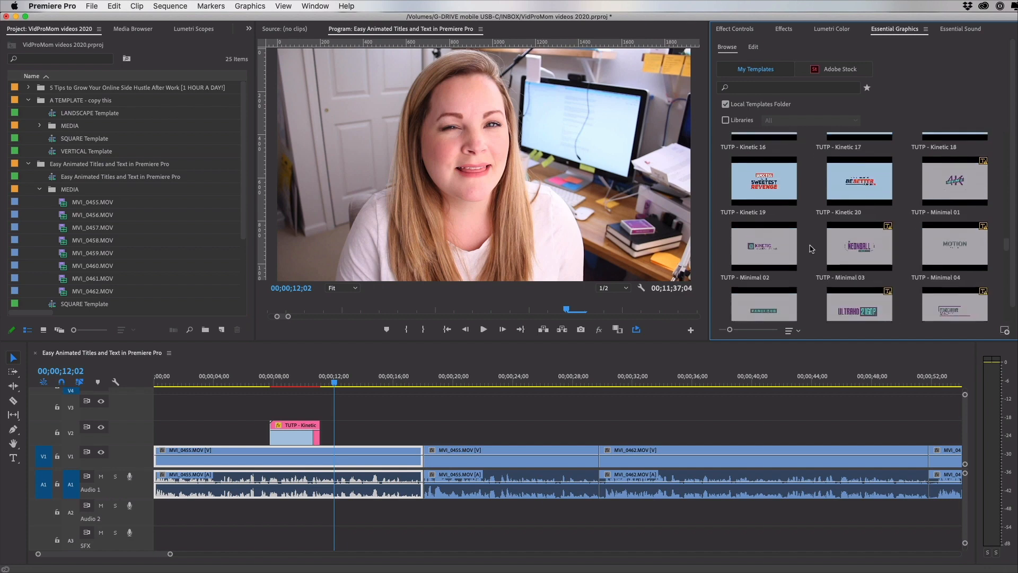
pyautogui.scroll(-3)
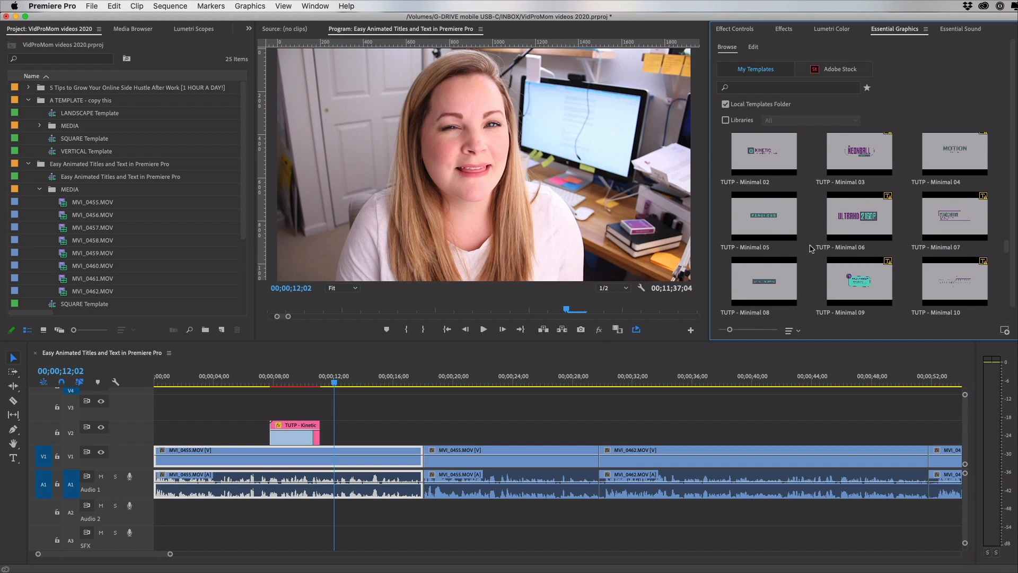
pyautogui.moveTo(462, 384)
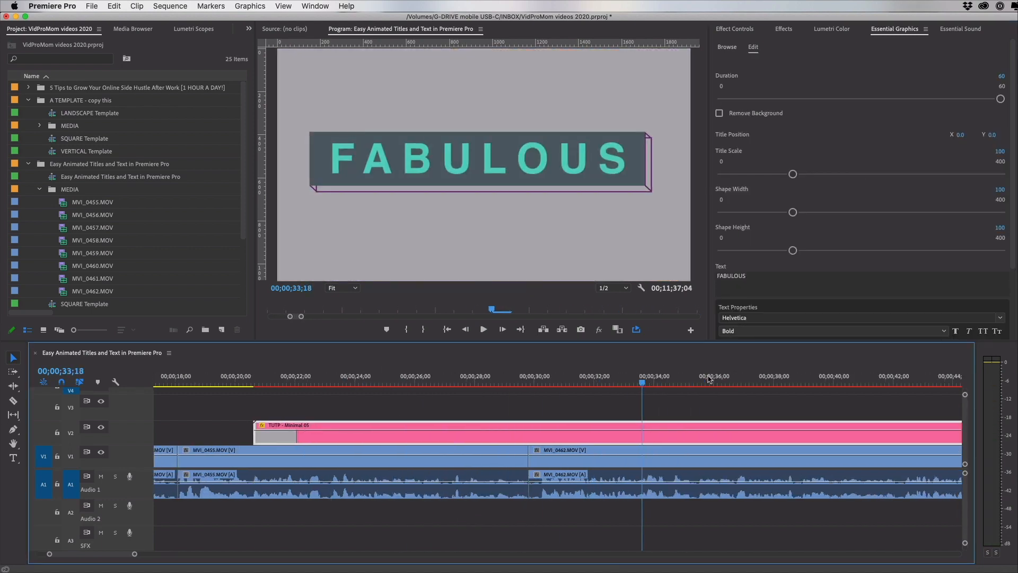
# - Add TUTP - Minimal 05 reading MEREDITH MARSH and shrink its font from 108 to 36
pyautogui.click(829, 381)
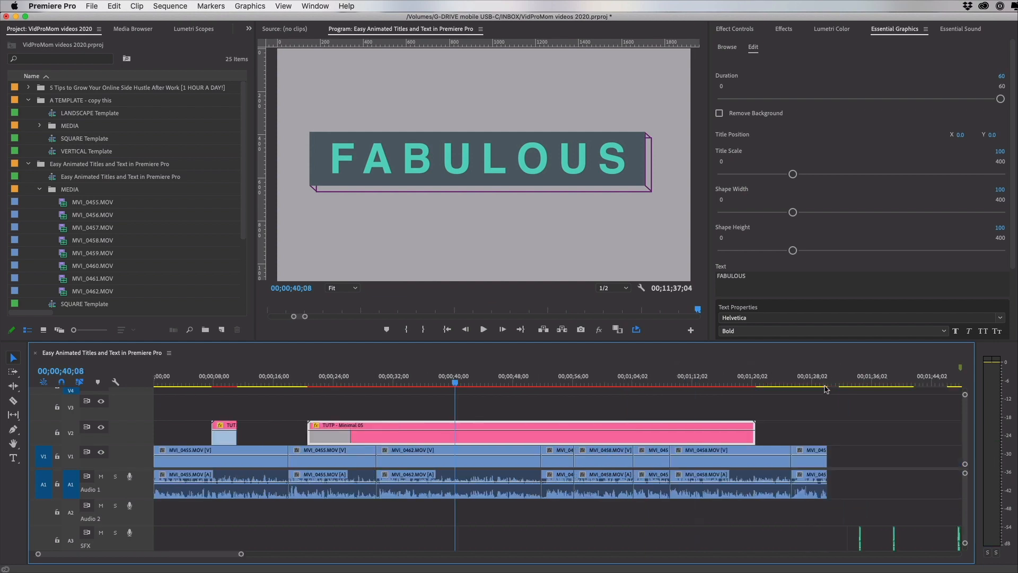
pyautogui.moveTo(773, 380)
pyautogui.write('MEREDITH MARSH')
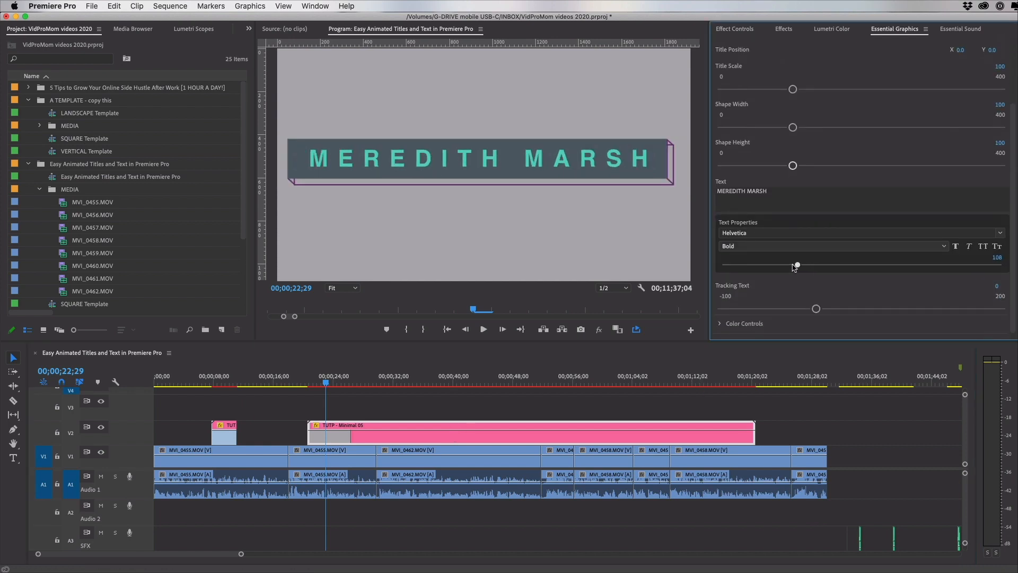
pyautogui.moveTo(797, 266); pyautogui.dragTo(777, 265)
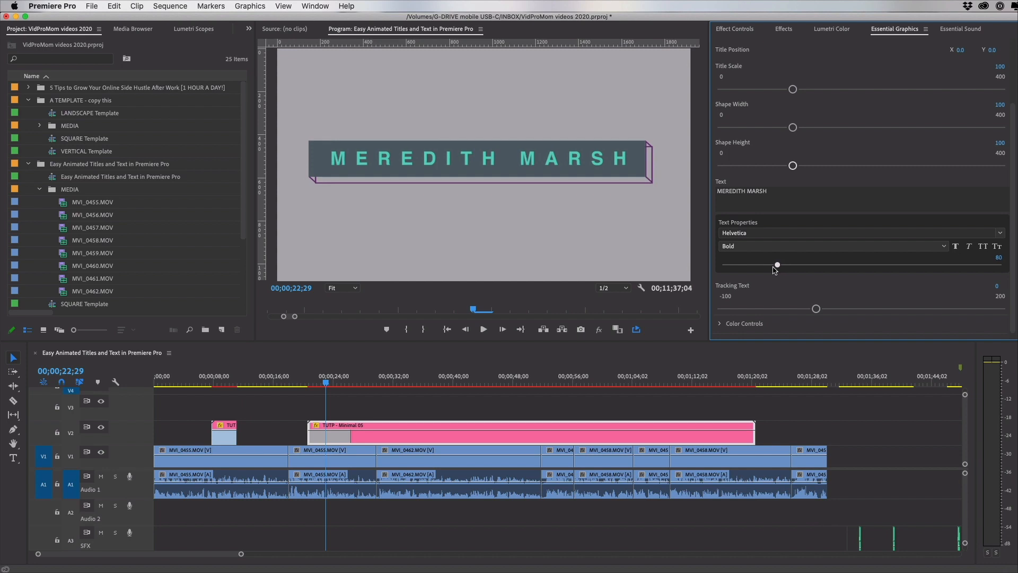
pyautogui.moveTo(777, 264); pyautogui.dragTo(756, 264)
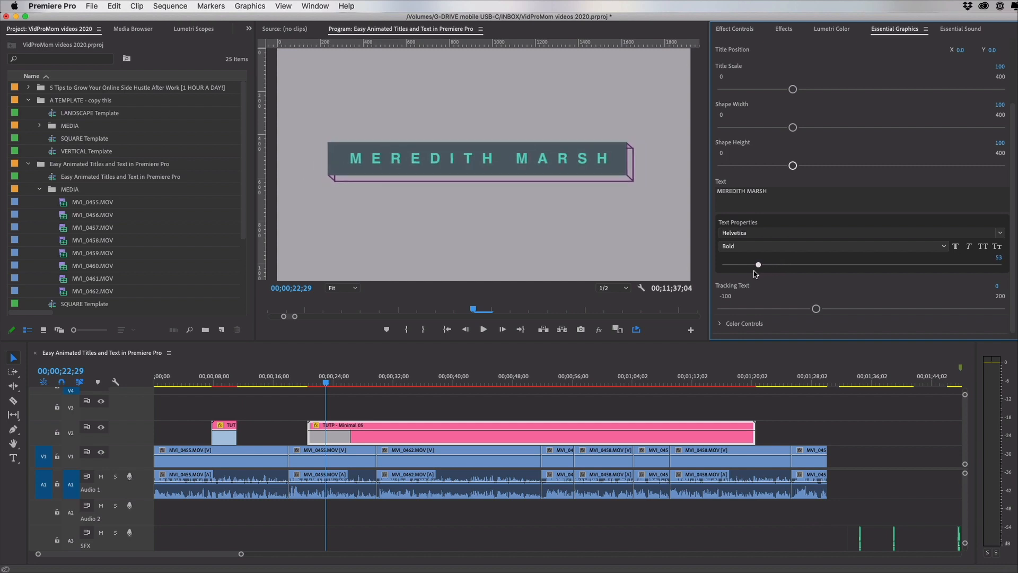
pyautogui.moveTo(756, 265); pyautogui.dragTo(746, 264)
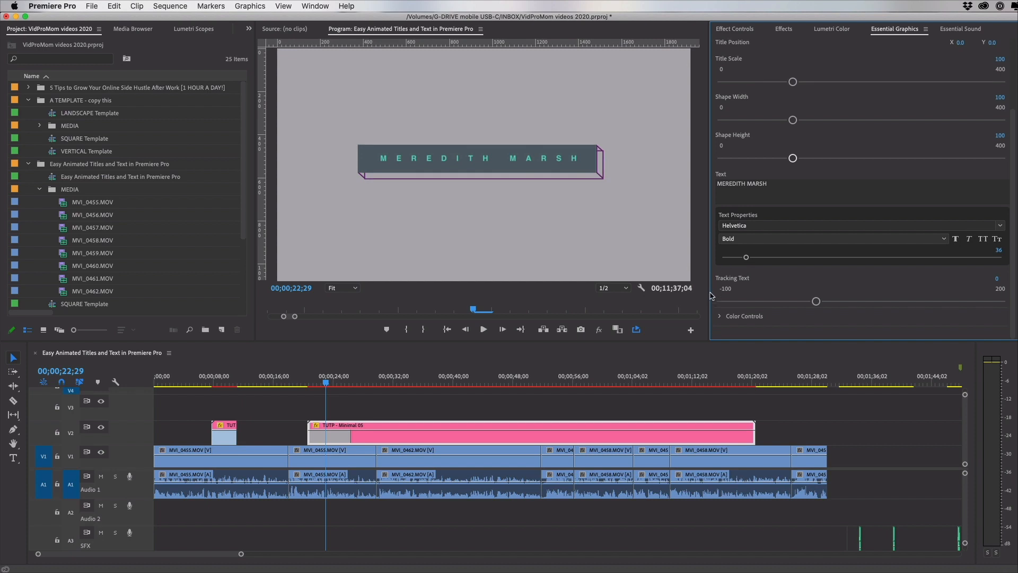
# - Set Shape 1 near-black and Shape 2's outline to a brighter purple hex
pyautogui.click(719, 316)
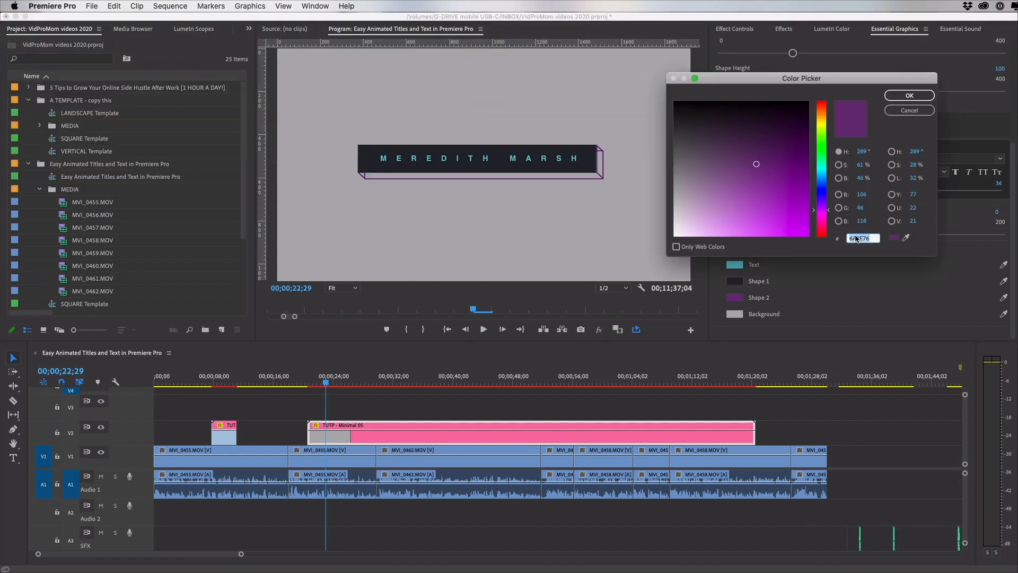
pyautogui.click(909, 95)
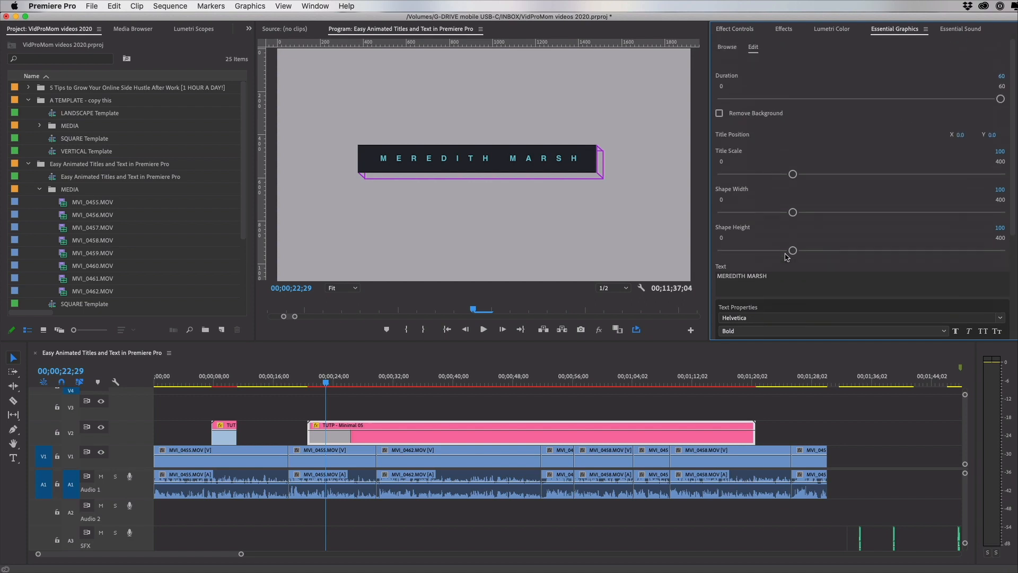
# - Remove the grey background, resize the name box, and shrink the name text to 27
pyautogui.click(719, 113)
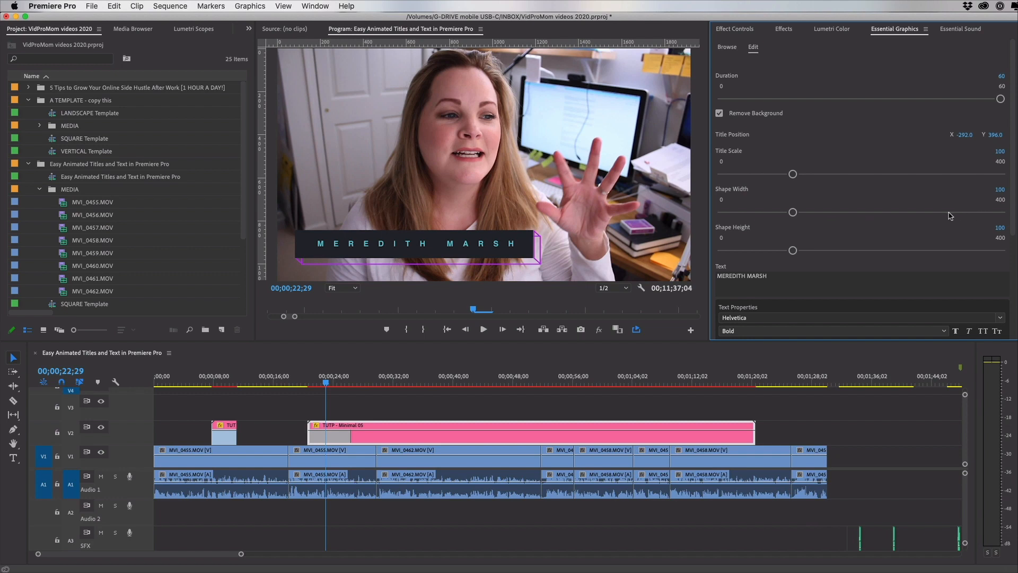
pyautogui.moveTo(792, 212); pyautogui.dragTo(785, 212)
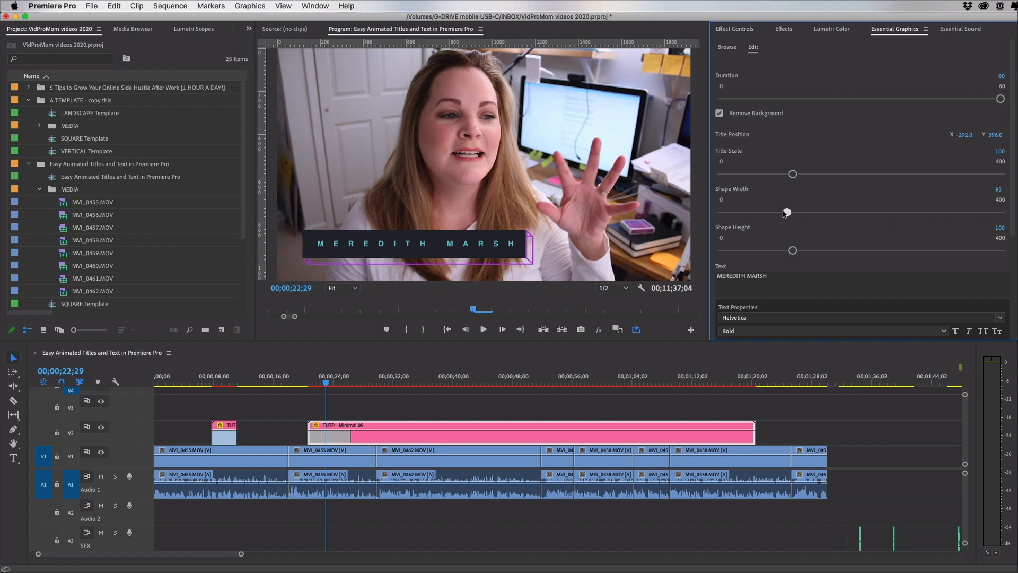
pyautogui.moveTo(787, 213); pyautogui.dragTo(784, 213)
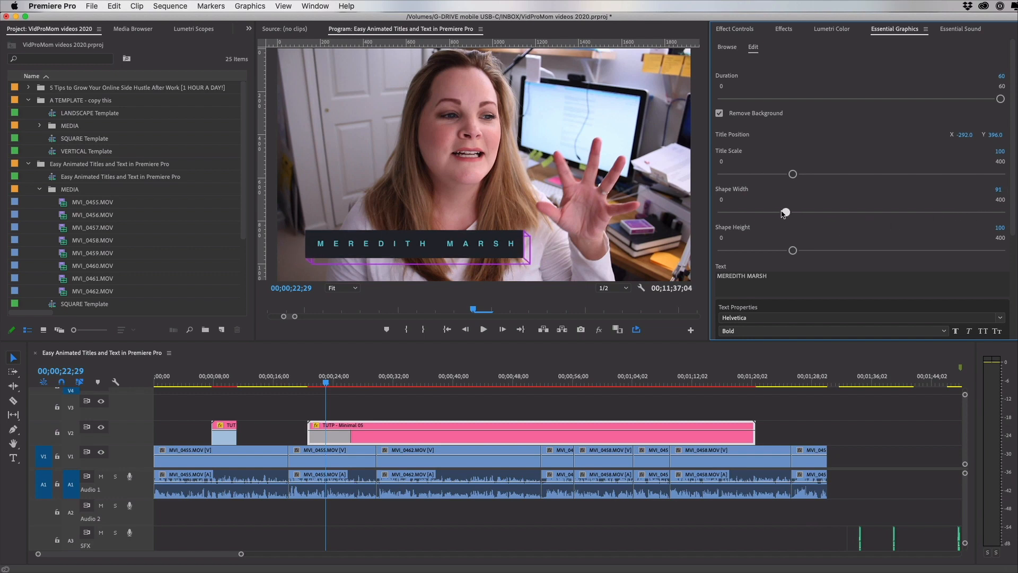
pyautogui.moveTo(784, 213); pyautogui.dragTo(793, 251)
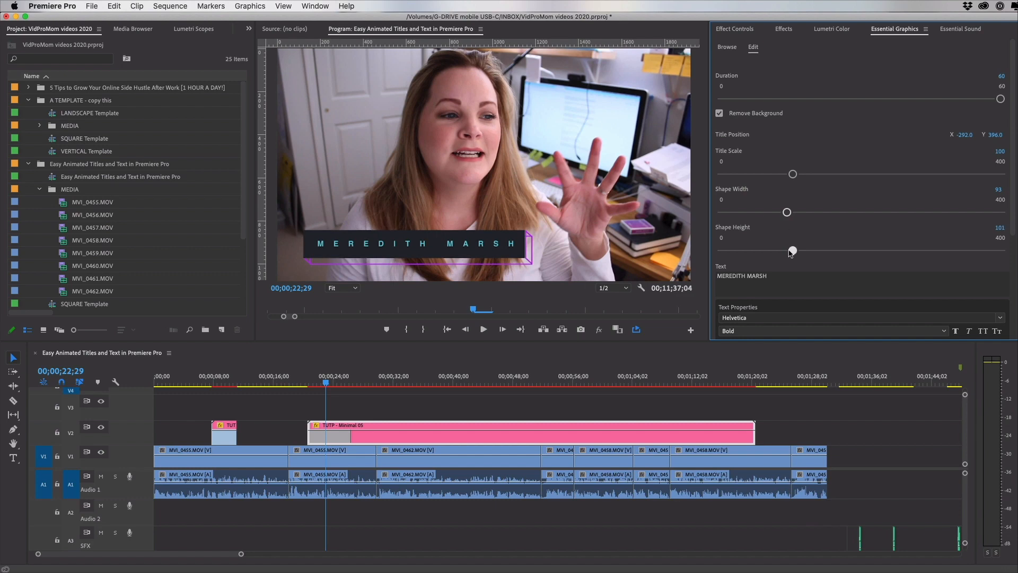
pyautogui.moveTo(793, 251); pyautogui.dragTo(820, 251)
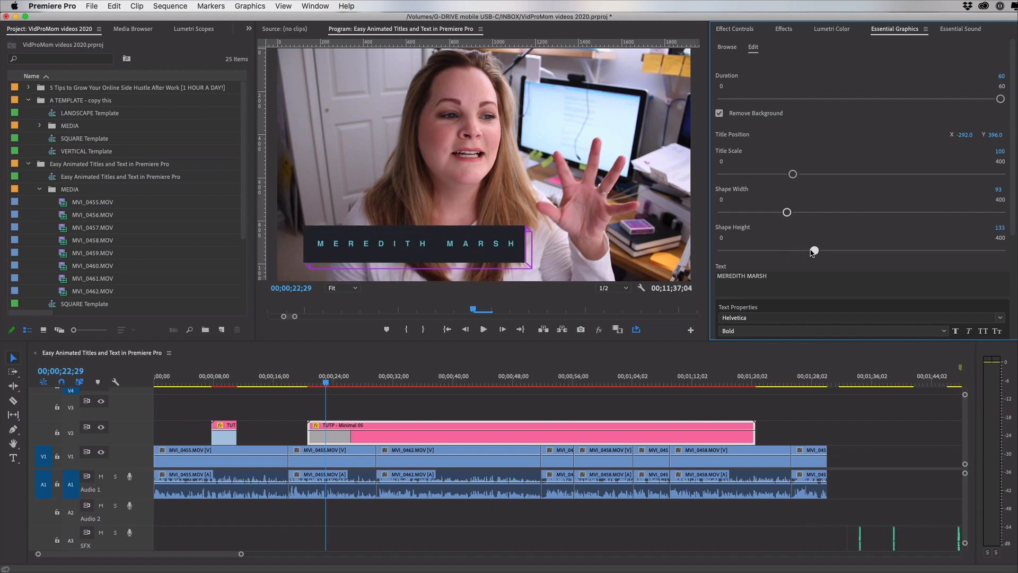
pyautogui.scroll(-3)
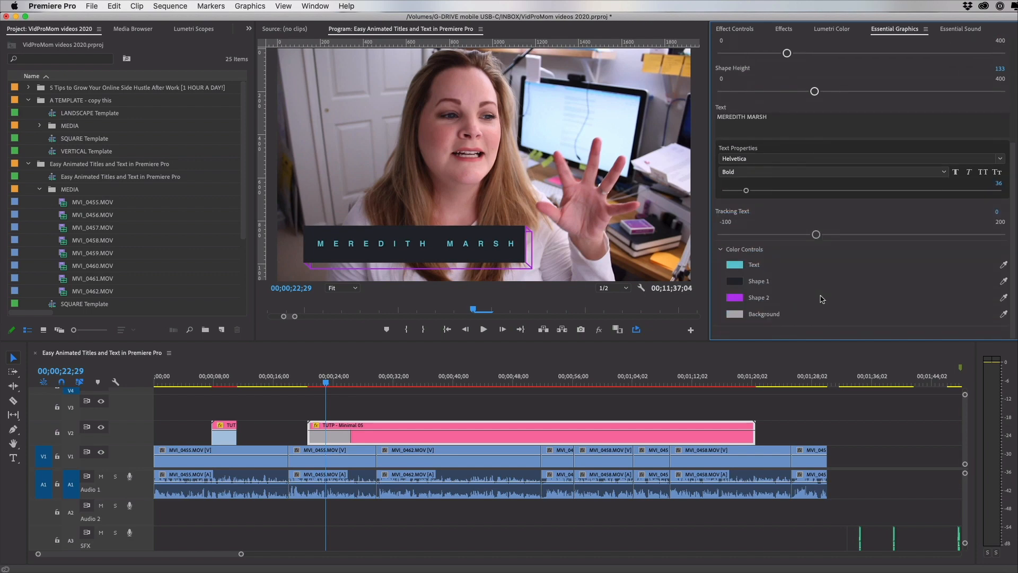
pyautogui.click(345, 383)
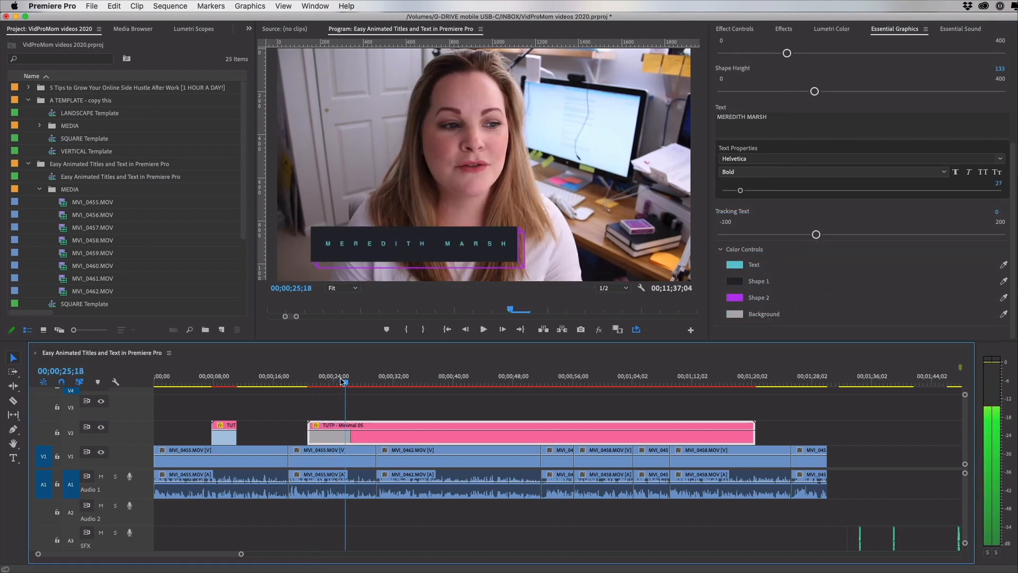
# - Set the lower third's Duration from 60 to about 4 and trim its clip to four seconds
pyautogui.moveTo(344, 383); pyautogui.dragTo(313, 383)
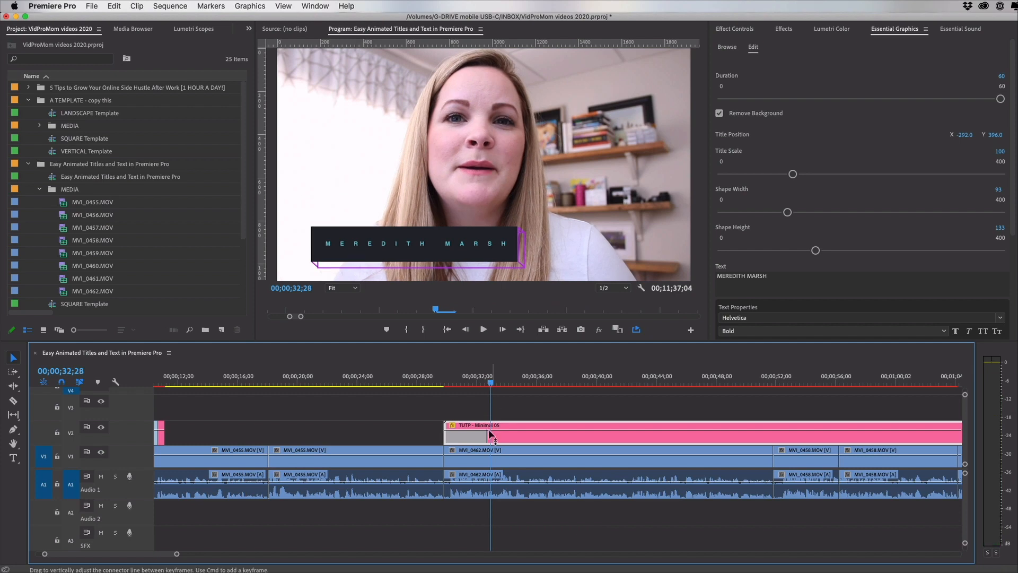
pyautogui.moveTo(310, 292)
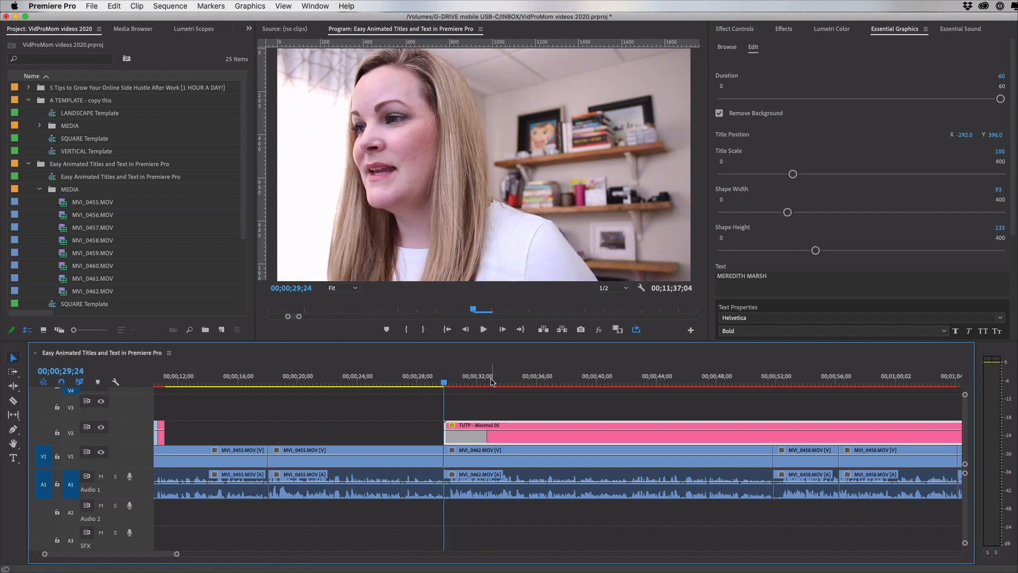
pyautogui.click(491, 382)
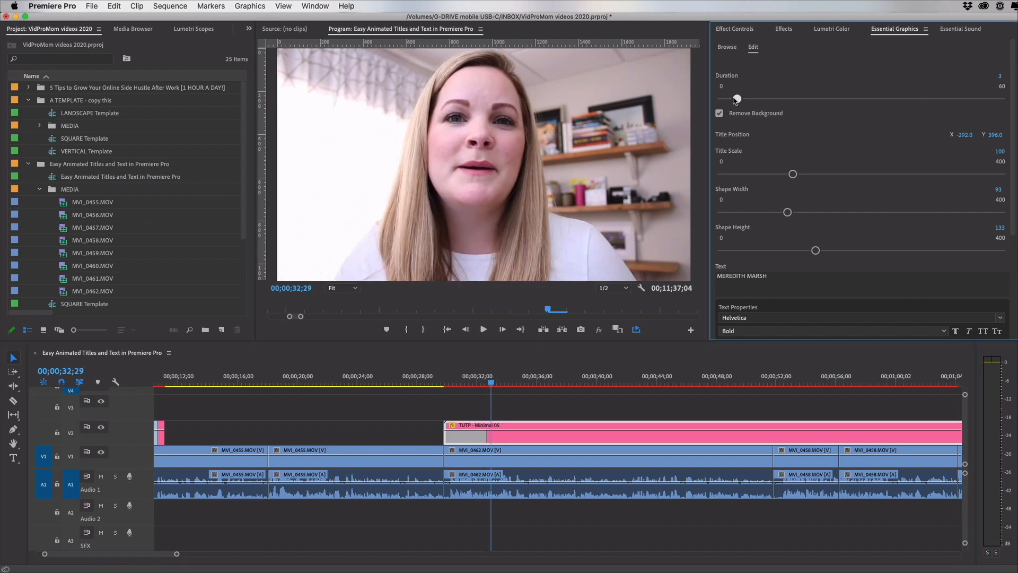
pyautogui.moveTo(736, 98); pyautogui.dragTo(738, 99)
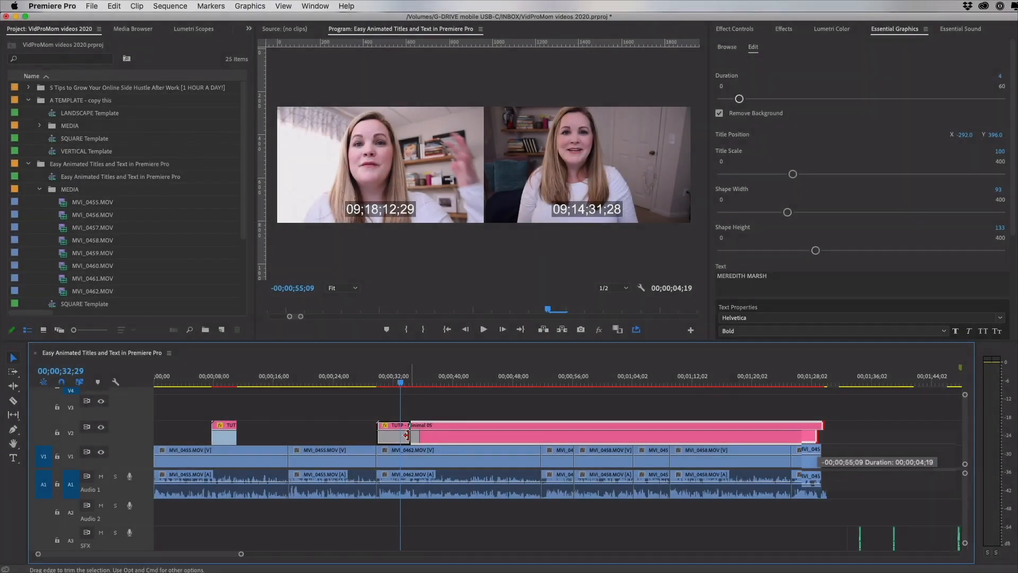
pyautogui.moveTo(405, 435); pyautogui.dragTo(409, 434)
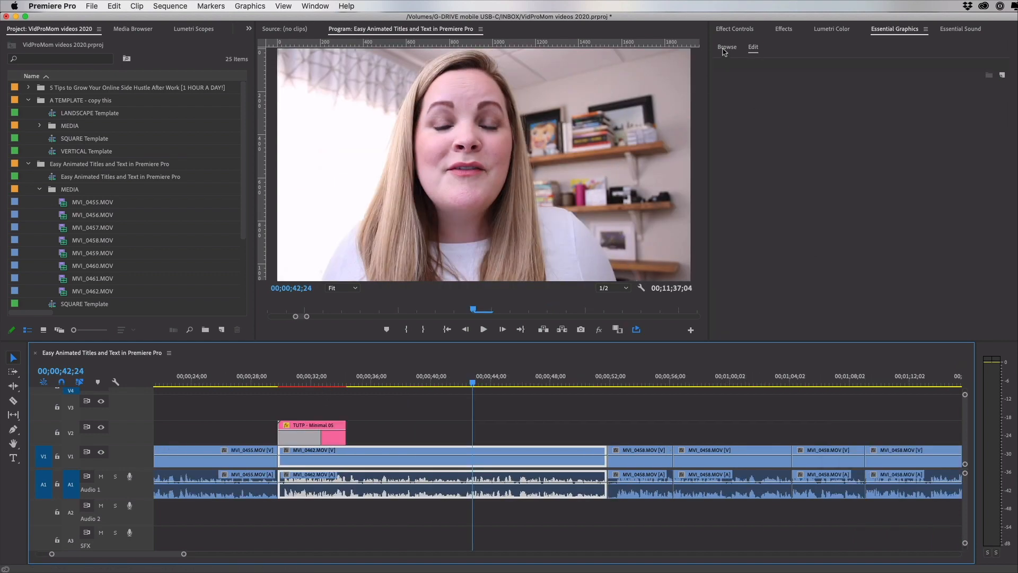
# - Browse My Templates and scroll down to TUTP - Slice 01
pyautogui.click(726, 46)
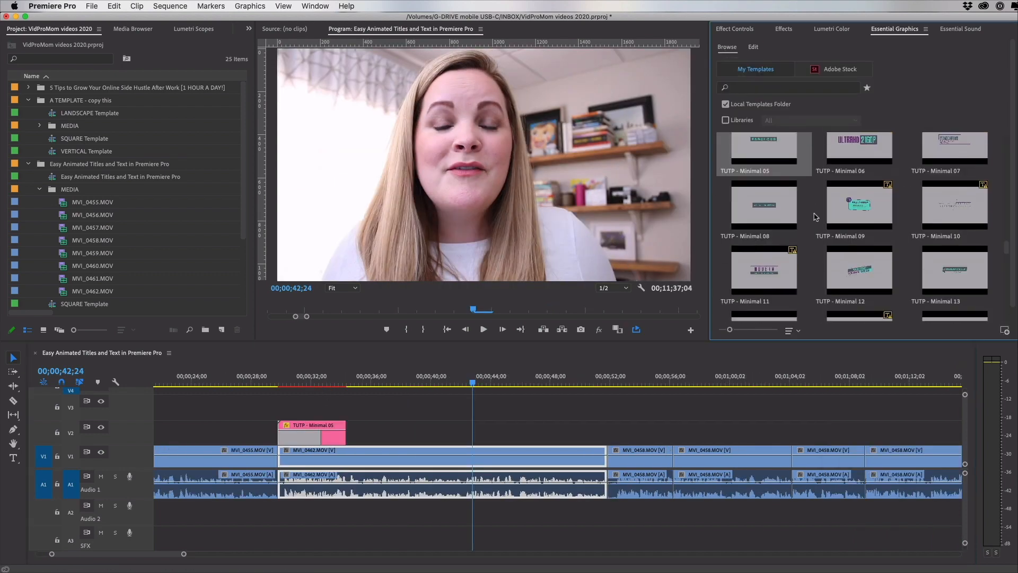
pyautogui.scroll(-3)
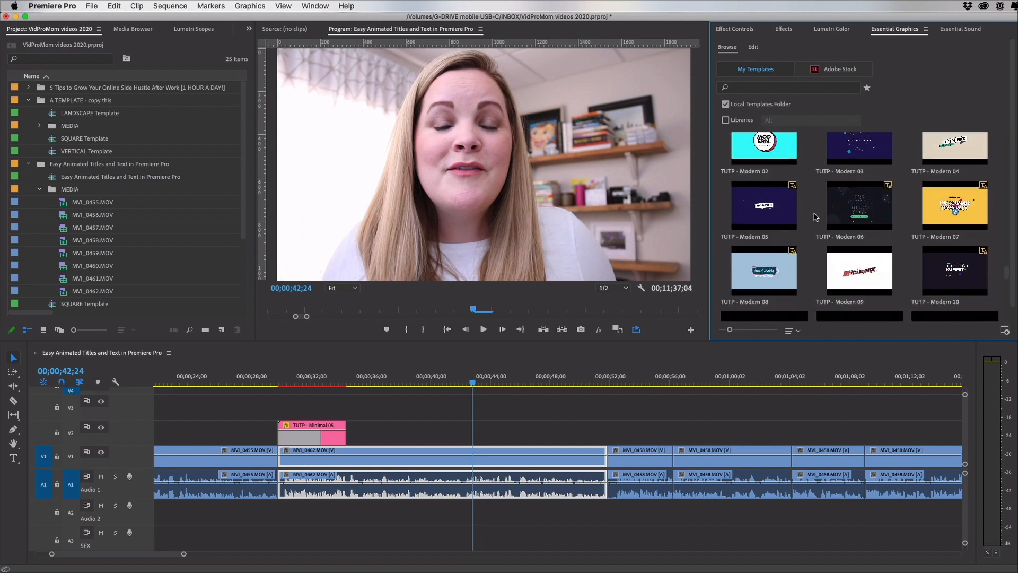
pyautogui.scroll(-3)
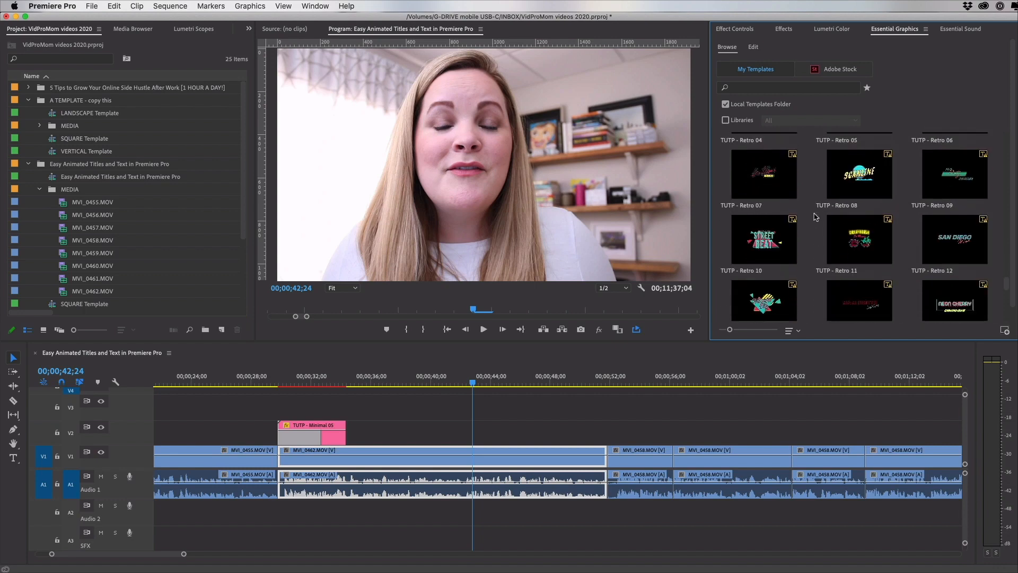
pyautogui.scroll(-3)
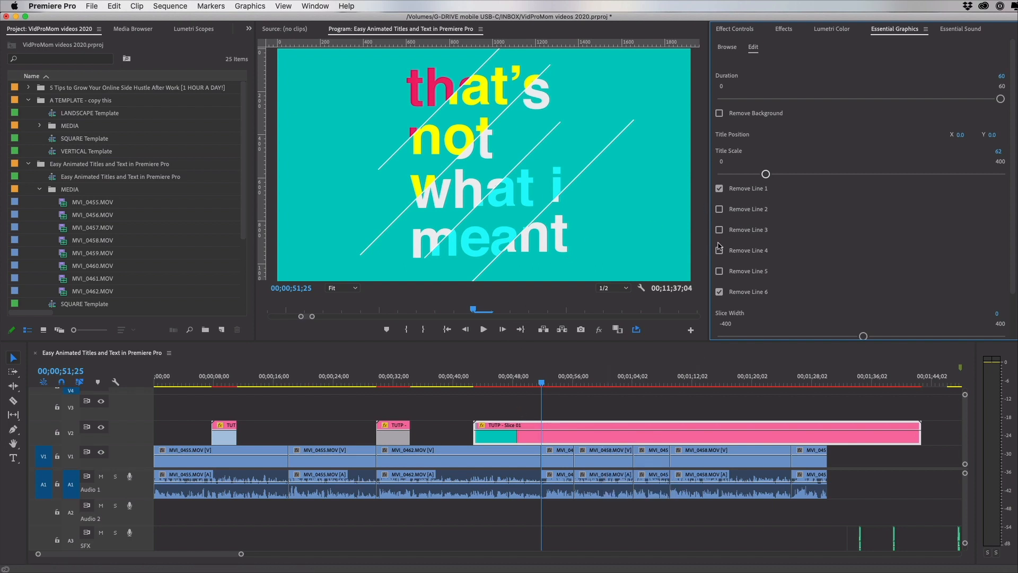
# - Save the project and change the title's Text 2 line to 'really'
pyautogui.press('cmd+s')
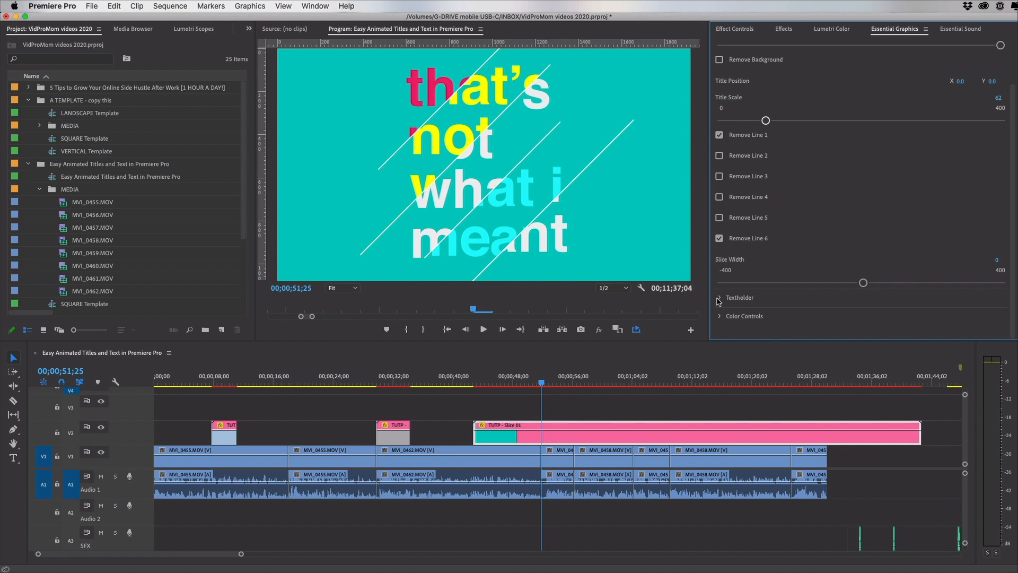
pyautogui.click(720, 297)
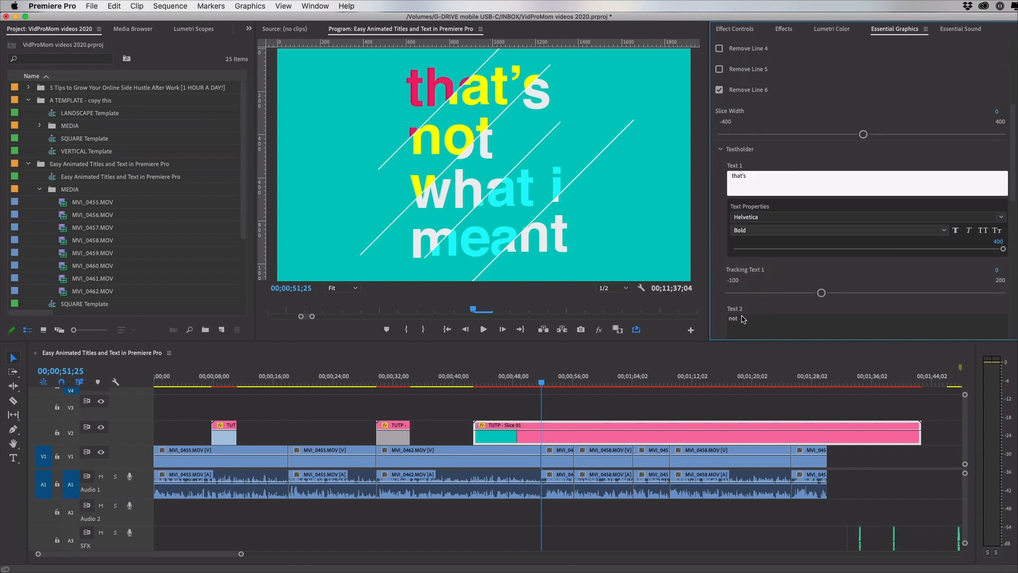
pyautogui.write('really')
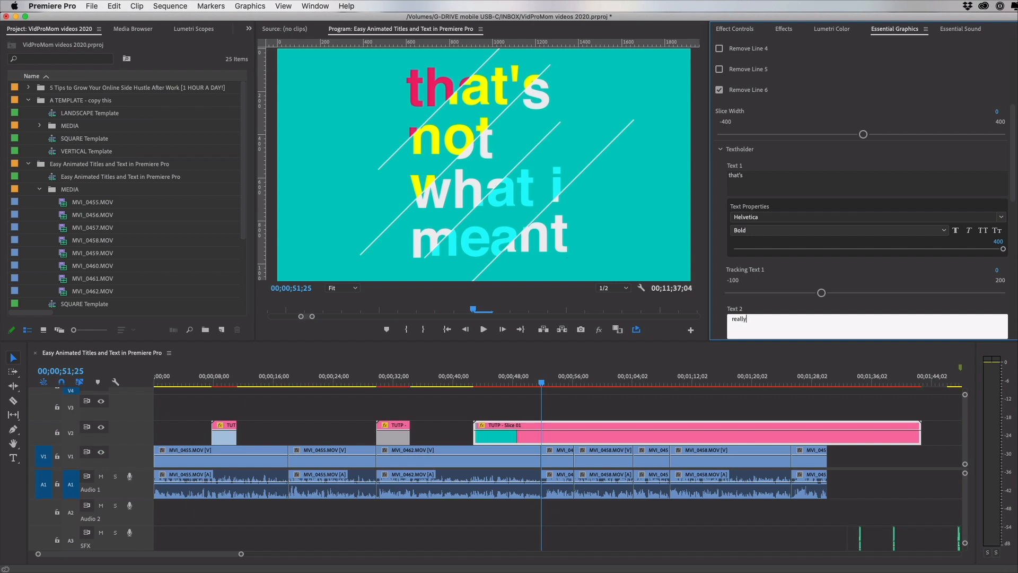
pyautogui.scroll(-3)
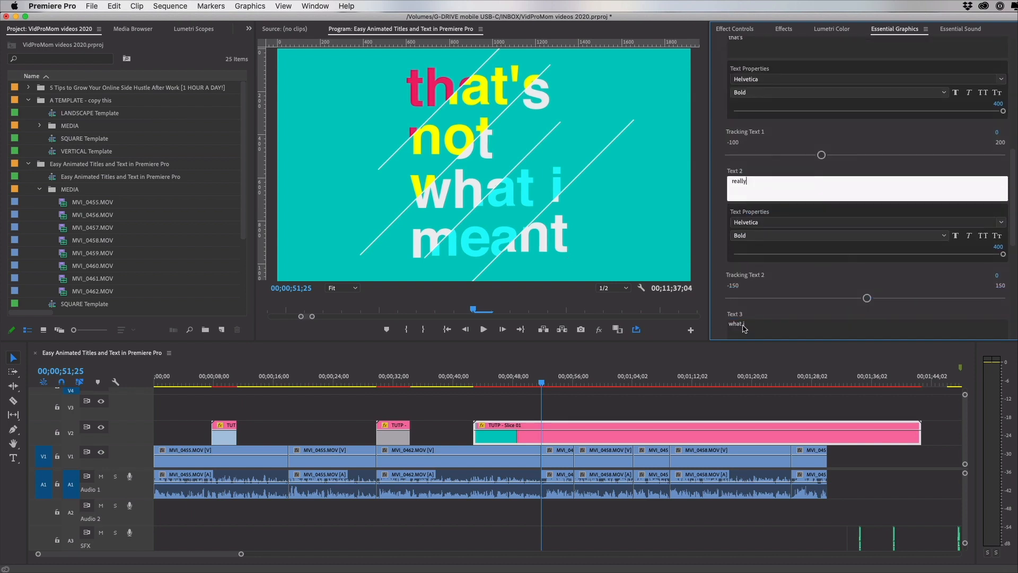
# - Change Text 3 to 'really' and Text 4 to 'slick'
pyautogui.write('really')
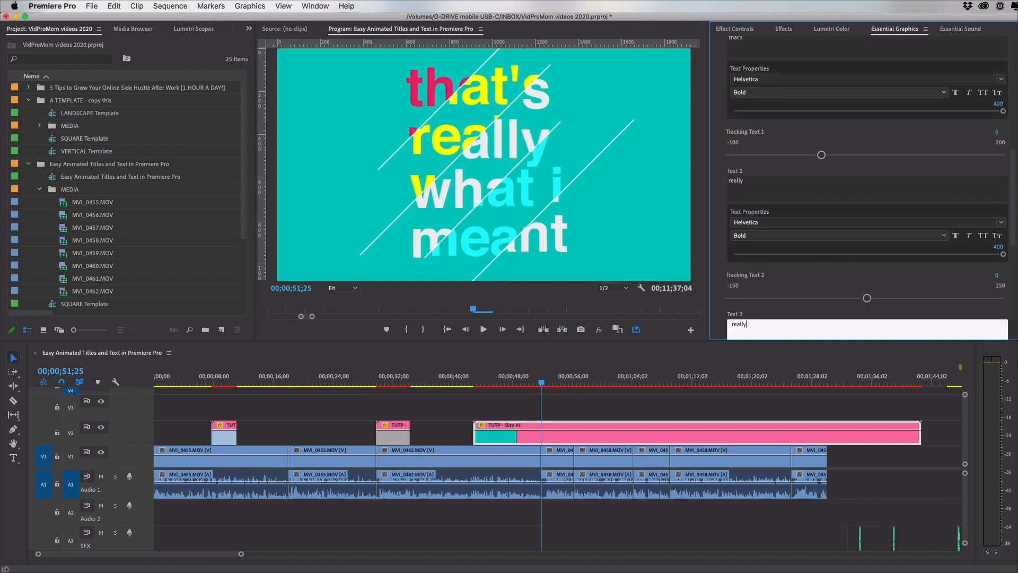
pyautogui.scroll(-3)
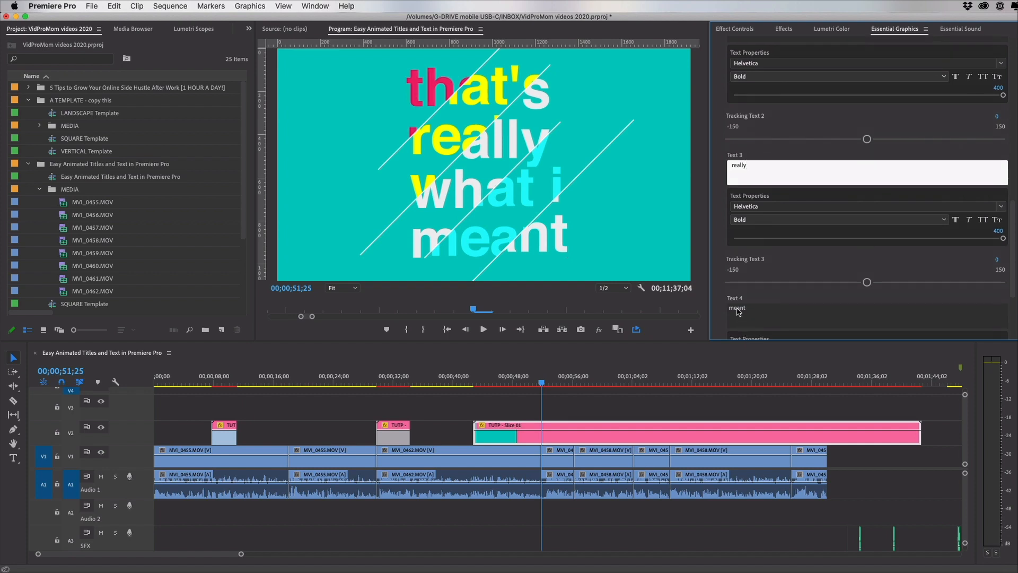
pyautogui.click(560, 383)
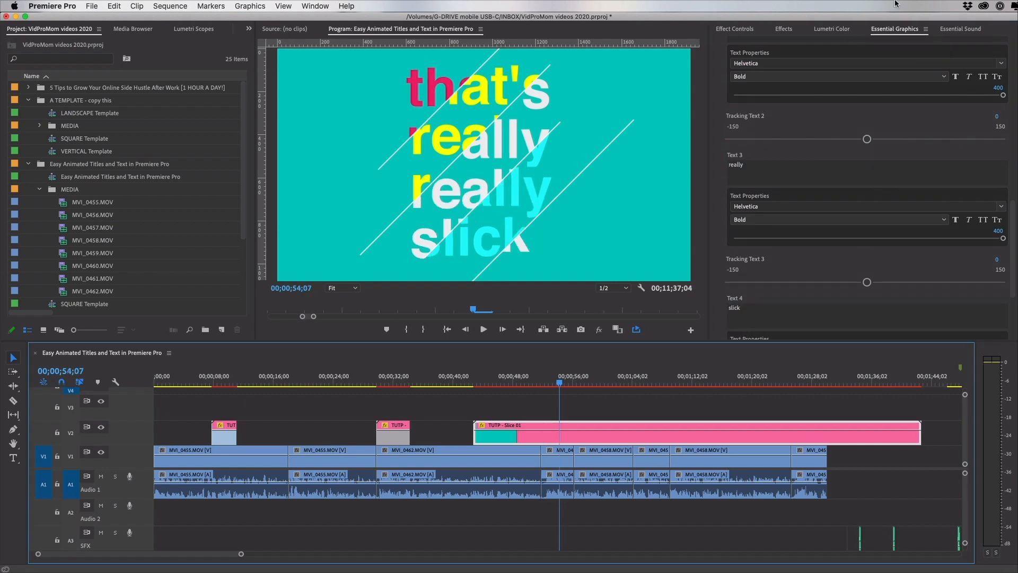
pyautogui.moveTo(724, 224)
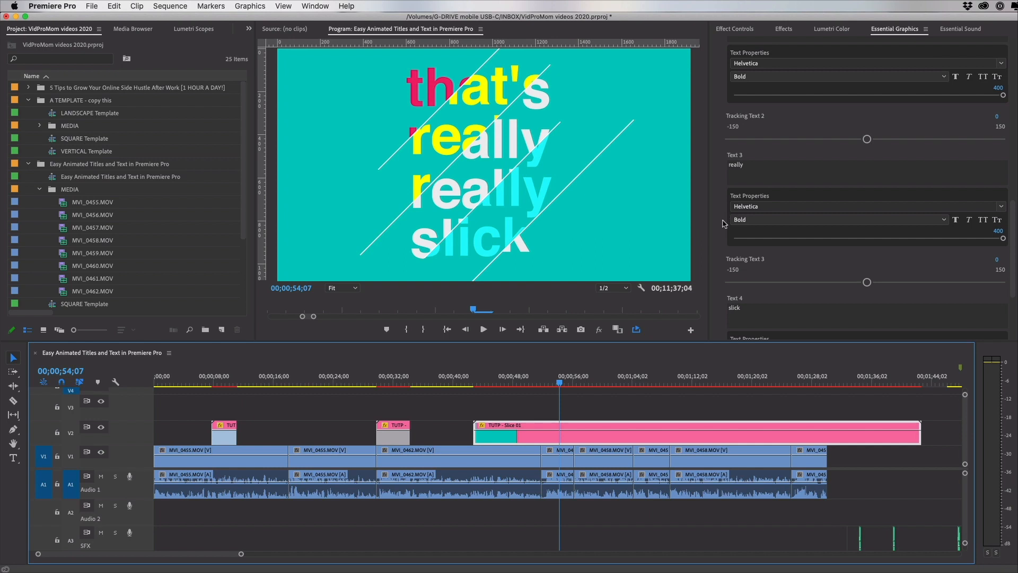
pyautogui.scroll(-3)
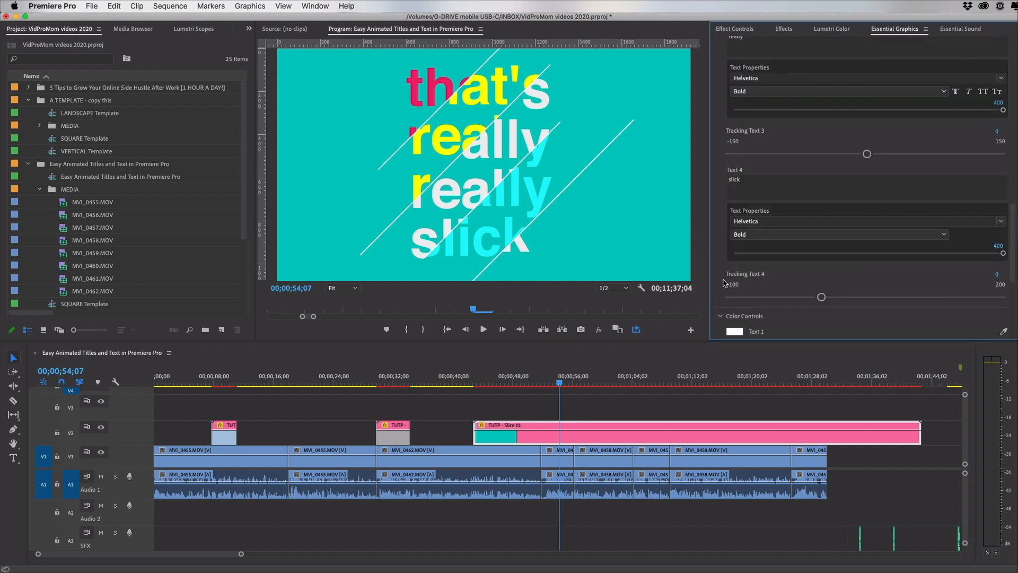
# - Give the Slice 01 title a near-black hex Background Color in place of teal
pyautogui.scroll(-3)
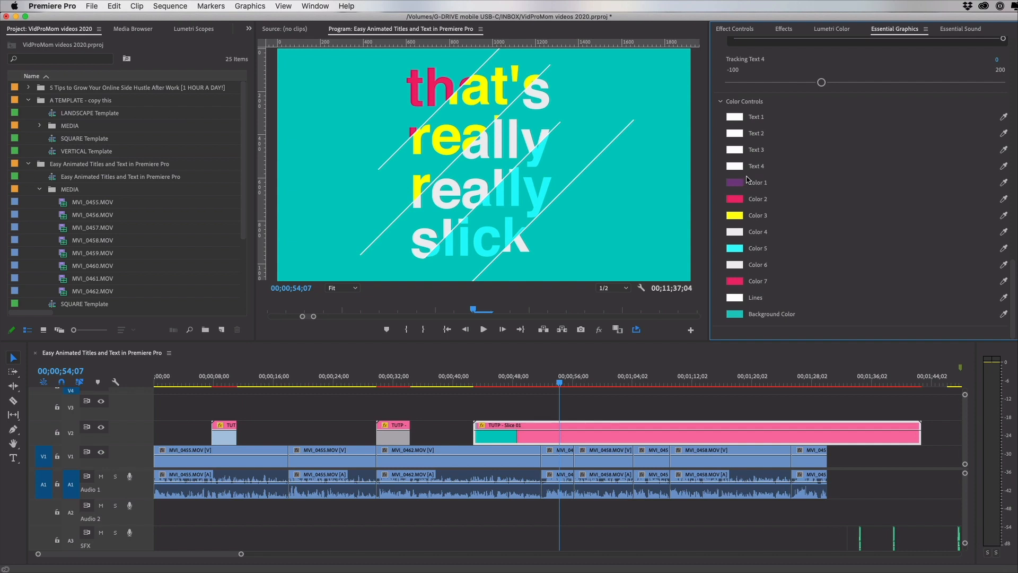
pyautogui.moveTo(841, 4)
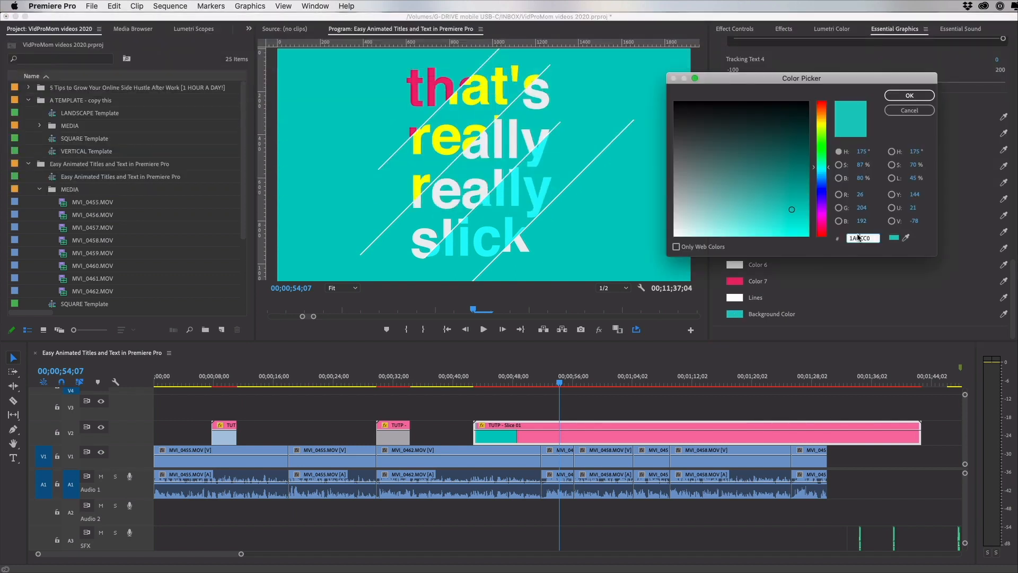
pyautogui.click(909, 95)
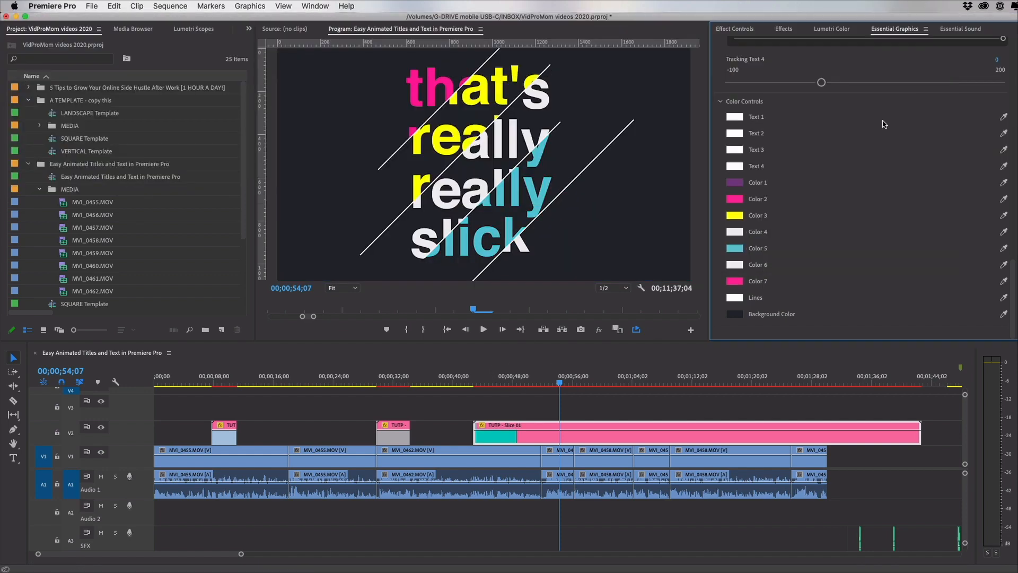
pyautogui.click(492, 384)
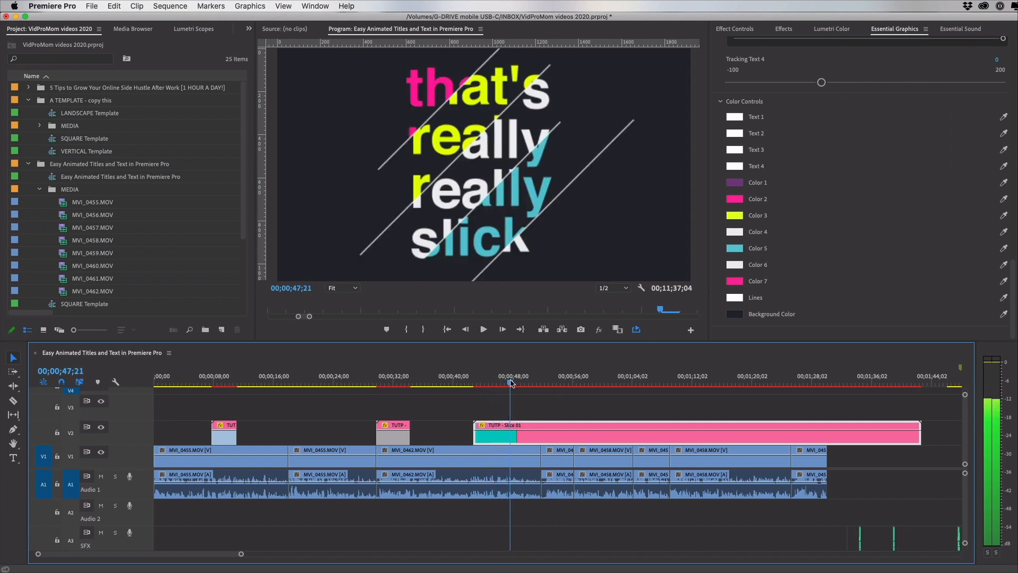
# - Park the playhead at about 00;10;35 on the Slice 01 clip over MVI_0461
pyautogui.click(543, 382)
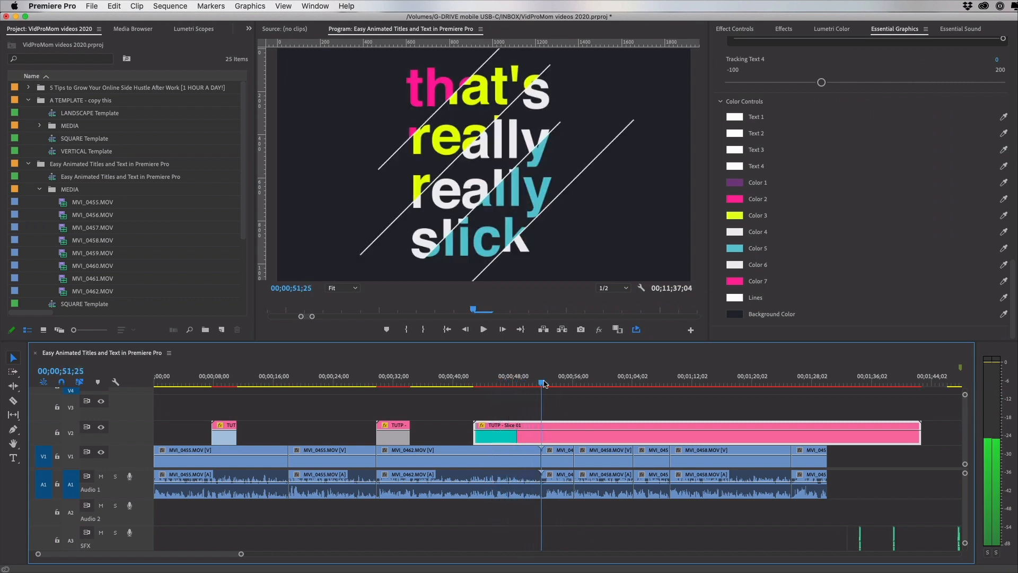
pyautogui.click(575, 383)
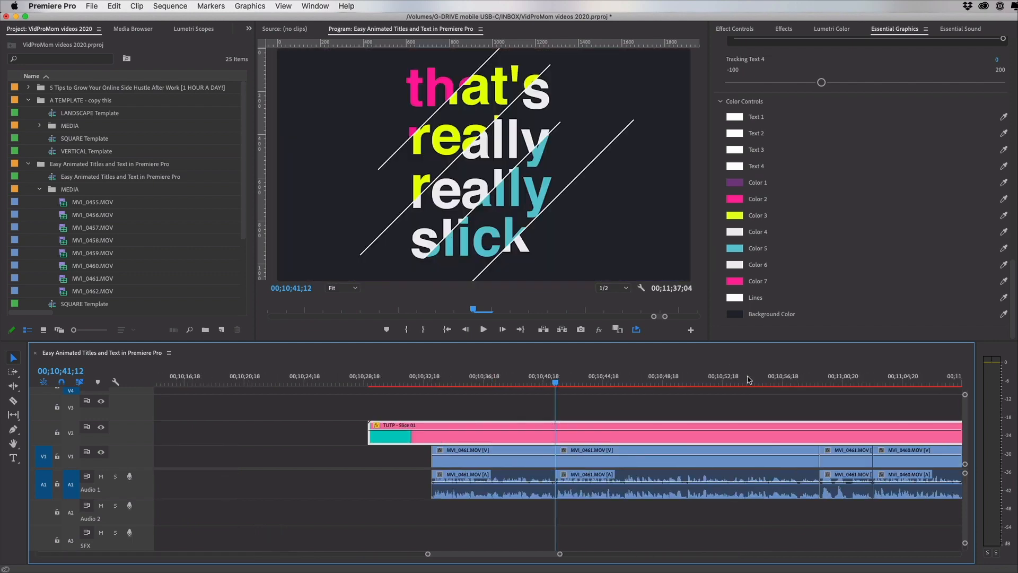
pyautogui.click(460, 382)
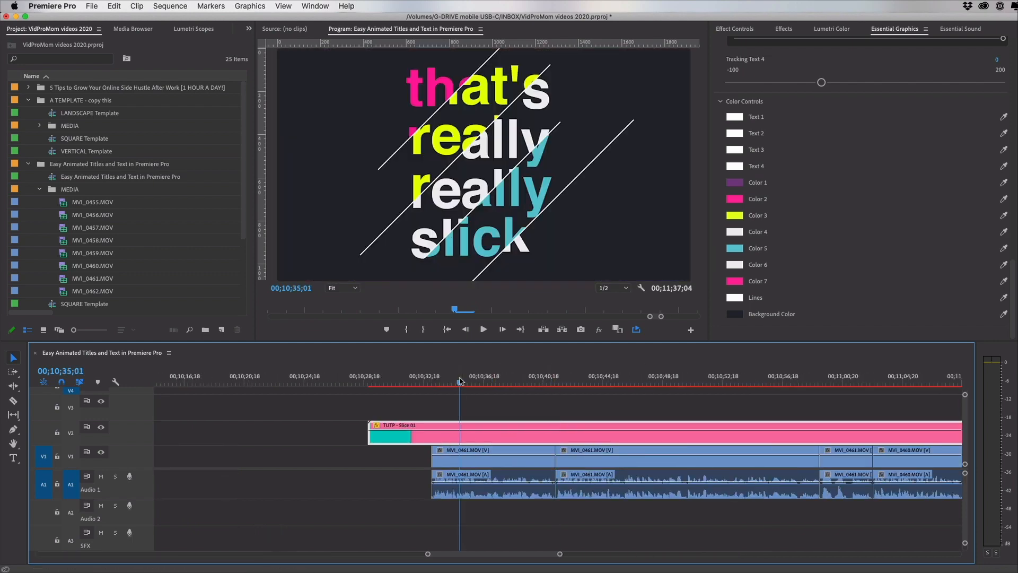